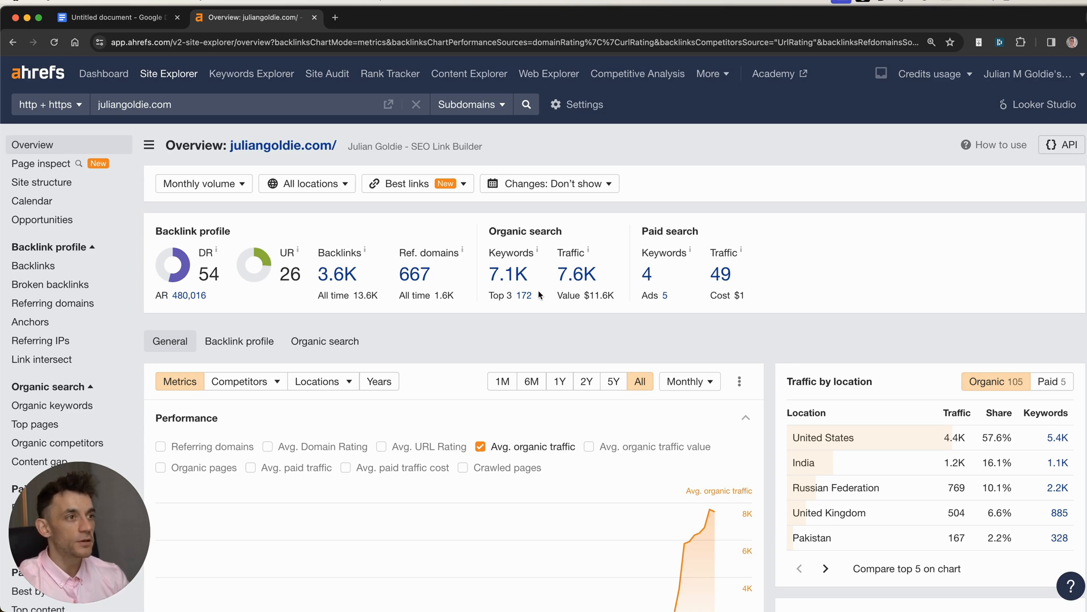
{"action": "mouse_move", "coordinate": [772, 313]}
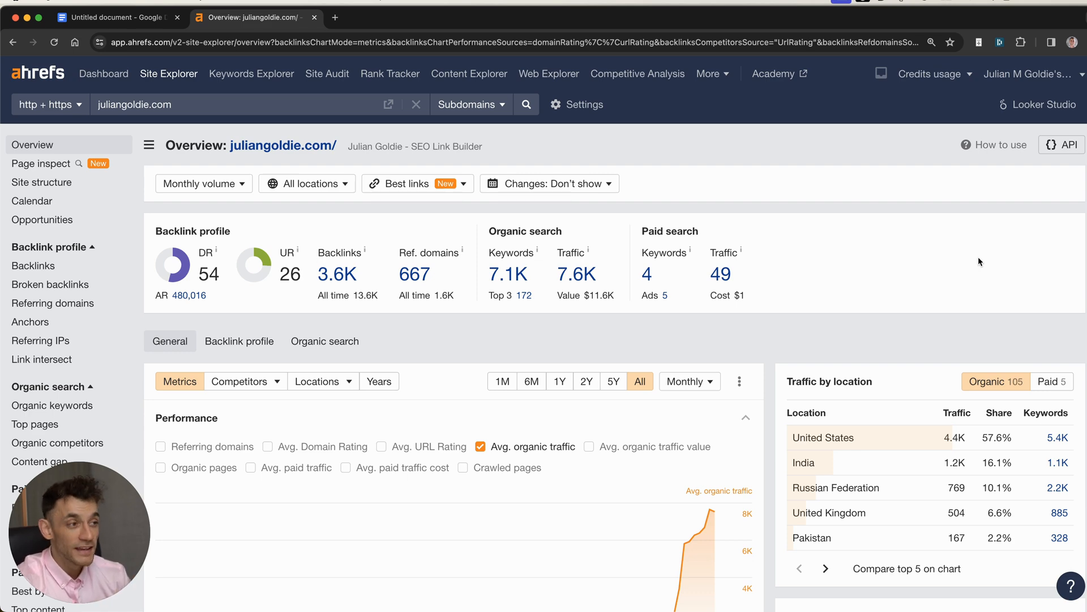
Review the juliangoldie.com backlinks report before filtering
{"action": "scroll", "scroll_direction": "down", "scroll_amount": 3}
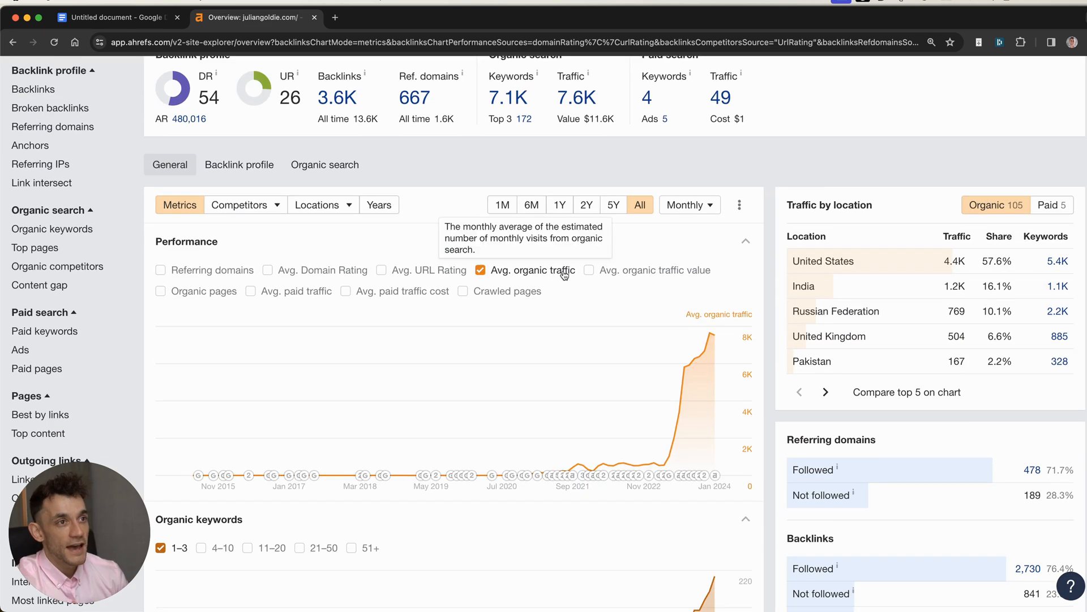
{"action": "scroll", "scroll_direction": "up", "scroll_amount": 3}
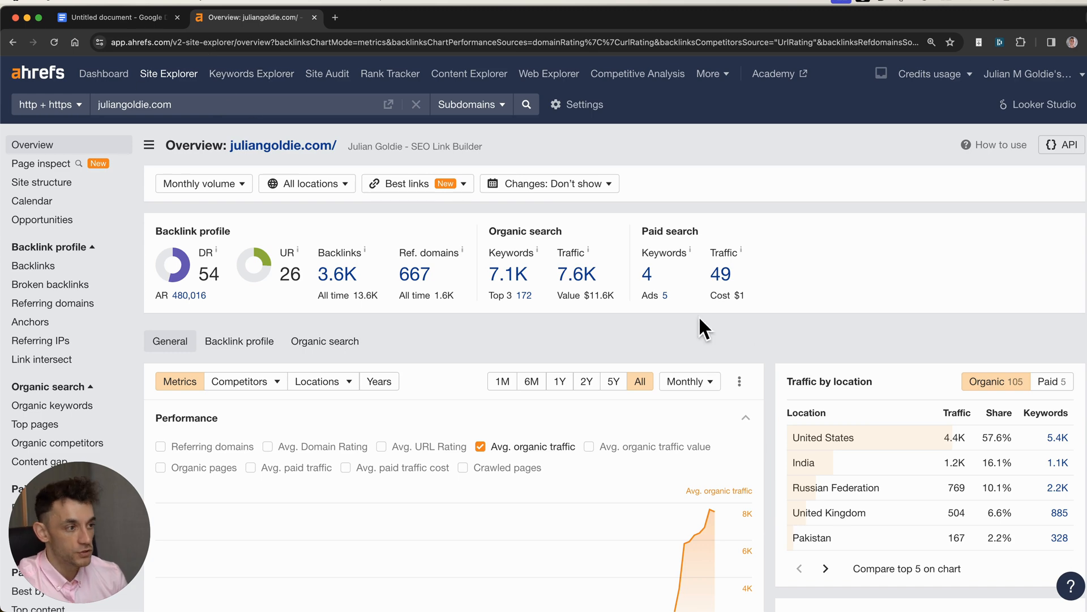
{"action": "scroll", "scroll_direction": "down", "scroll_amount": 3}
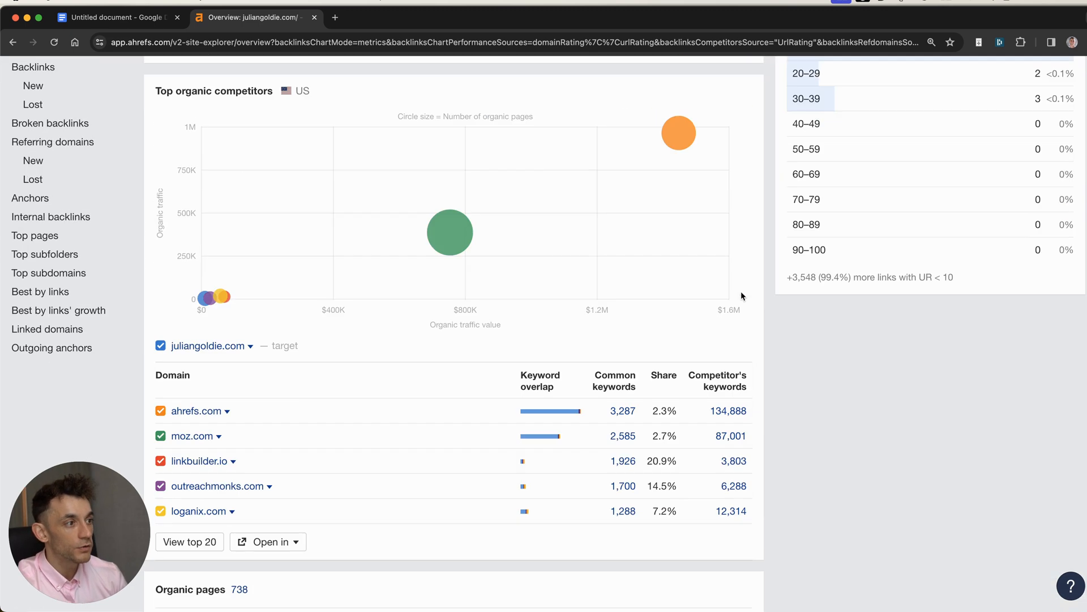
{"action": "scroll", "scroll_direction": "up", "scroll_amount": 3}
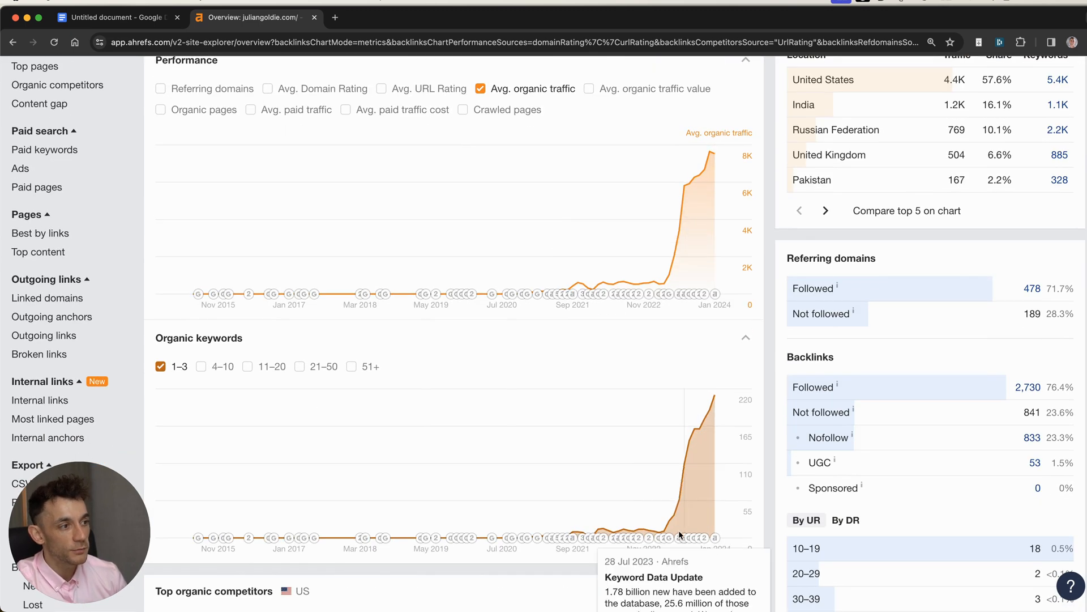
{"action": "scroll", "scroll_direction": "up", "scroll_amount": 3}
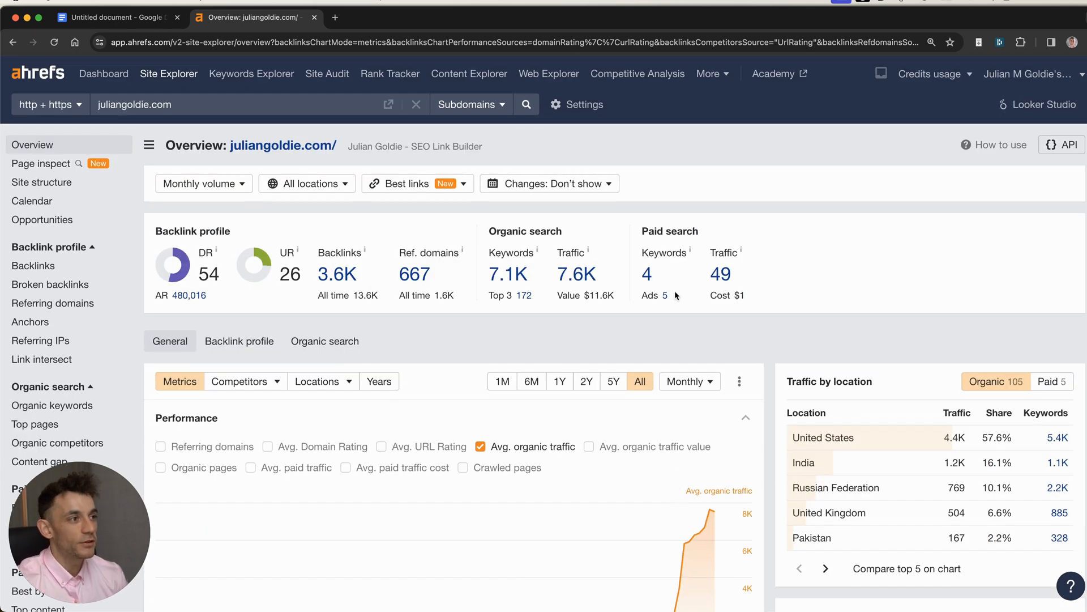
{"action": "mouse_move", "coordinate": [719, 237]}
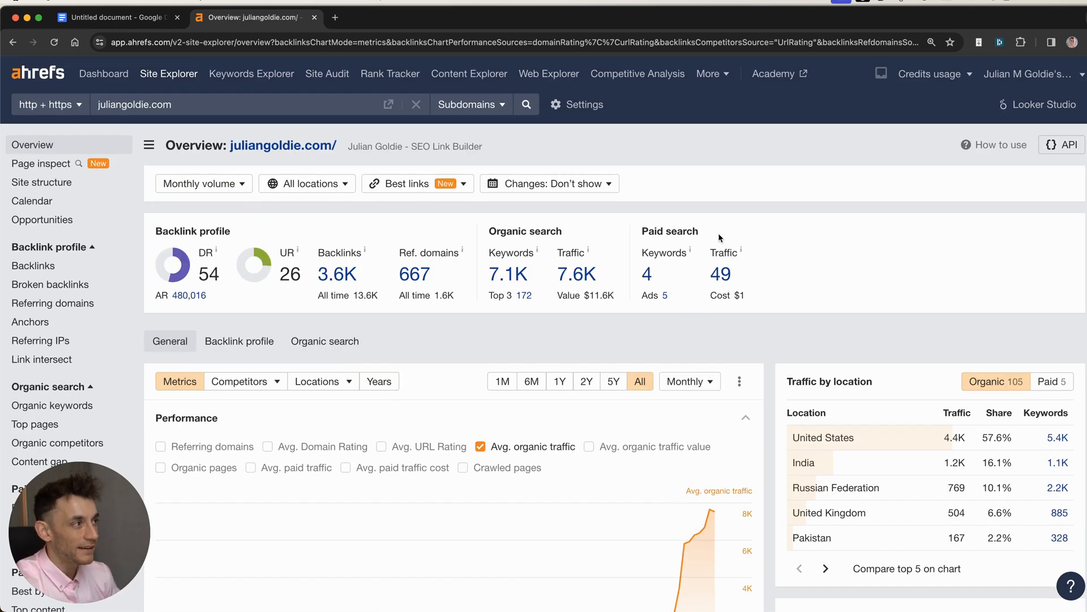
{"action": "mouse_move", "coordinate": [573, 231]}
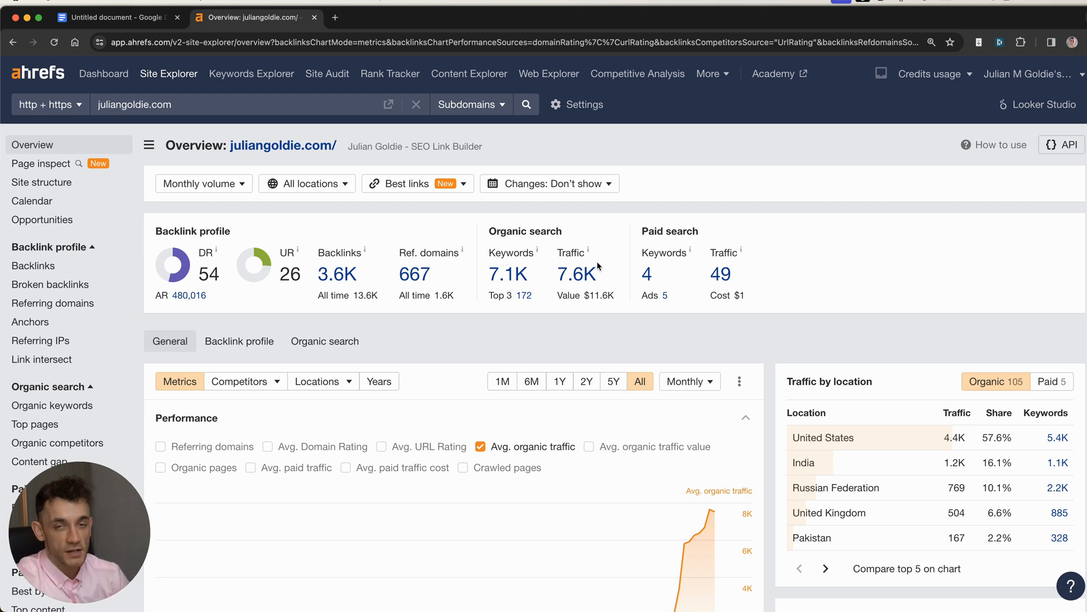
{"action": "mouse_move", "coordinate": [598, 270]}
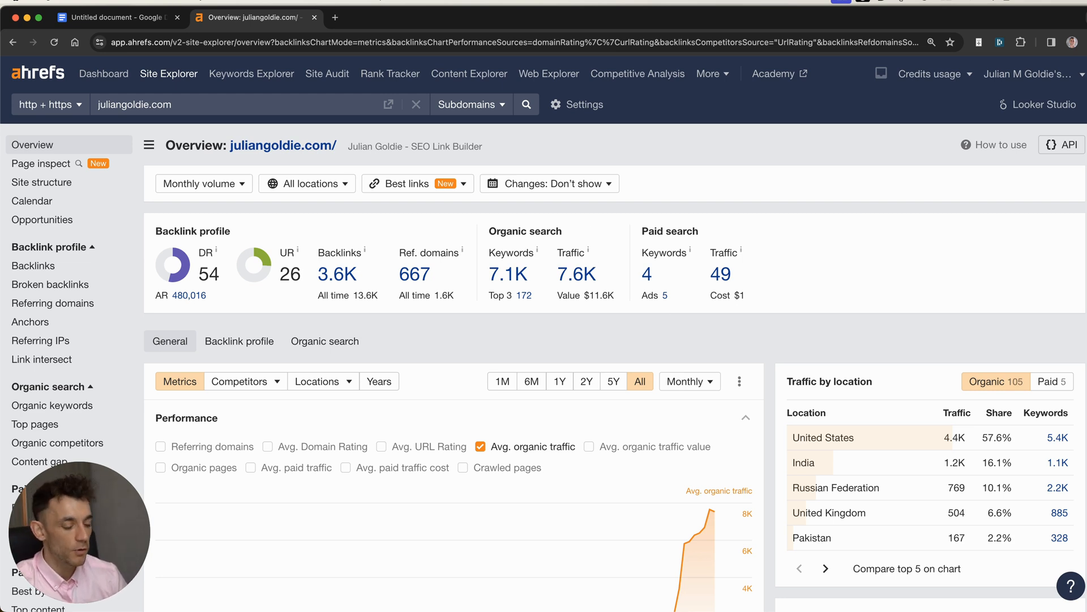
{"action": "mouse_move", "coordinate": [184, 247]}
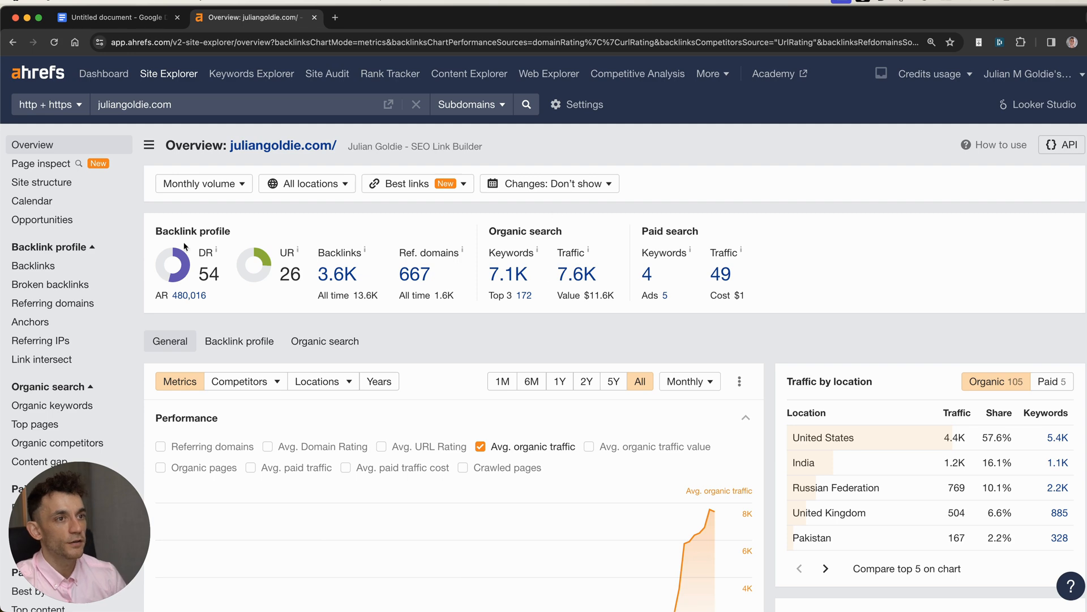
{"action": "mouse_move", "coordinate": [338, 274]}
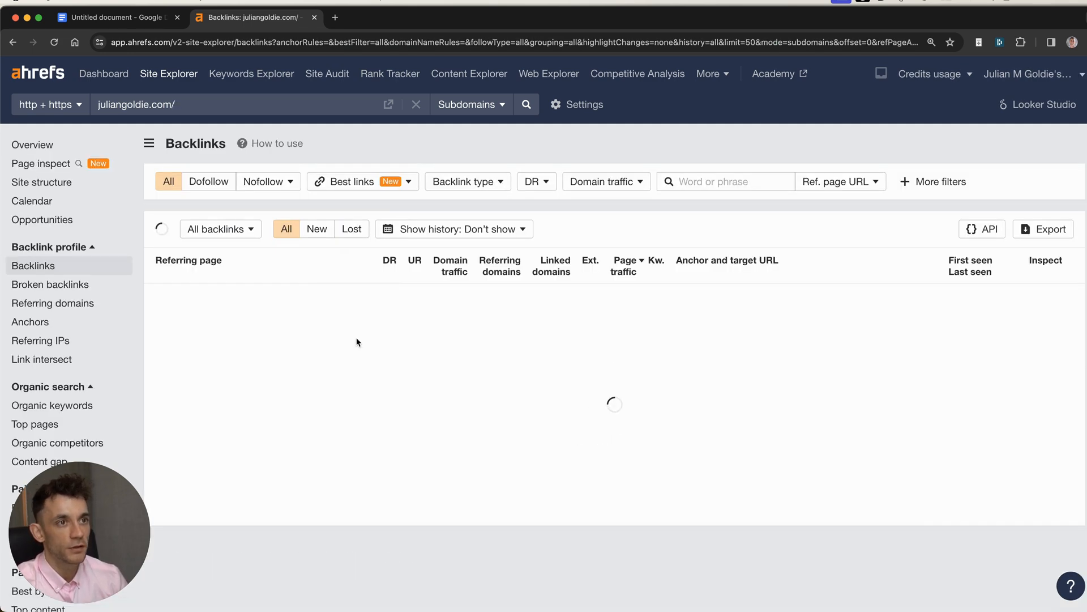
Restrict backlinks to dofollow, one link per domain, and open the autoblogging.ai referring page
{"action": "left_click", "coordinate": [208, 181]}
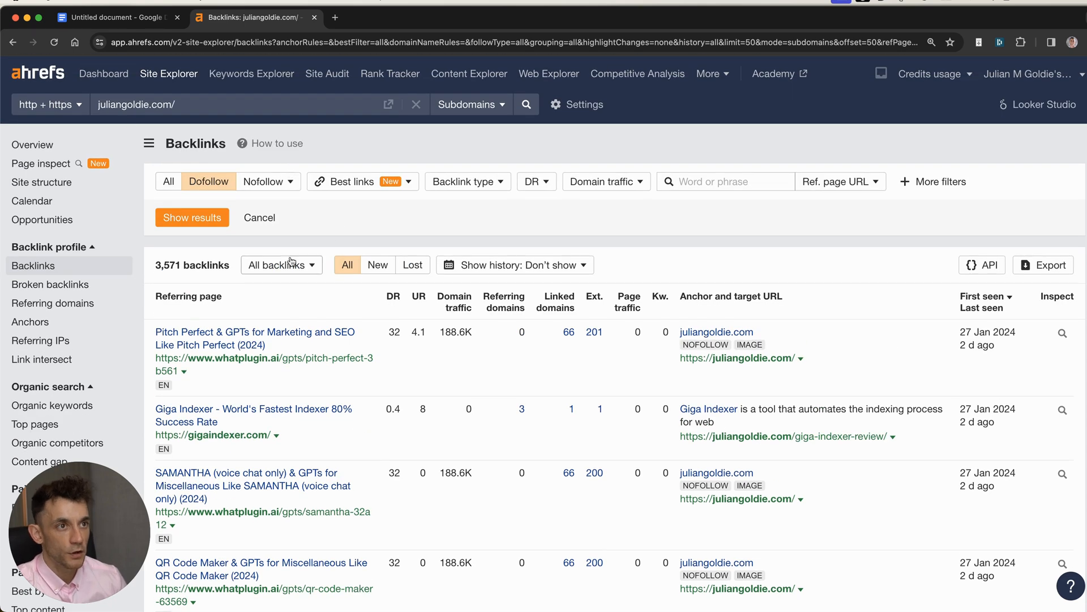
{"action": "left_click", "coordinate": [281, 264]}
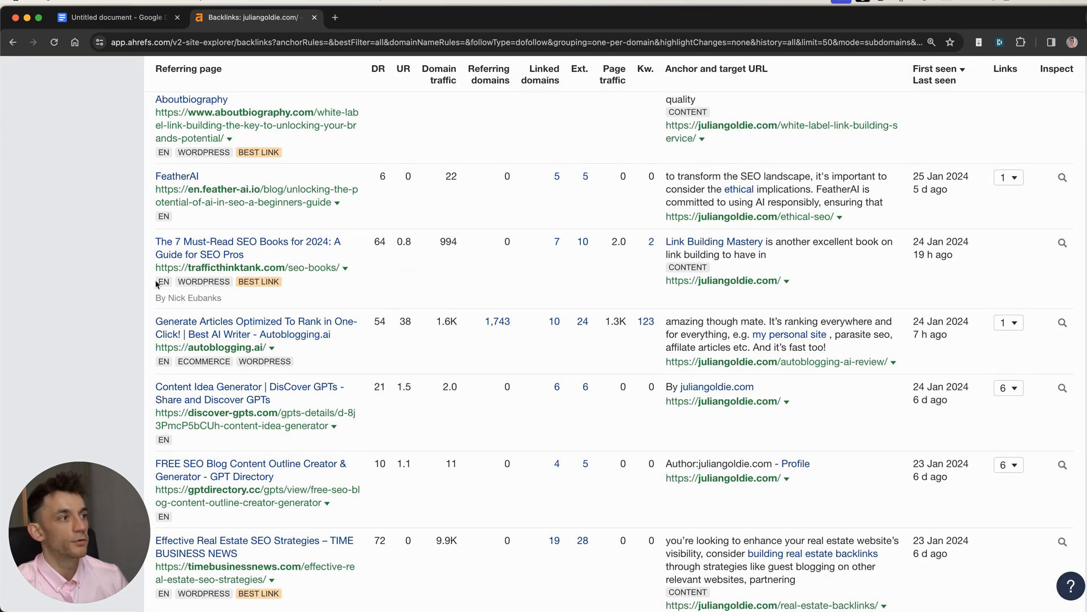
{"action": "scroll", "scroll_direction": "down", "scroll_amount": 3}
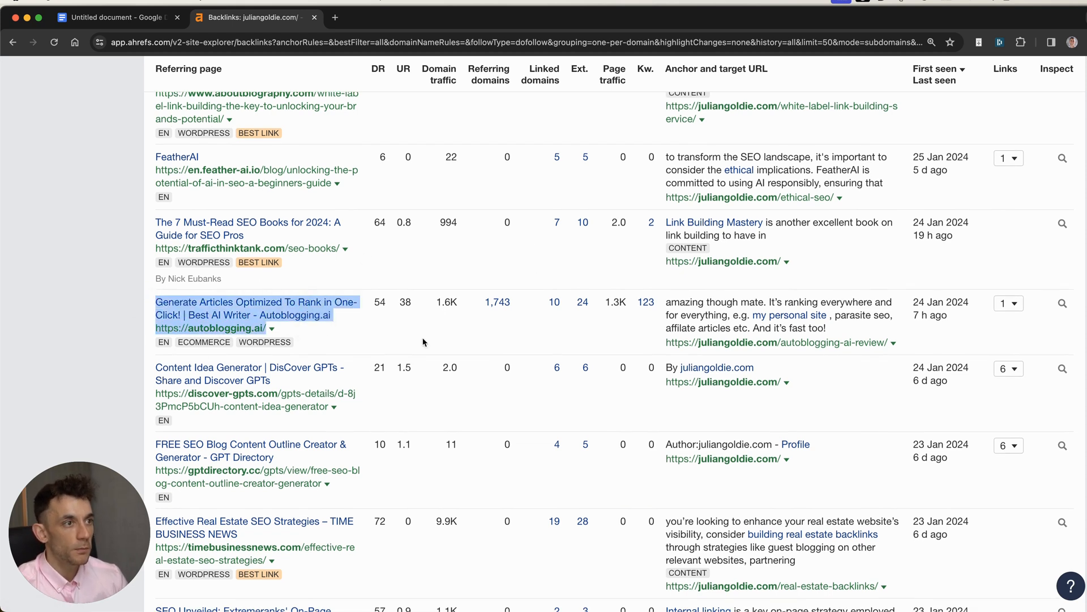
{"action": "mouse_move", "coordinate": [791, 314]}
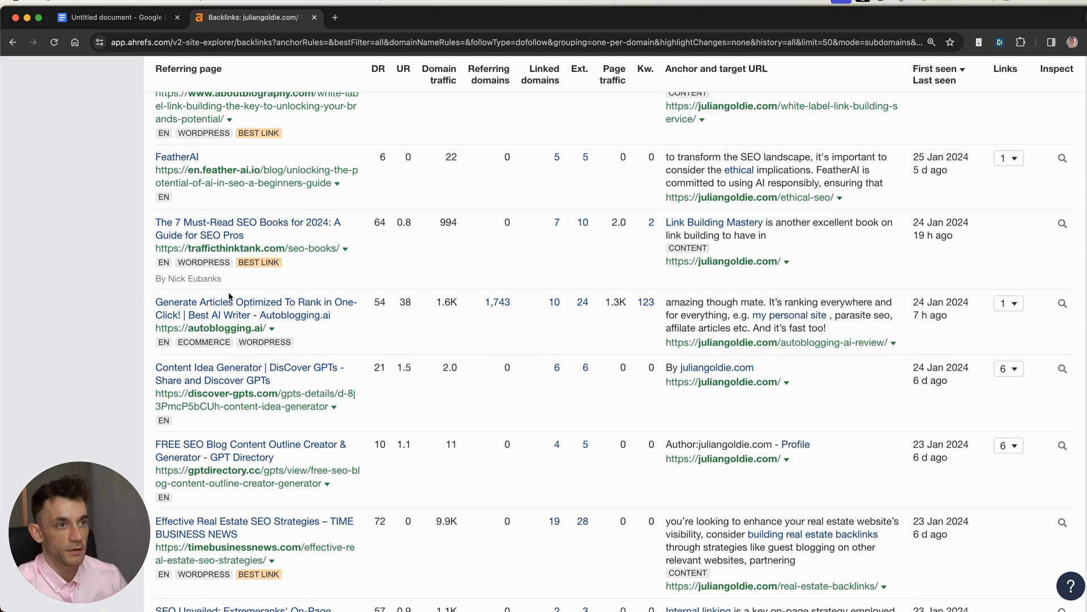
{"action": "left_click", "coordinate": [257, 308]}
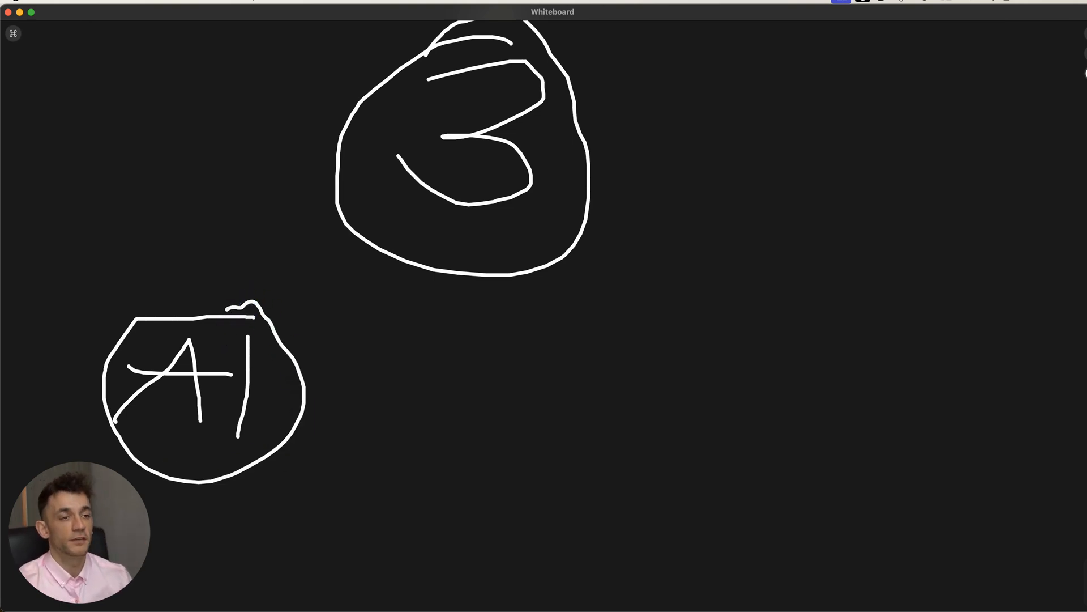
{"action": "mouse_move", "coordinate": [285, 404]}
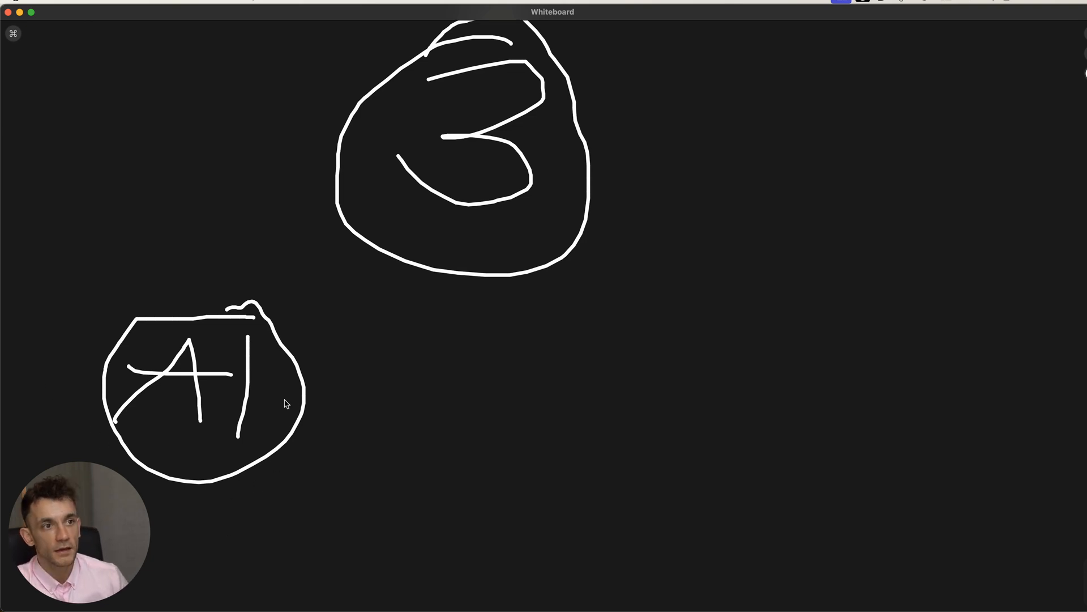
{"action": "mouse_move", "coordinate": [308, 395]}
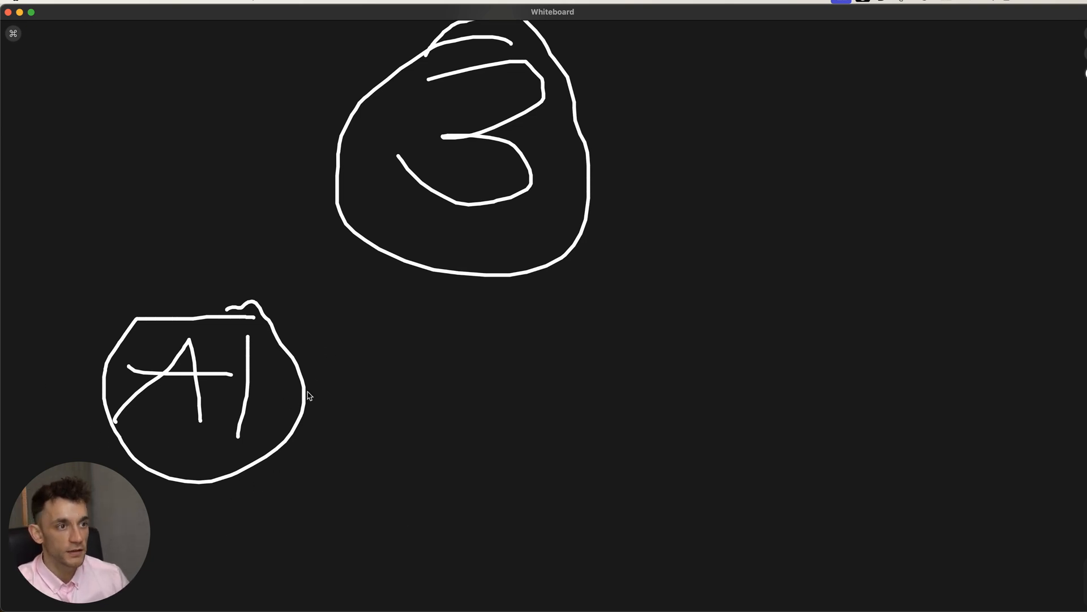
{"action": "mouse_move", "coordinate": [312, 386]}
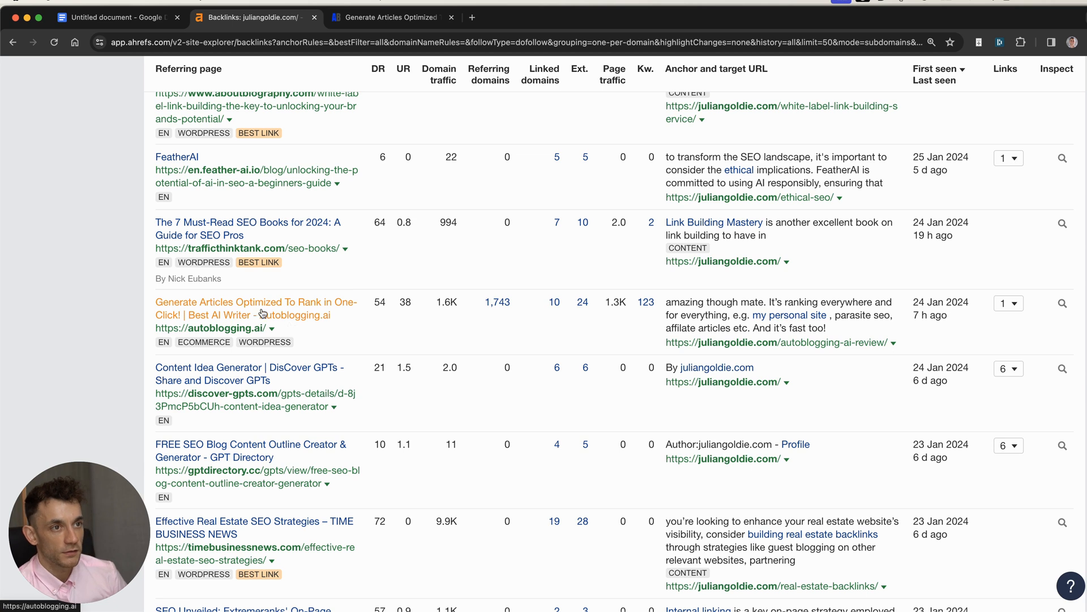
{"action": "mouse_move", "coordinate": [230, 432]}
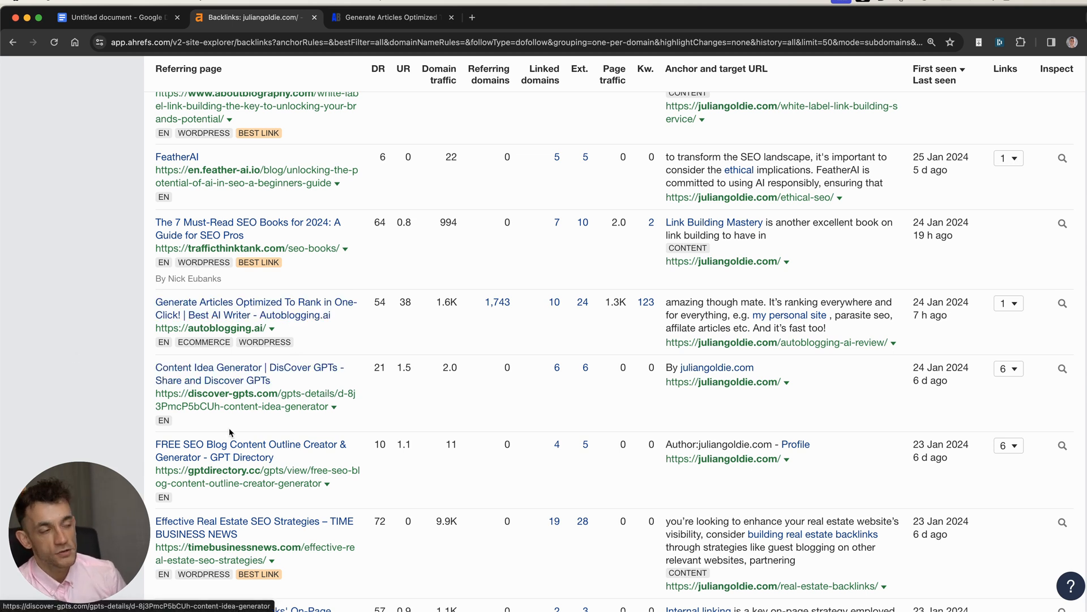
{"action": "mouse_move", "coordinate": [542, 357]}
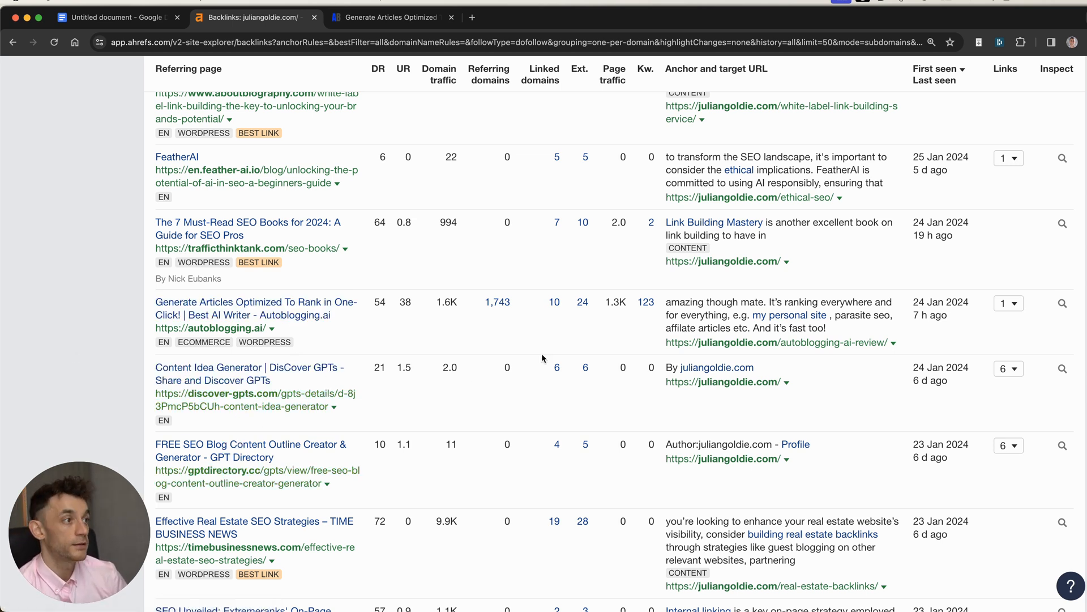
{"action": "mouse_move", "coordinate": [863, 330]}
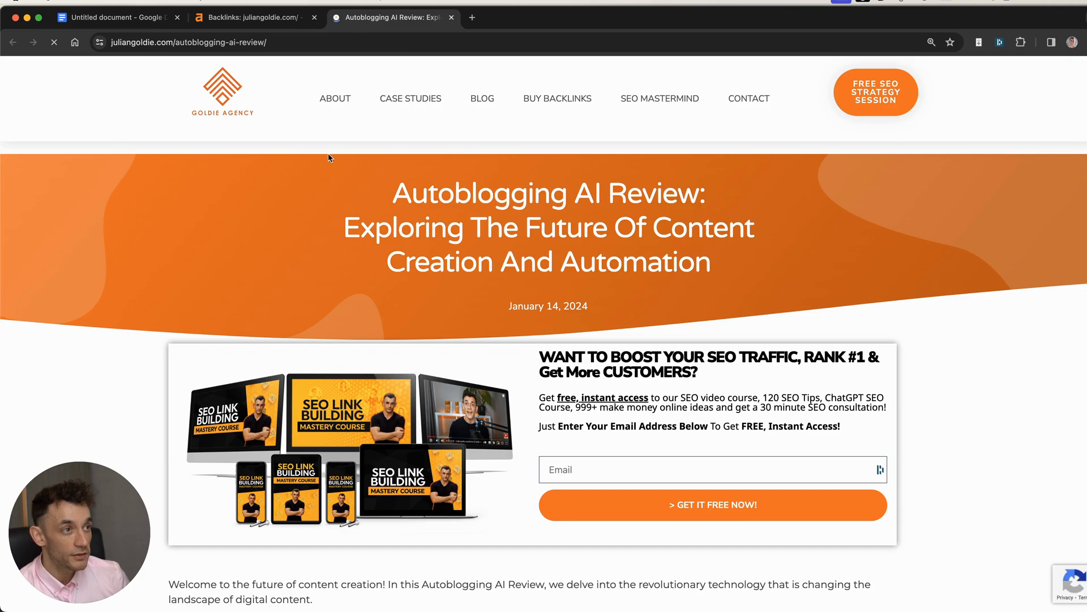
Read through the Autoblogging AI Review article, then close it to return to the backlinks list
{"action": "scroll", "scroll_direction": "down", "scroll_amount": 3}
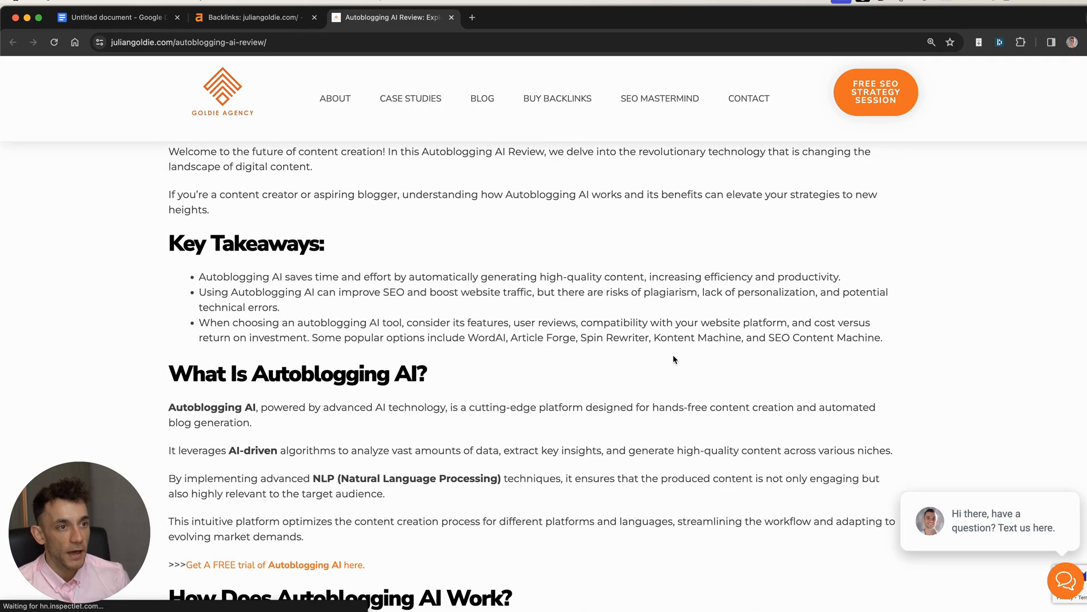
{"action": "scroll", "scroll_direction": "up", "scroll_amount": 3}
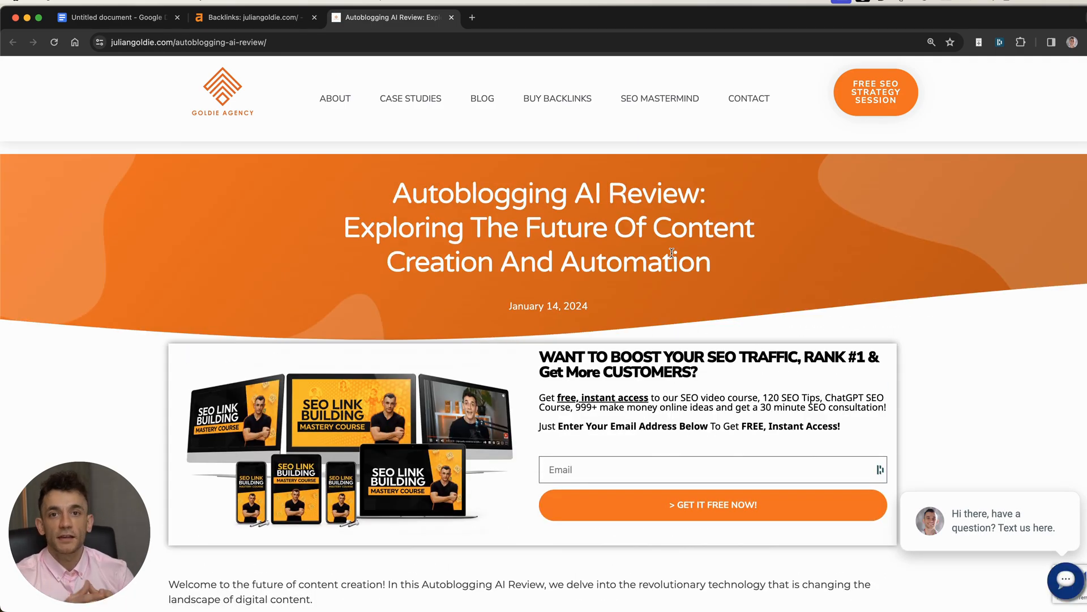
{"action": "scroll", "scroll_direction": "down", "scroll_amount": 3}
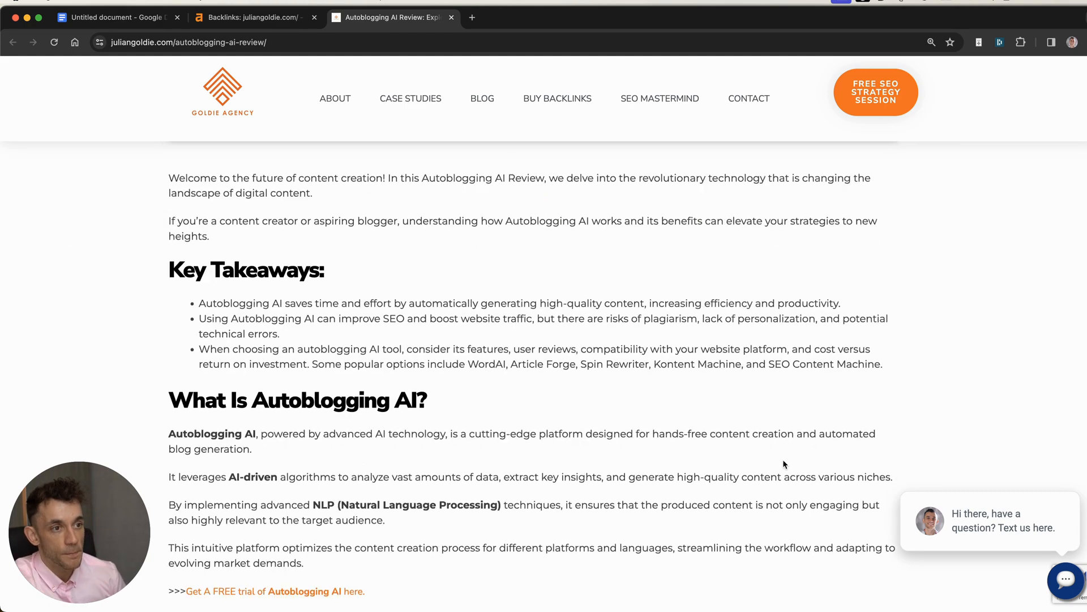
{"action": "scroll", "scroll_direction": "down", "scroll_amount": 3}
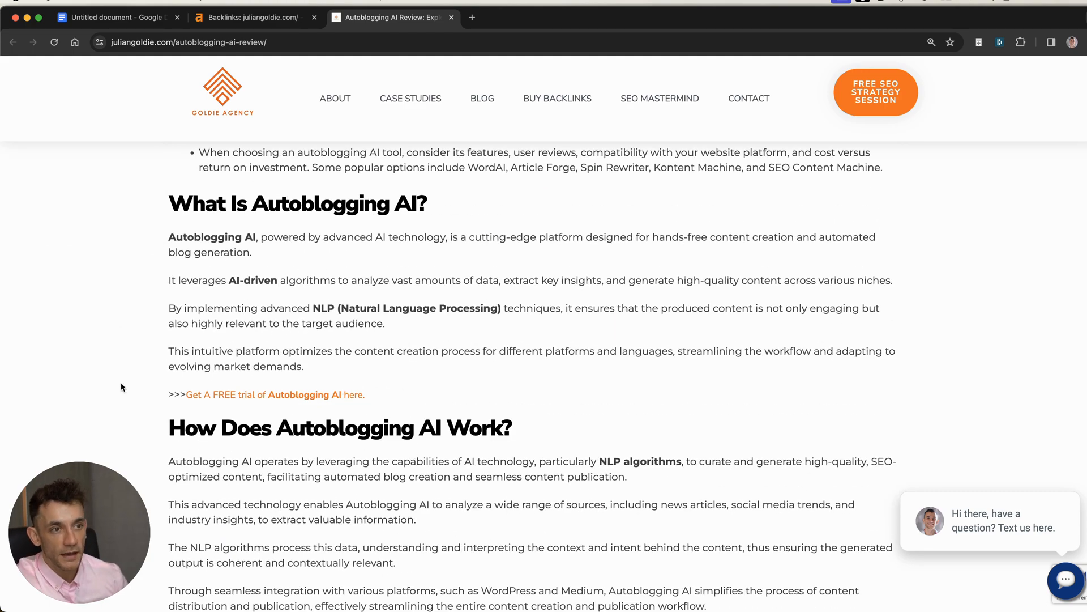
{"action": "scroll", "scroll_direction": "up", "scroll_amount": 3}
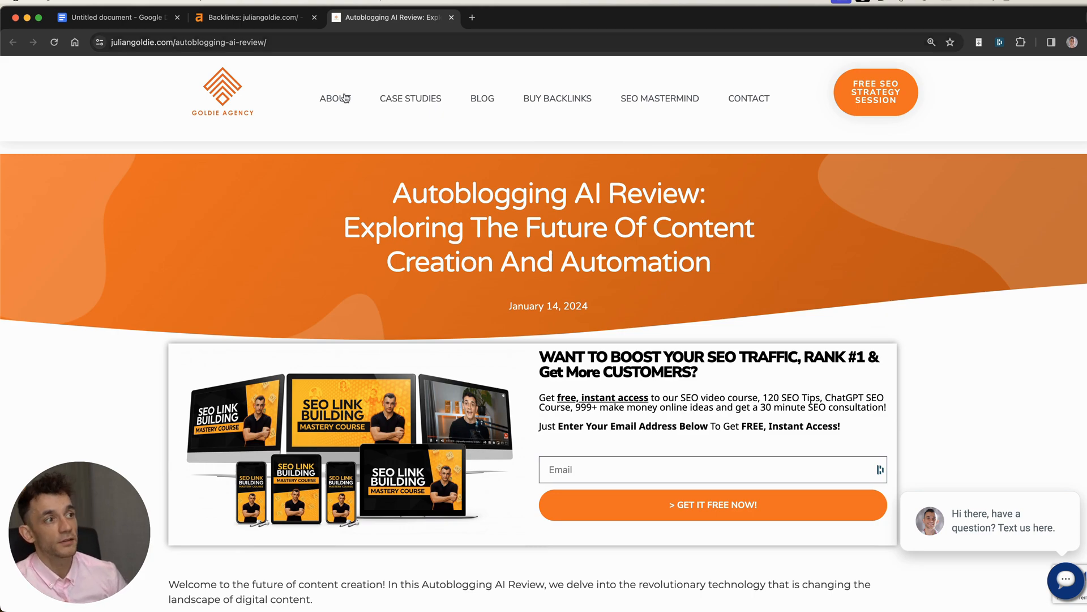
{"action": "scroll", "scroll_direction": "down", "scroll_amount": 3}
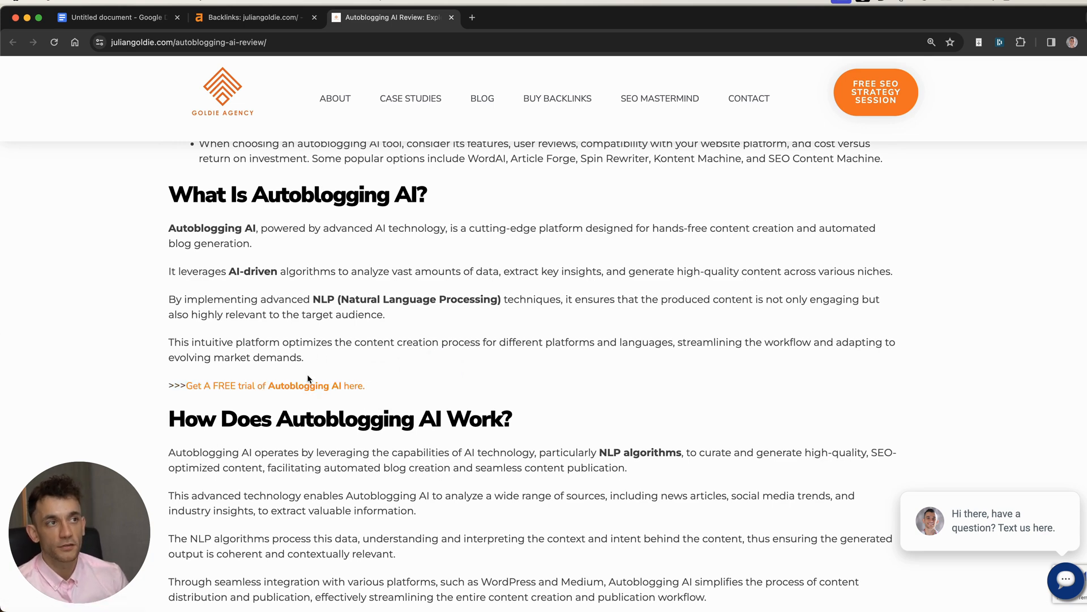
{"action": "scroll", "scroll_direction": "down", "scroll_amount": 3}
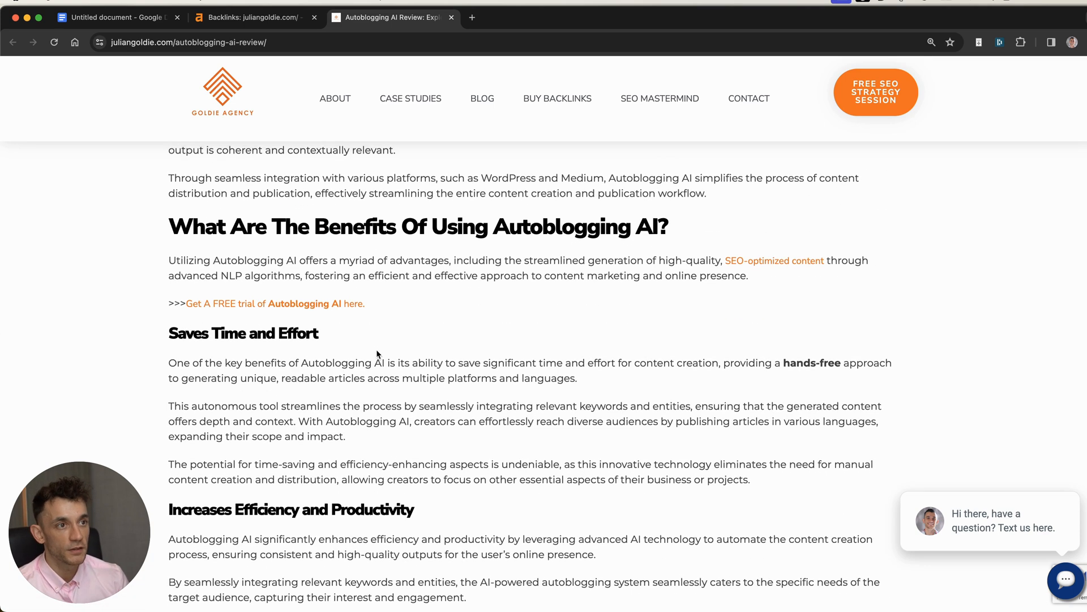
{"action": "scroll", "scroll_direction": "up", "scroll_amount": 3}
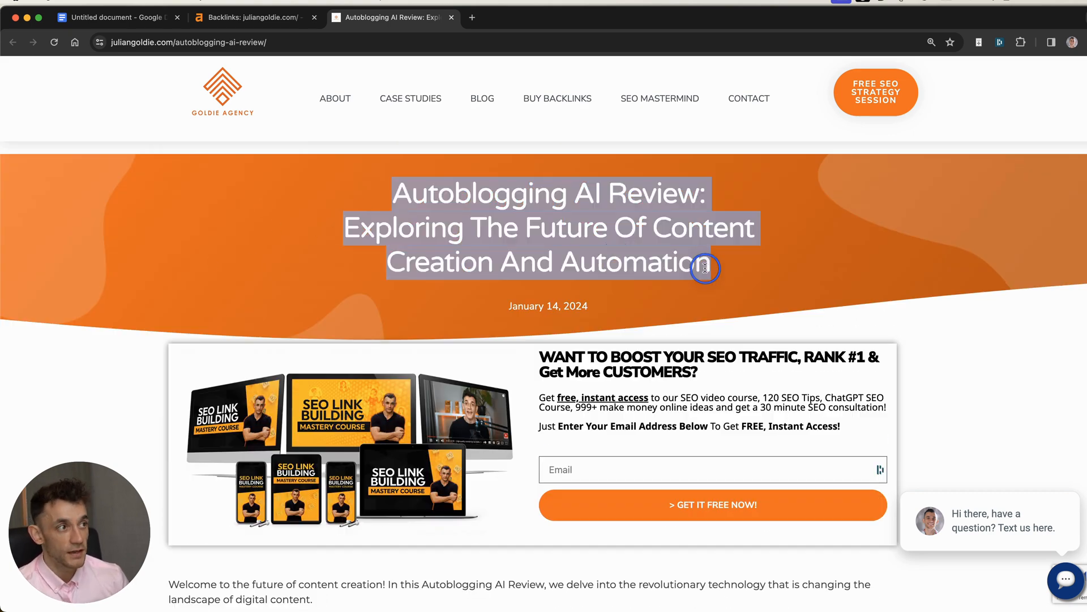
{"action": "left_click", "coordinate": [253, 17]}
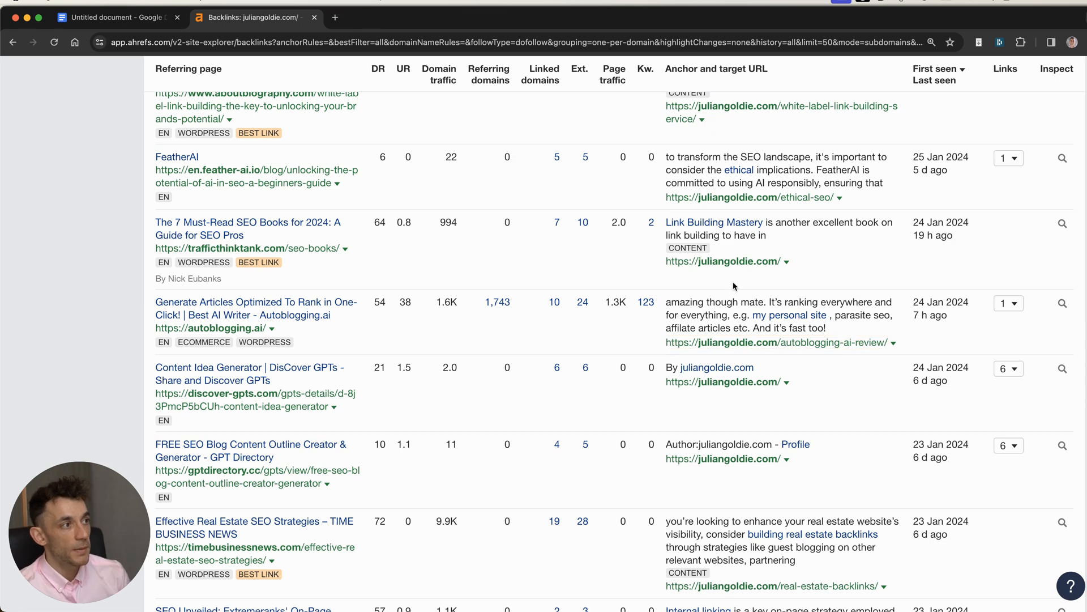
{"action": "mouse_move", "coordinate": [587, 240]}
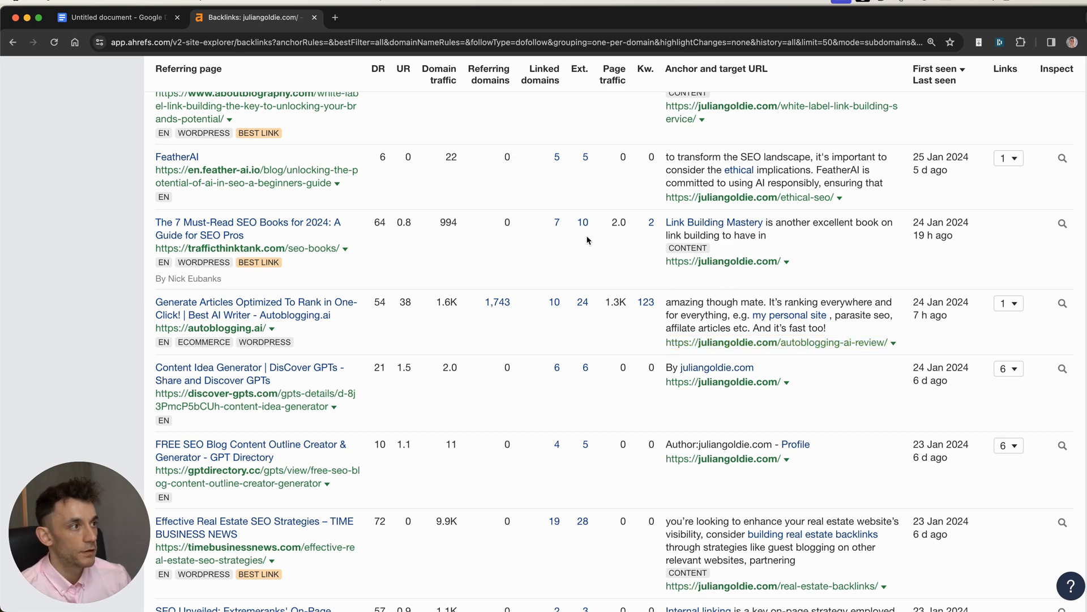
Check 'autoblogging ai review' in Keywords Explorer (difficulty 0, volume 0–10) and return to backlinks
{"action": "left_click", "coordinate": [391, 17]}
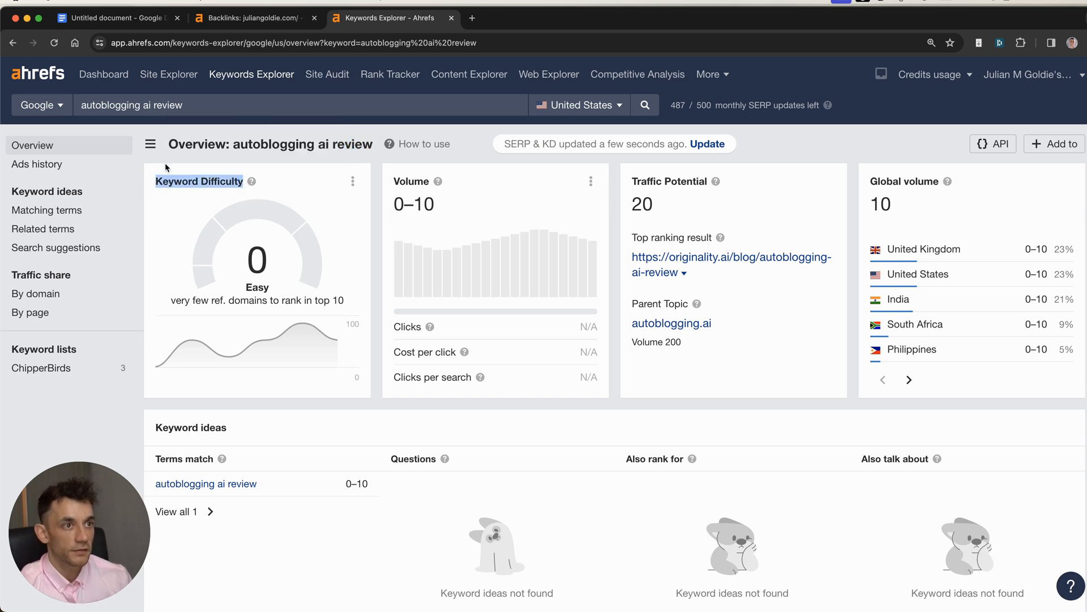
{"action": "mouse_move", "coordinate": [426, 196]}
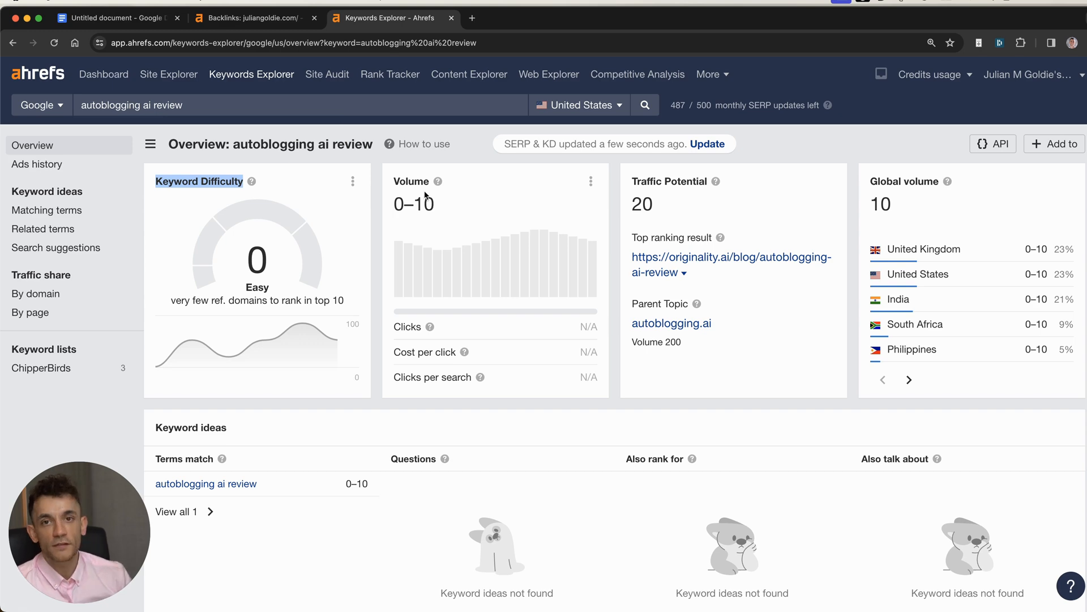
{"action": "mouse_move", "coordinate": [425, 196]}
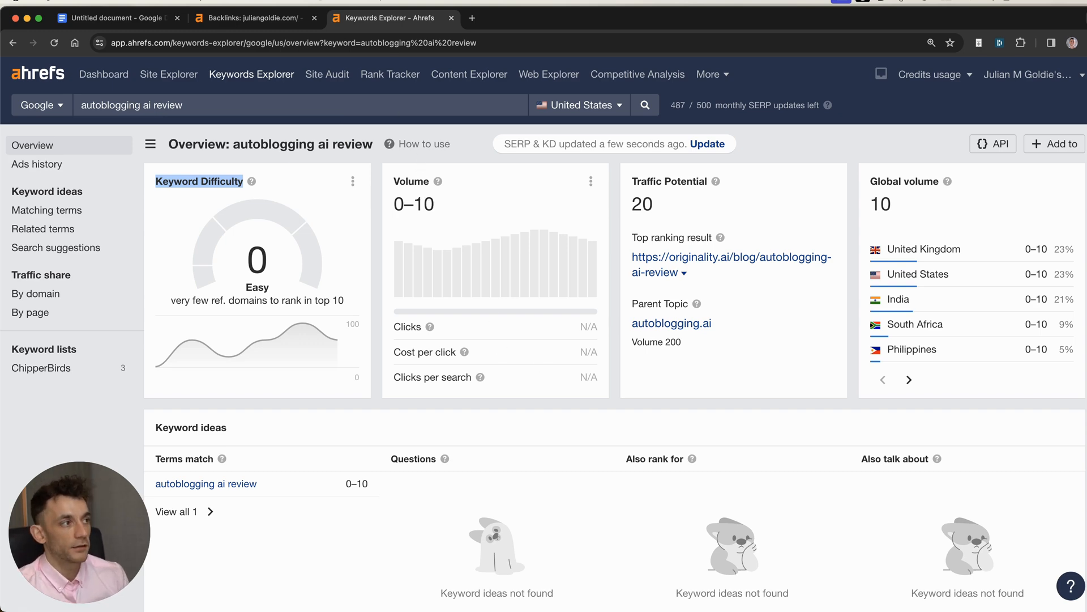
{"action": "left_click", "coordinate": [255, 18]}
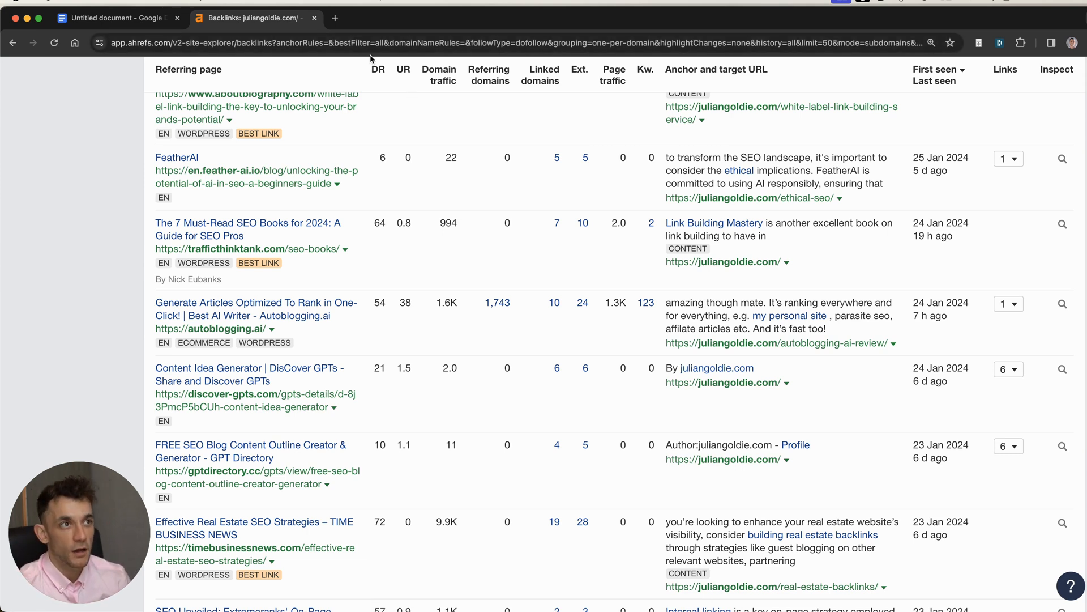
{"action": "mouse_move", "coordinate": [188, 69]}
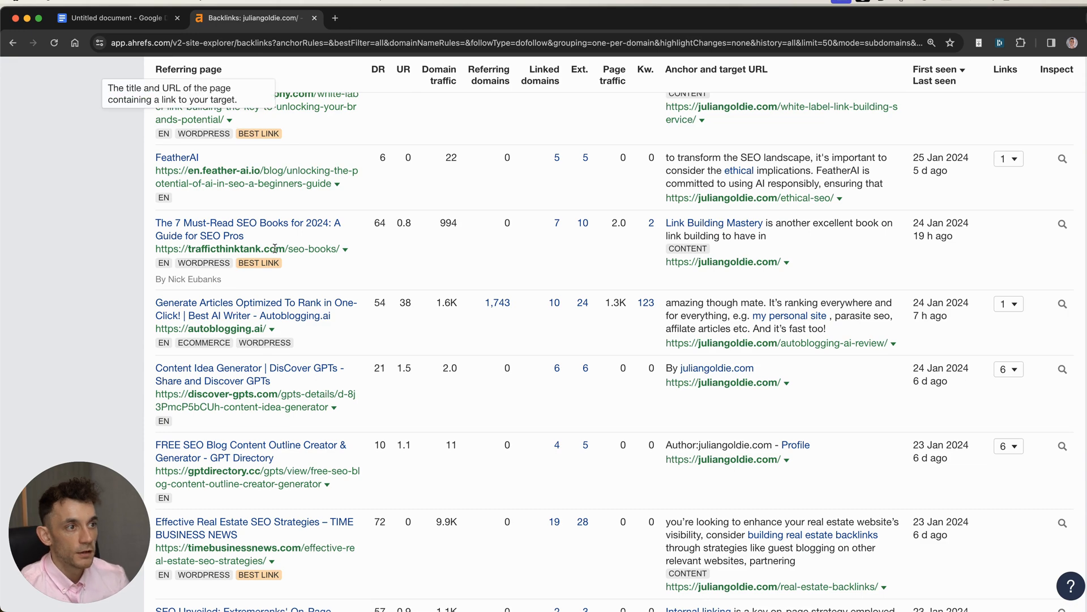
Locate the Giga Indexer review row further down the backlinks list
{"action": "scroll", "scroll_direction": "up", "scroll_amount": 3}
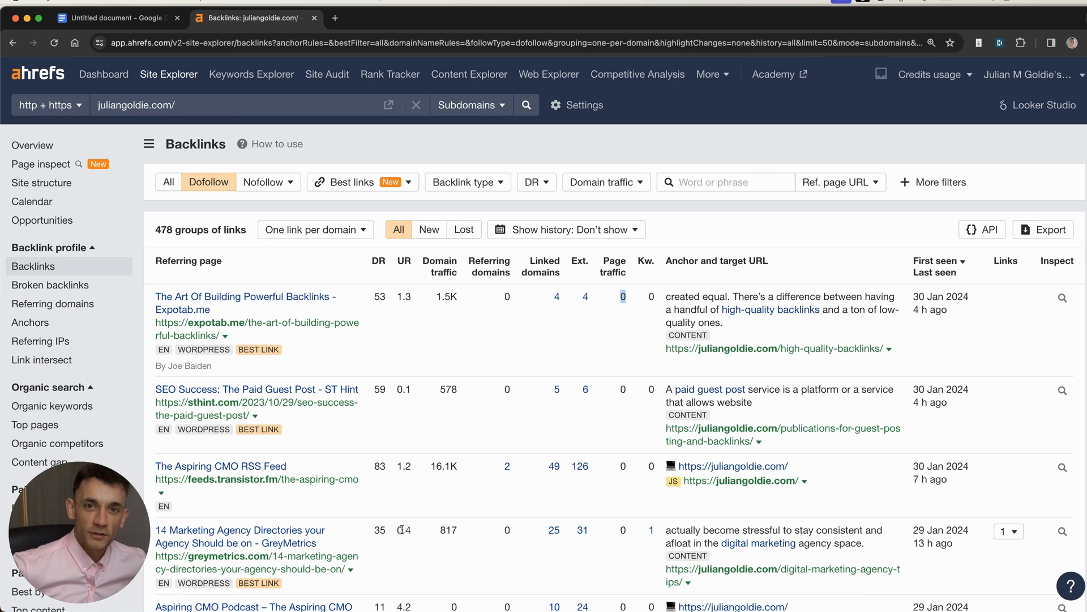
{"action": "mouse_move", "coordinate": [252, 96]}
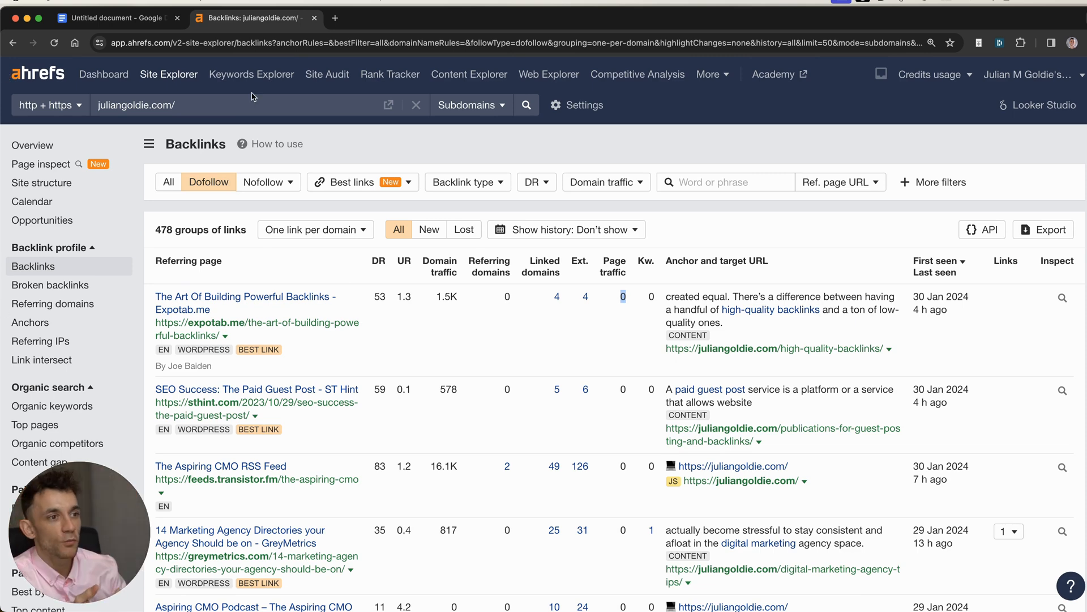
{"action": "scroll", "scroll_direction": "down", "scroll_amount": 3}
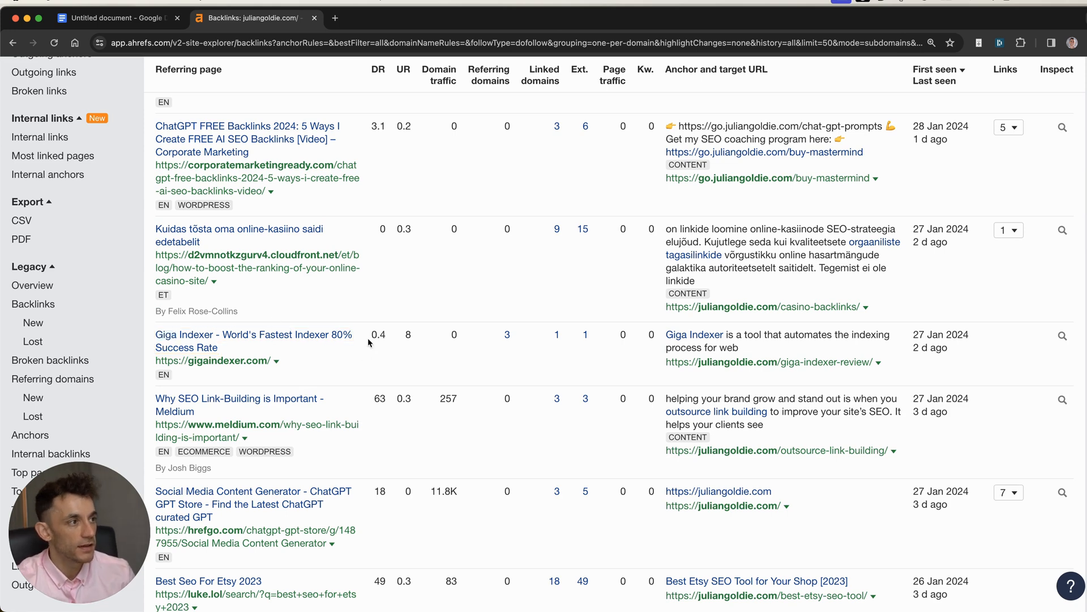
{"action": "mouse_move", "coordinate": [741, 375]}
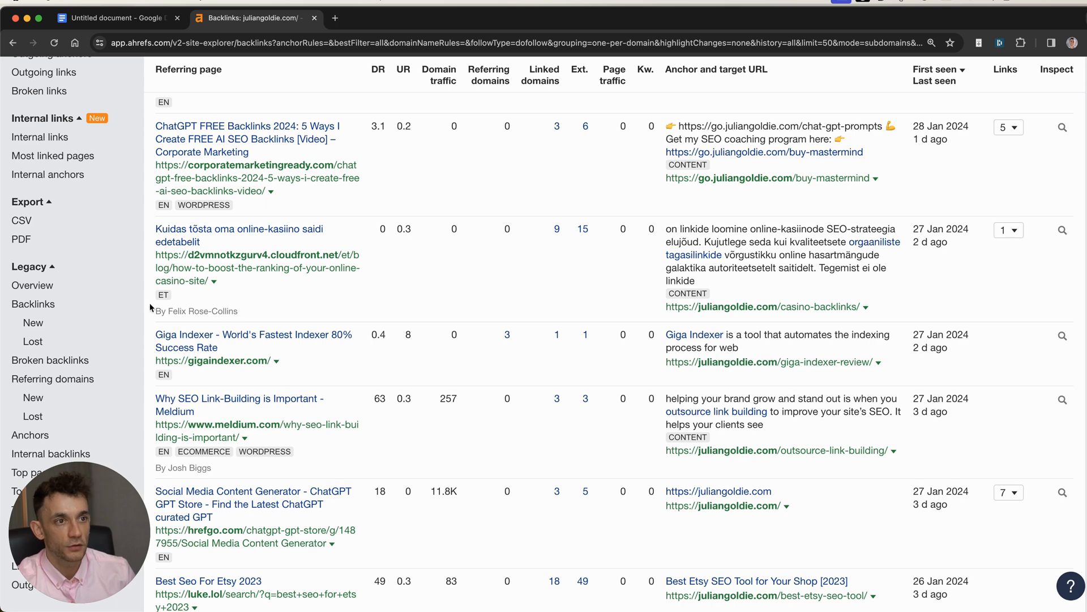
{"action": "right_click", "coordinate": [694, 335]}
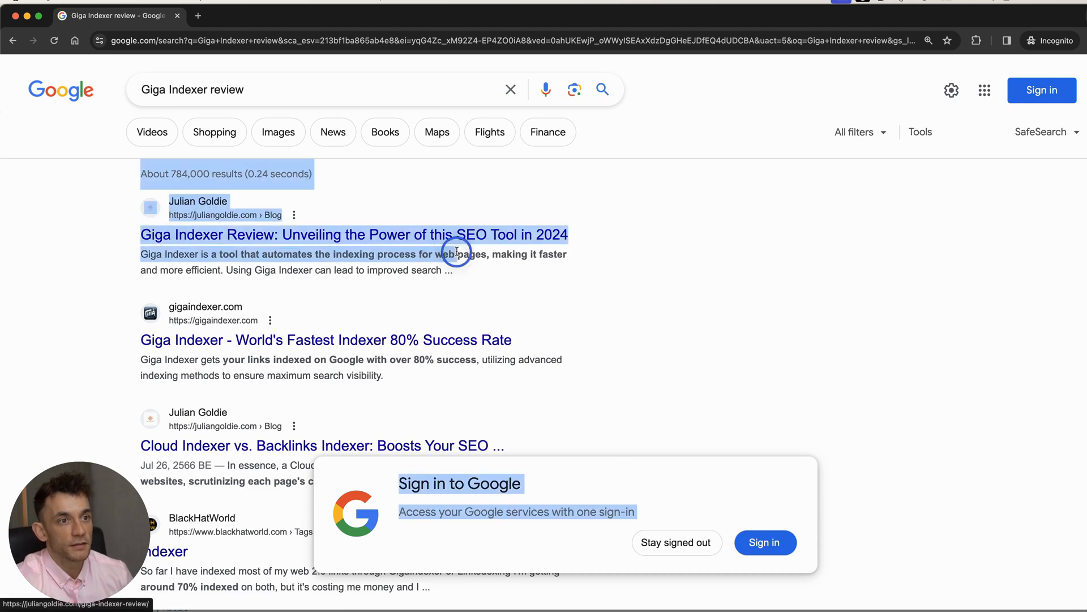
Dismiss the Google sign-in prompt over the 'Giga Indexer review' results
{"action": "left_click", "coordinate": [677, 542]}
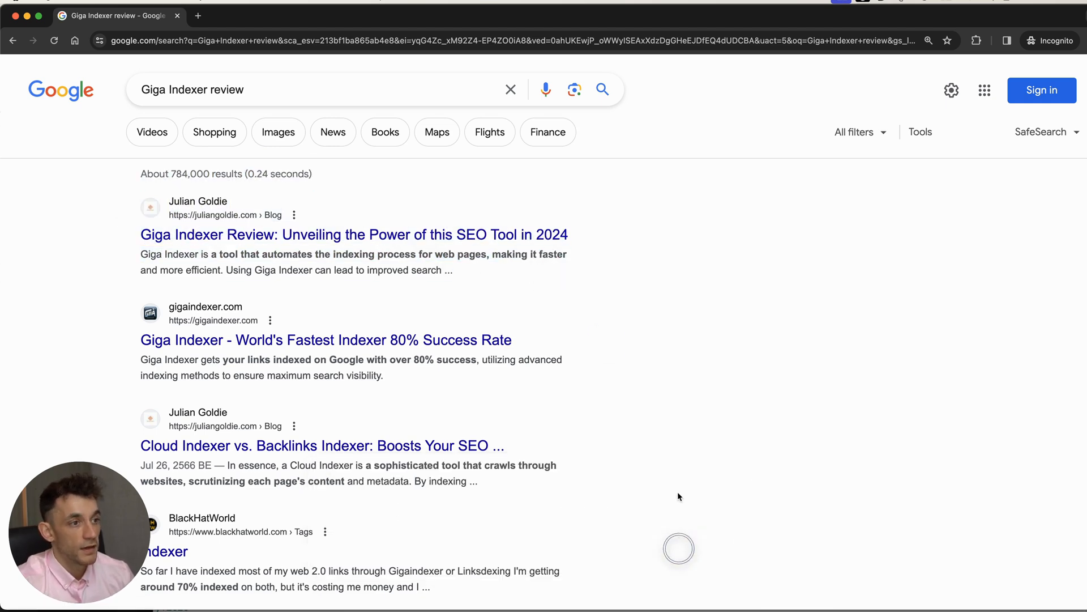
{"action": "mouse_move", "coordinate": [140, 340]}
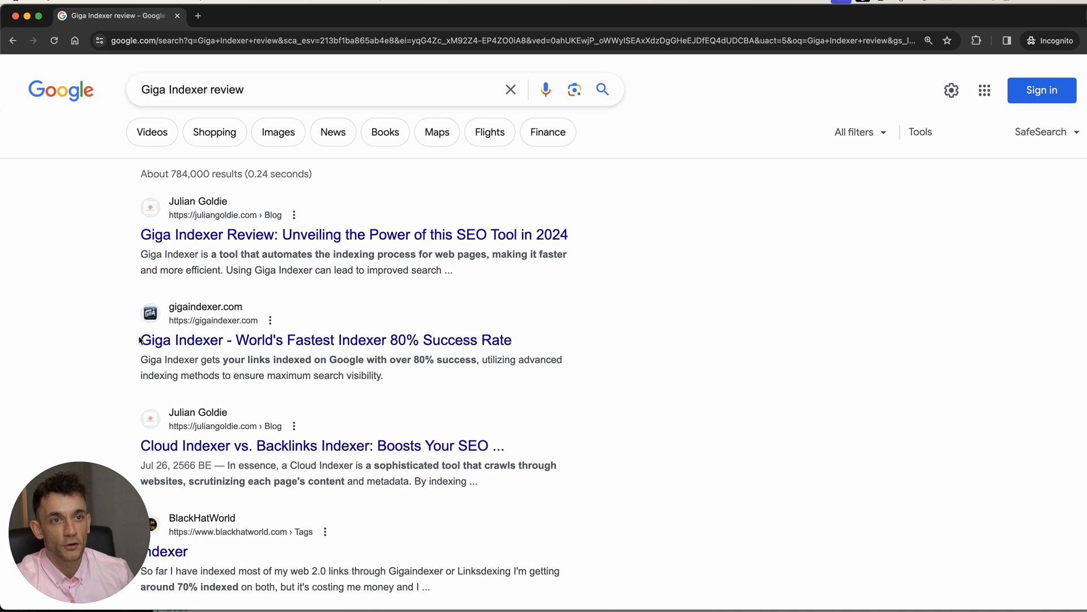
Start the Google Doc with 'SOP:' and open a fresh Google search tab
{"action": "left_click", "coordinate": [255, 17]}
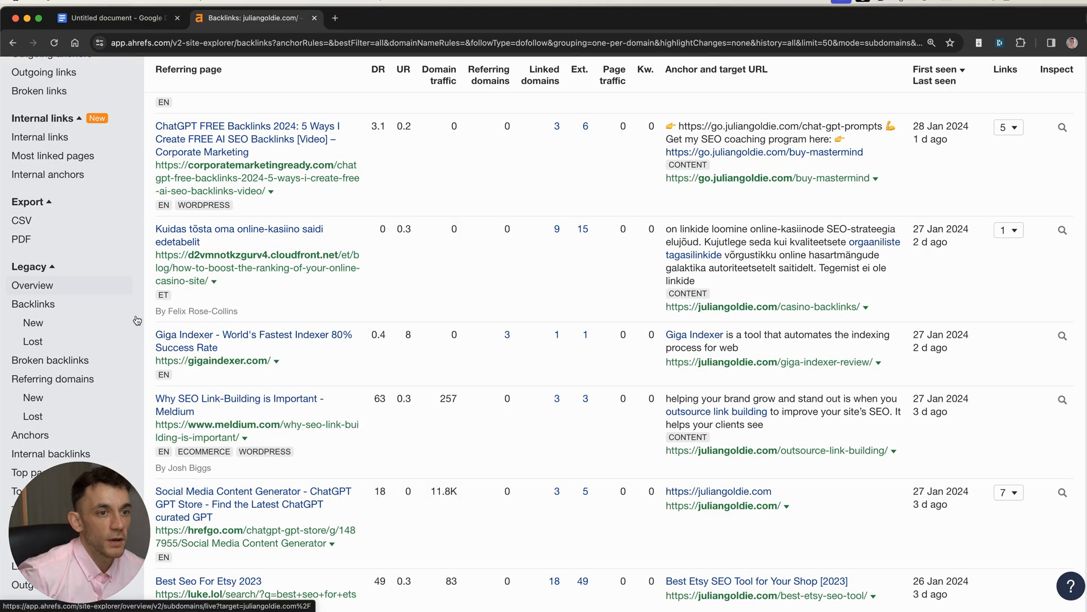
{"action": "mouse_move", "coordinate": [230, 23]}
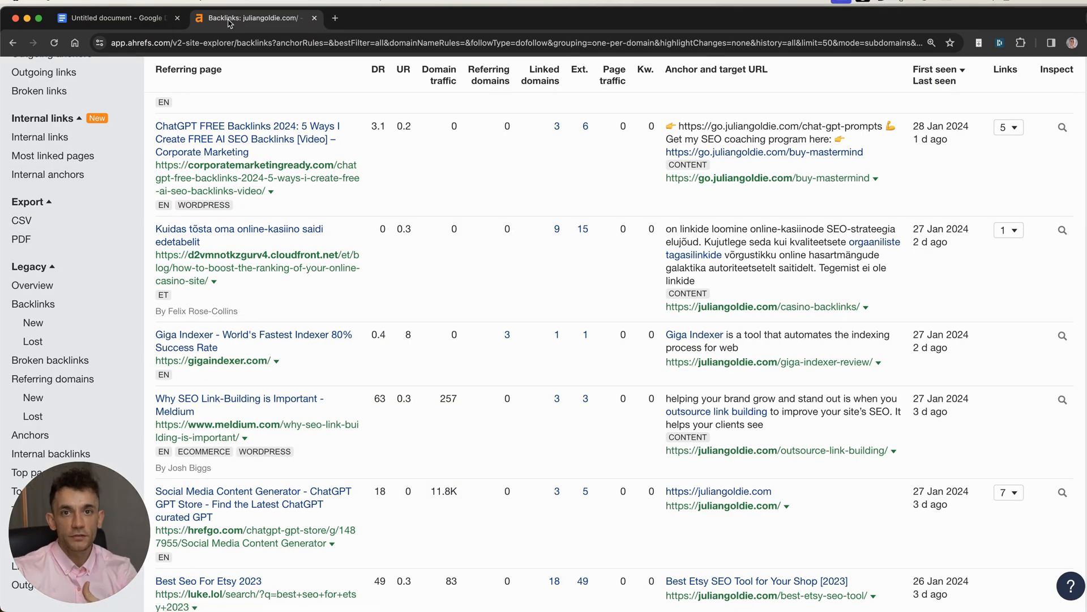
{"action": "mouse_move", "coordinate": [252, 17]}
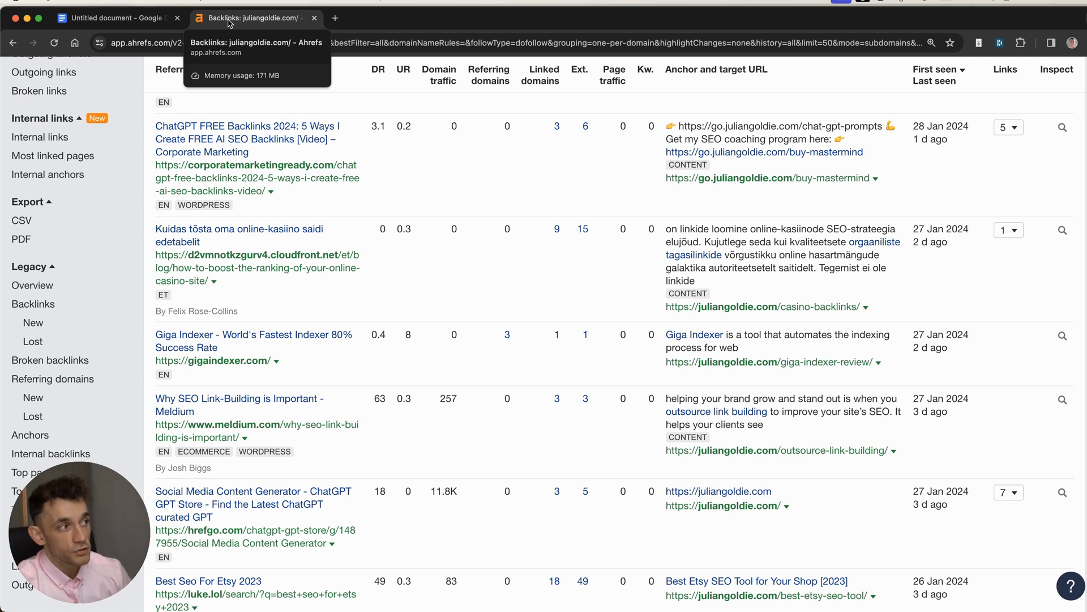
{"action": "left_click", "coordinate": [117, 17]}
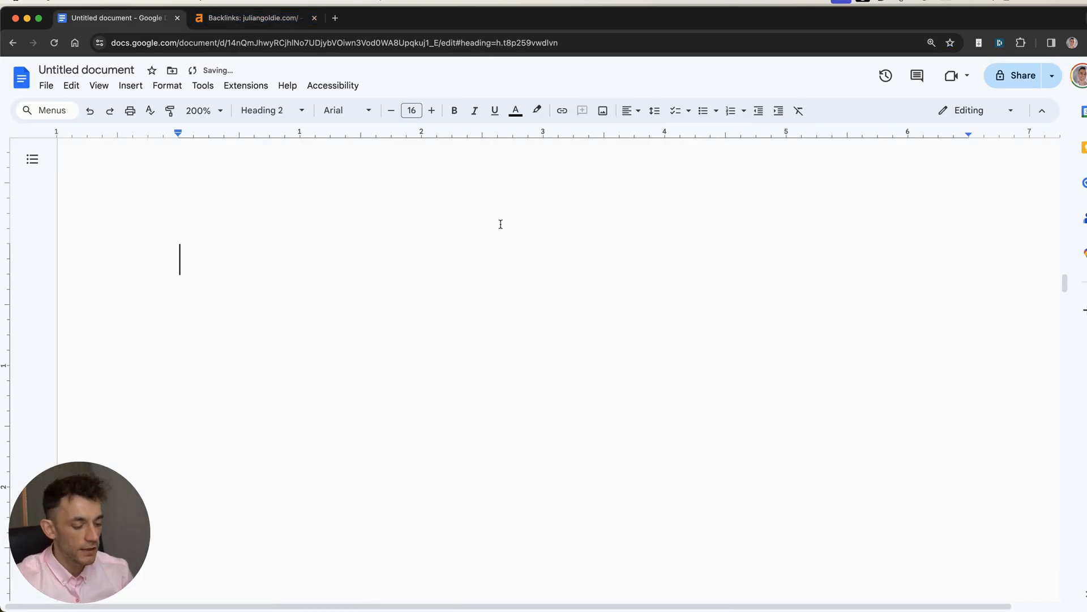
{"action": "type", "text": "SOP:"}
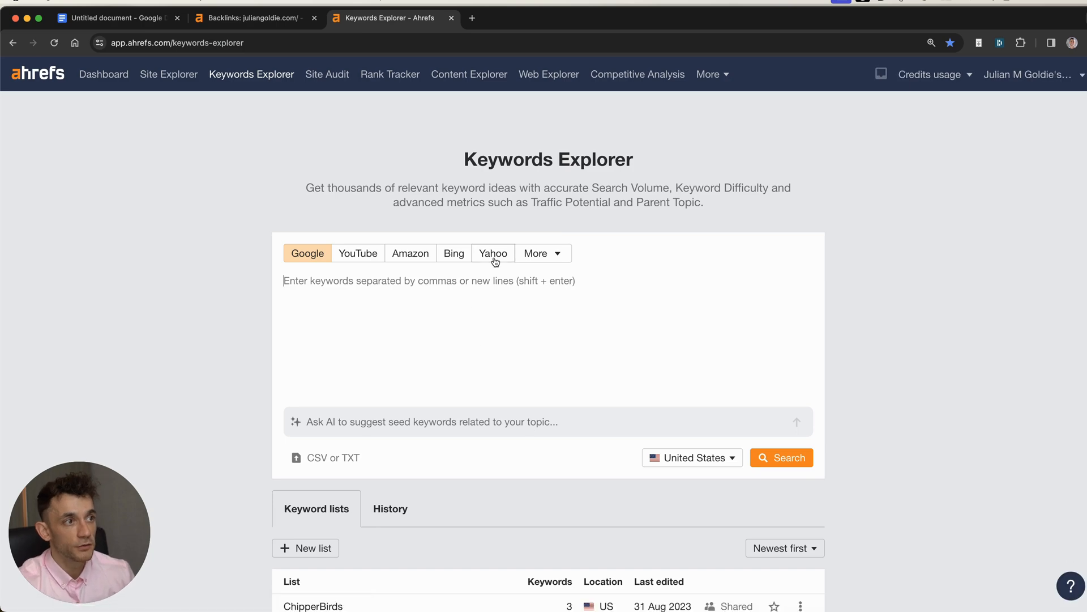
{"action": "left_click", "coordinate": [494, 18]}
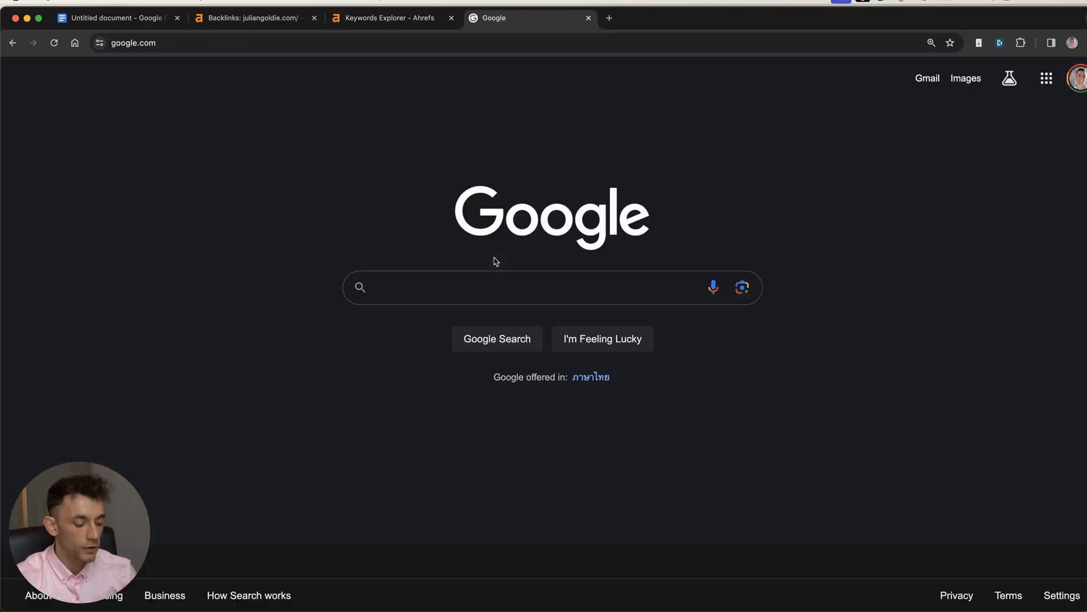
Enter 'neuron writer review' in Google, then replace it with 'internet marketing gold'
{"action": "type", "text": "neuron writer review"}
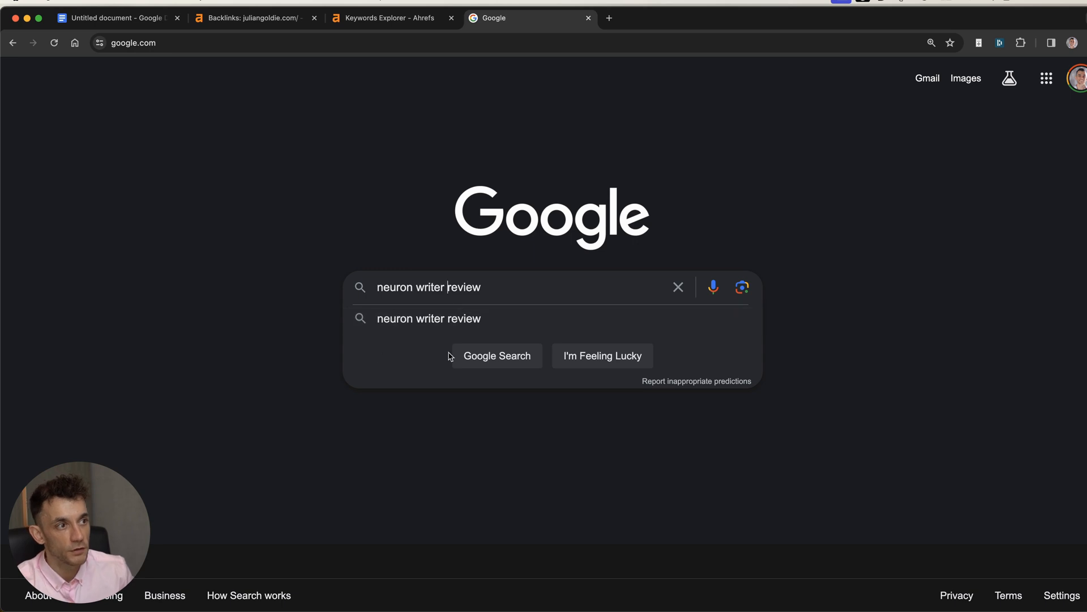
{"action": "mouse_move", "coordinate": [214, 325]}
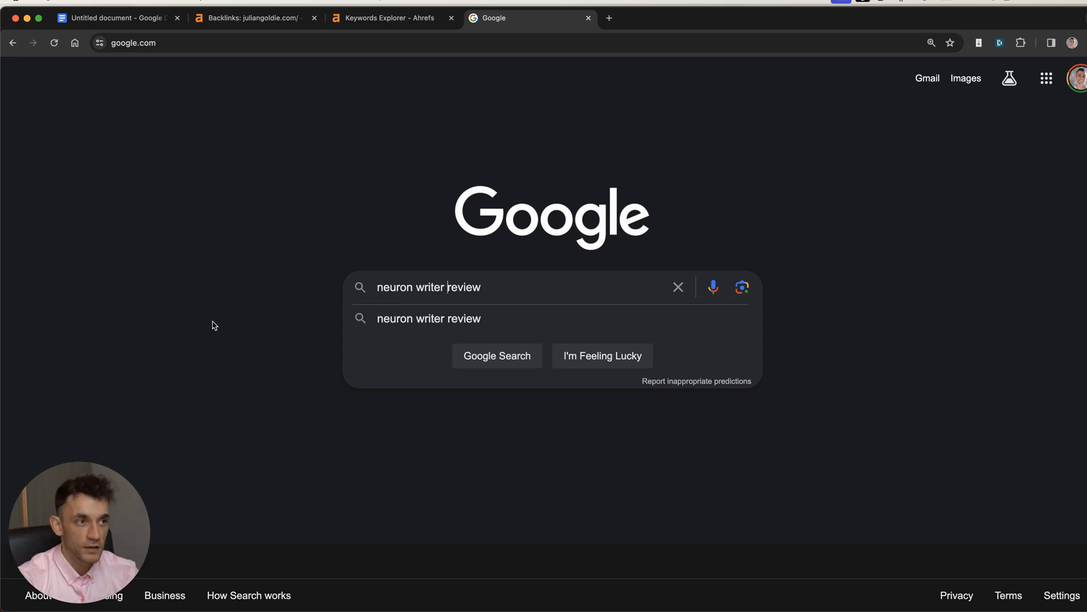
{"action": "mouse_move", "coordinate": [443, 265]}
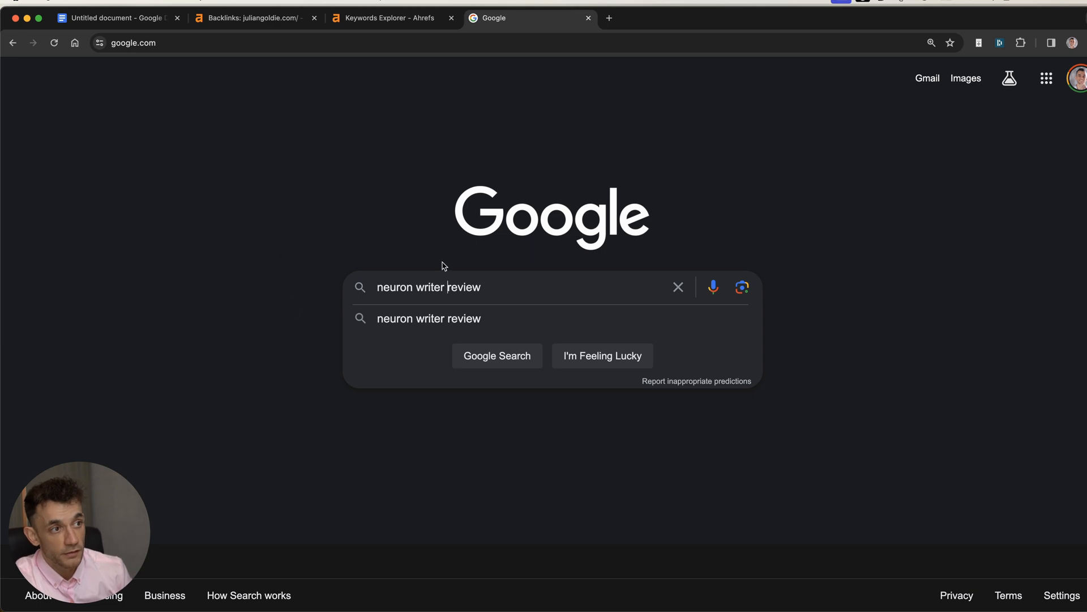
{"action": "mouse_move", "coordinate": [428, 318]}
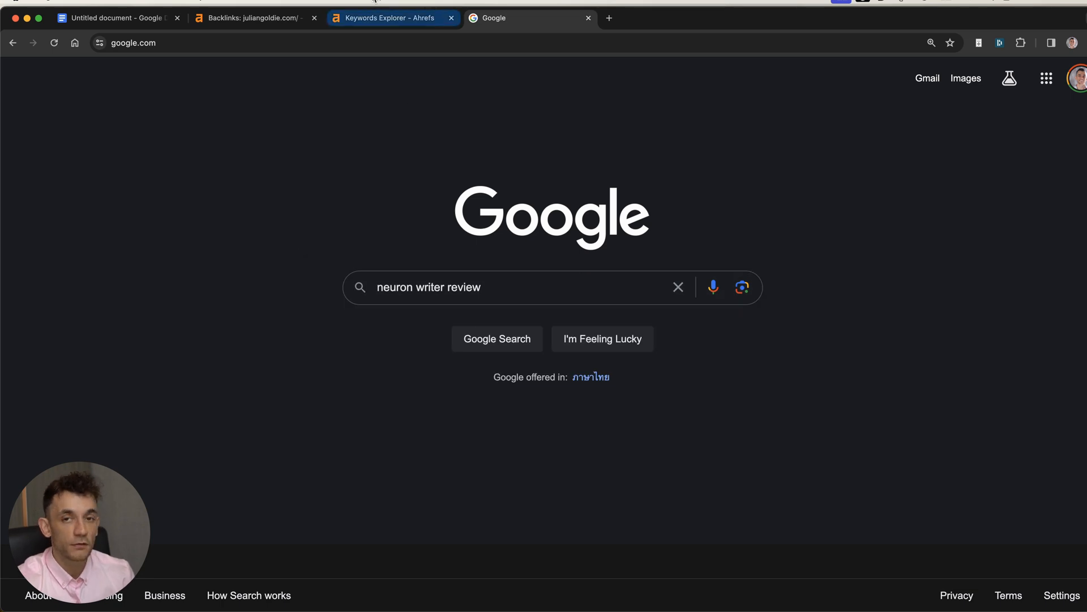
{"action": "mouse_move", "coordinate": [375, 18]}
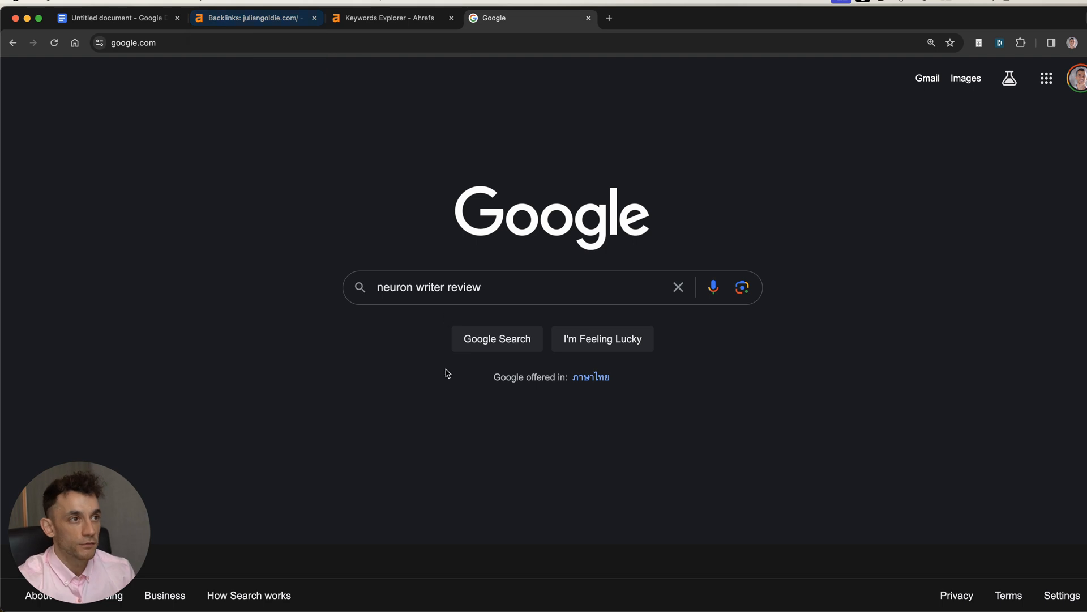
{"action": "left_click", "coordinate": [388, 19]}
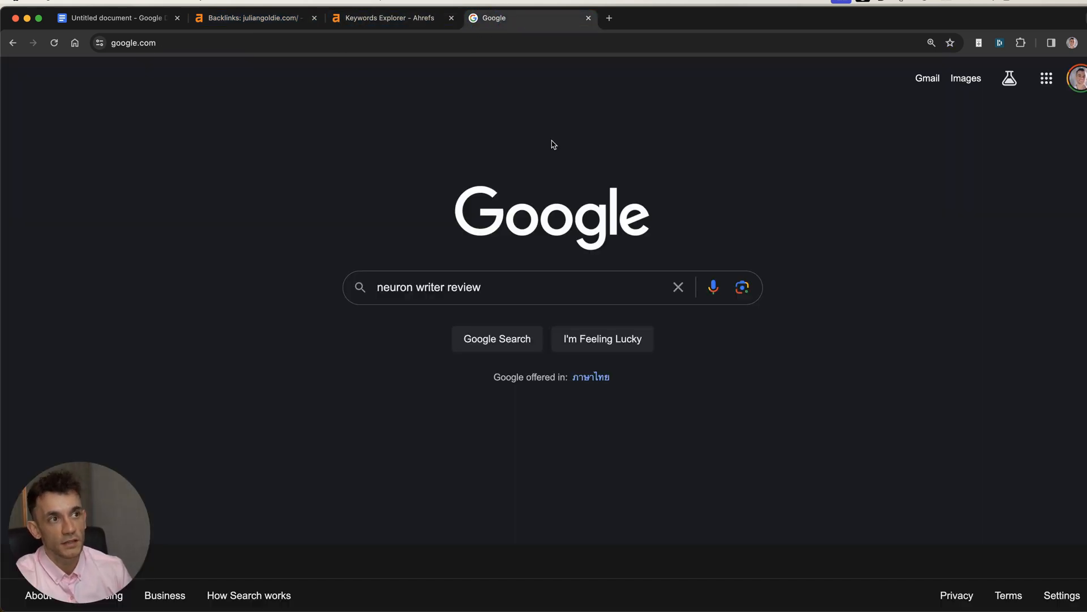
{"action": "type", "text": "internet marketing gold"}
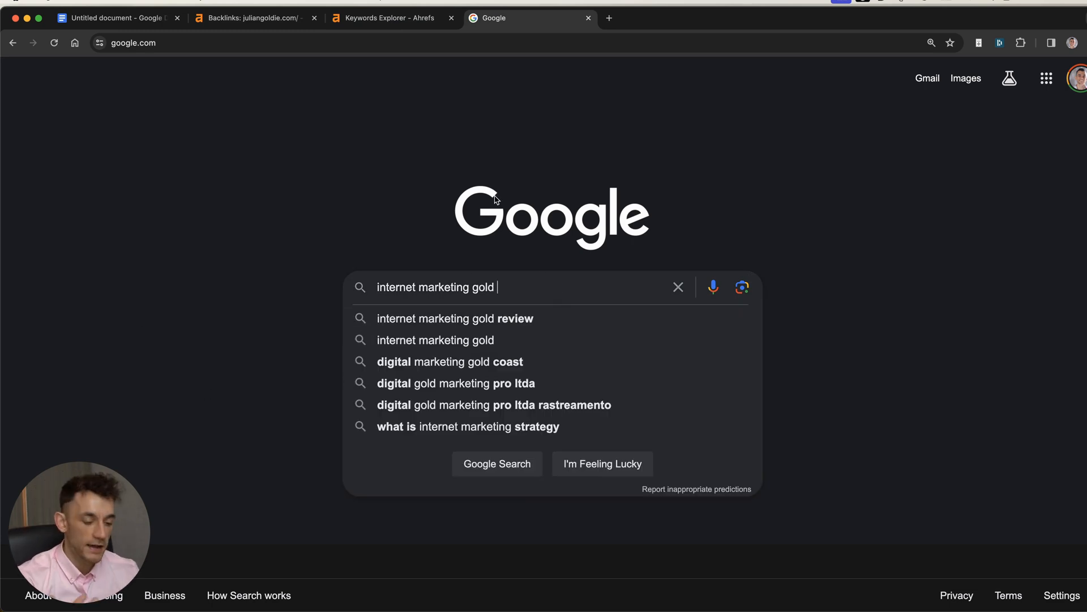
{"action": "mouse_move", "coordinate": [735, 244]}
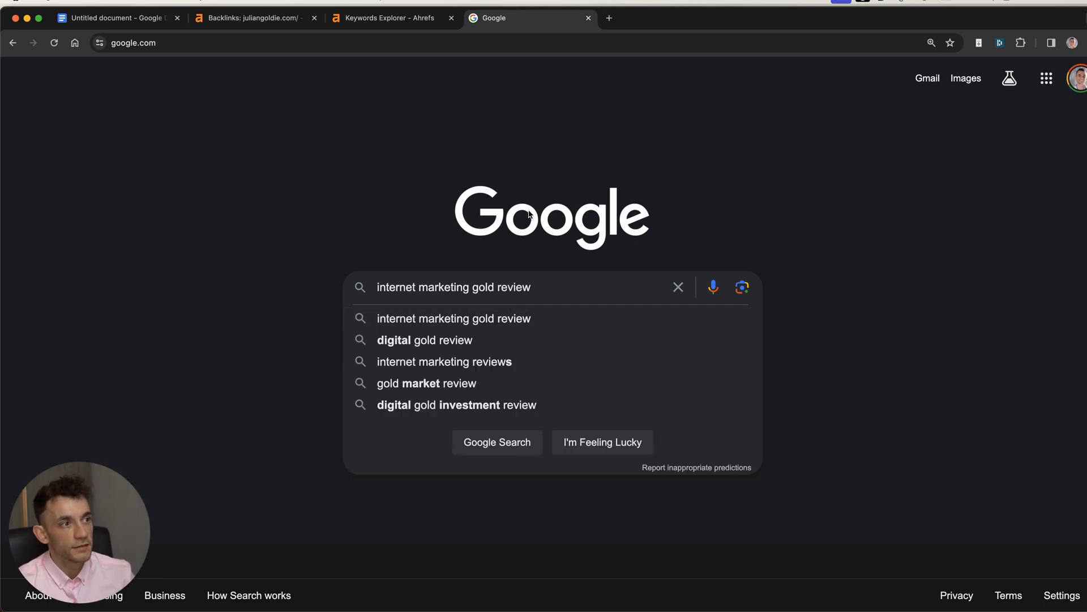
{"action": "mouse_move", "coordinate": [551, 319]}
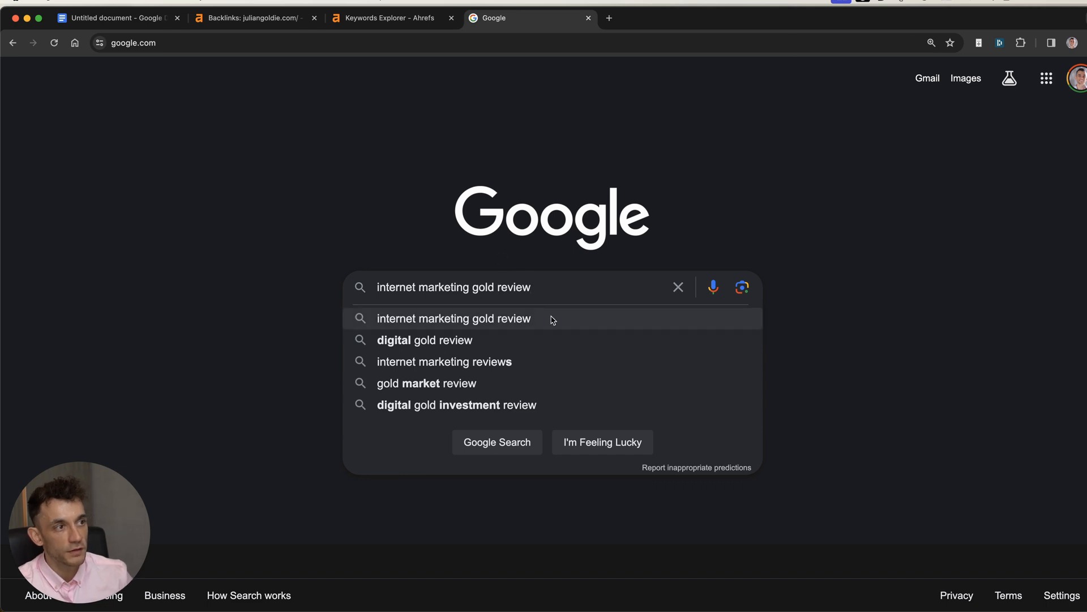
Look up 'internet marketing gold review' in Keywords Explorer: difficulty 0, volume 0–10
{"action": "left_click", "coordinate": [388, 17]}
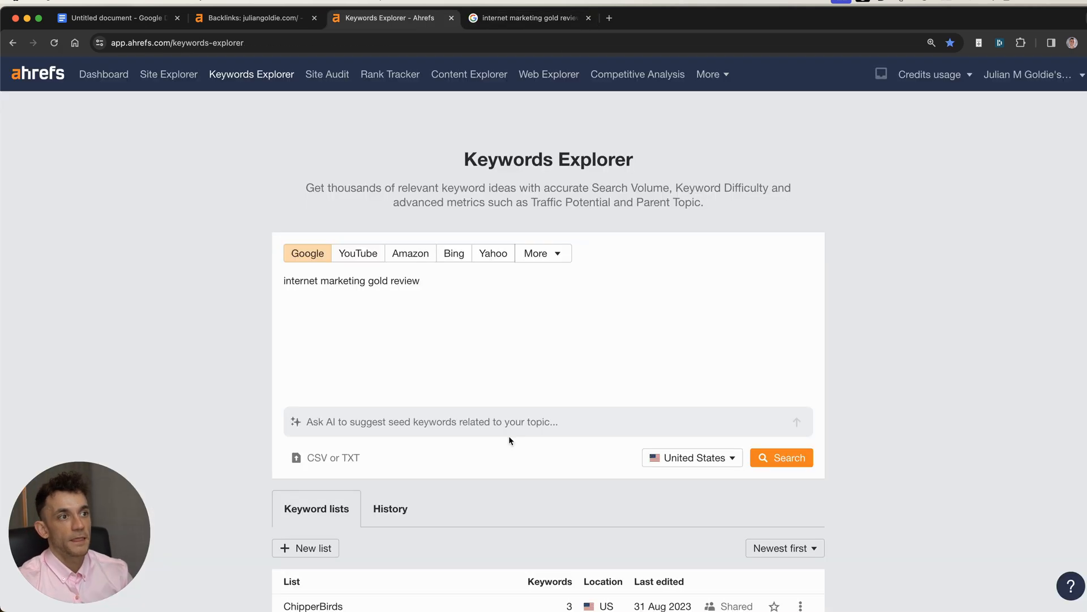
{"action": "left_click", "coordinate": [780, 457]}
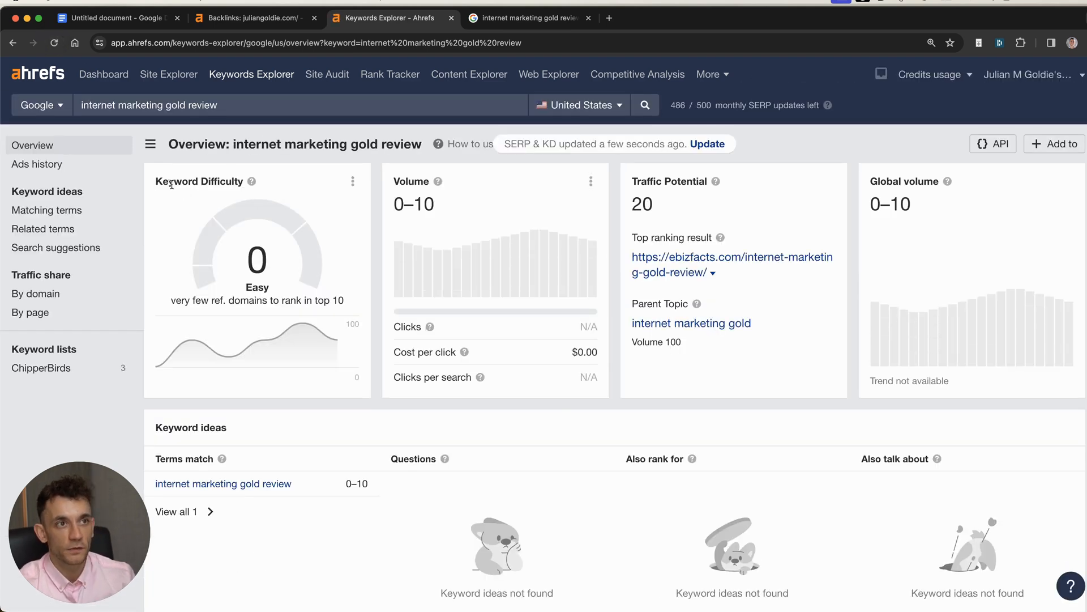
{"action": "mouse_move", "coordinate": [262, 168]}
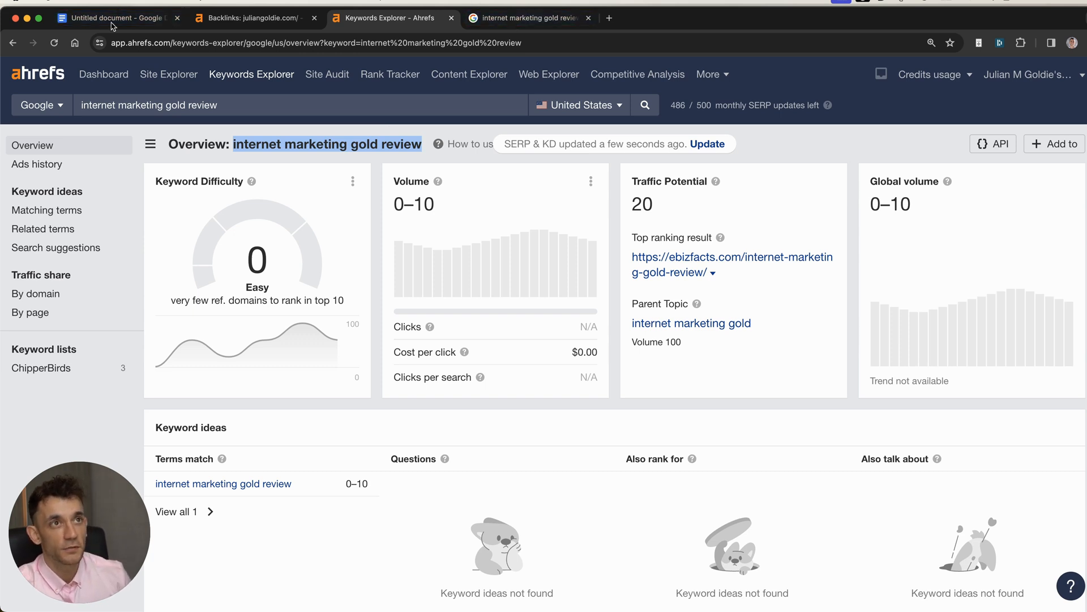
{"action": "mouse_move", "coordinate": [117, 17]}
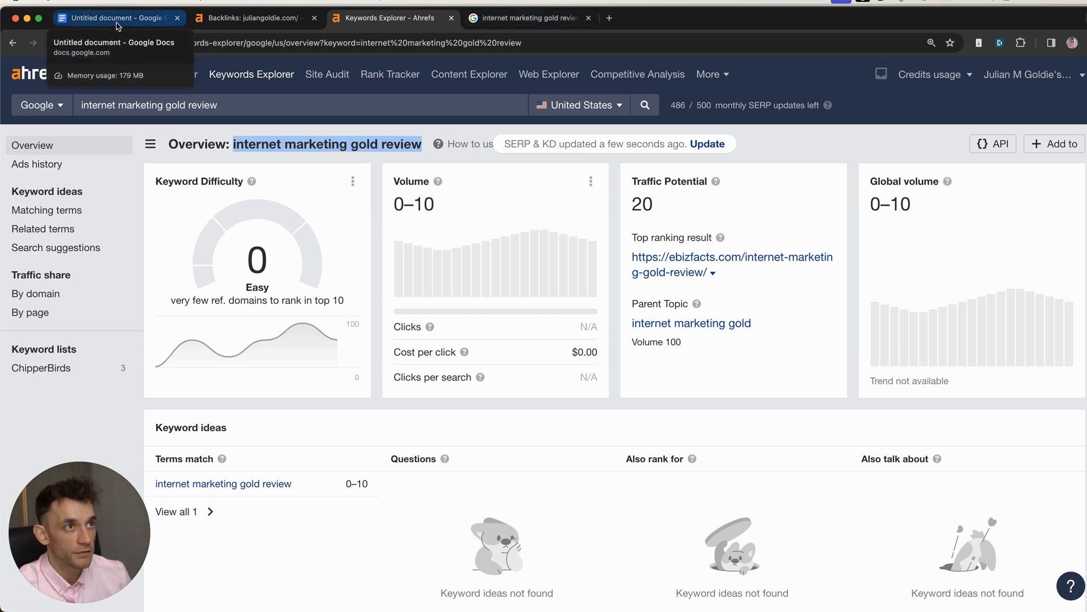
Number the heading '1: KEYWORD RESEARCH:', bold its first instruction, and check the keyword's autosuggest
{"action": "left_click", "coordinate": [118, 17]}
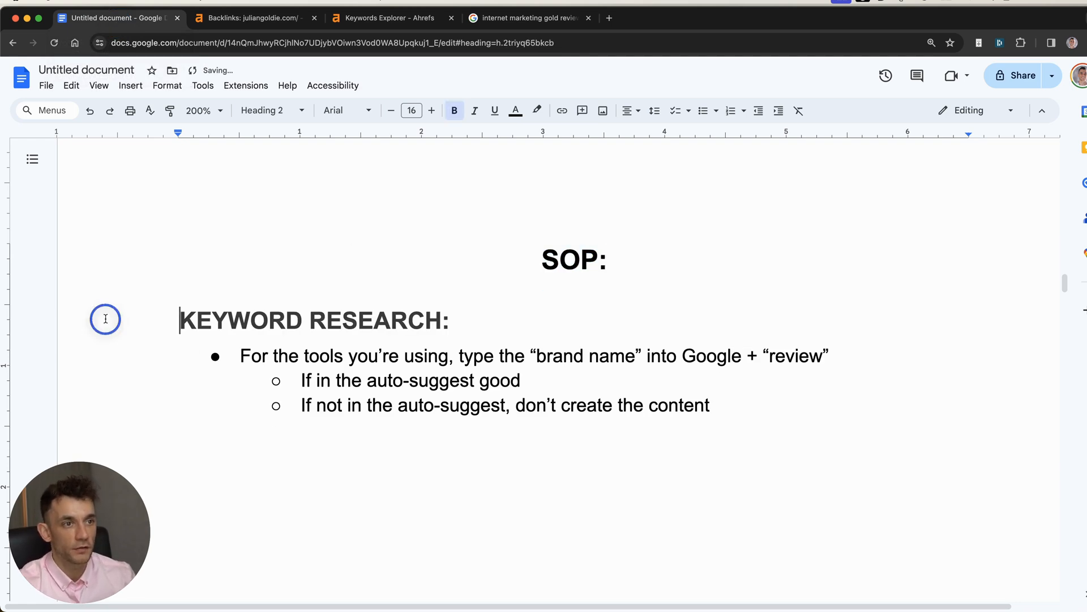
{"action": "type", "text": "1:"}
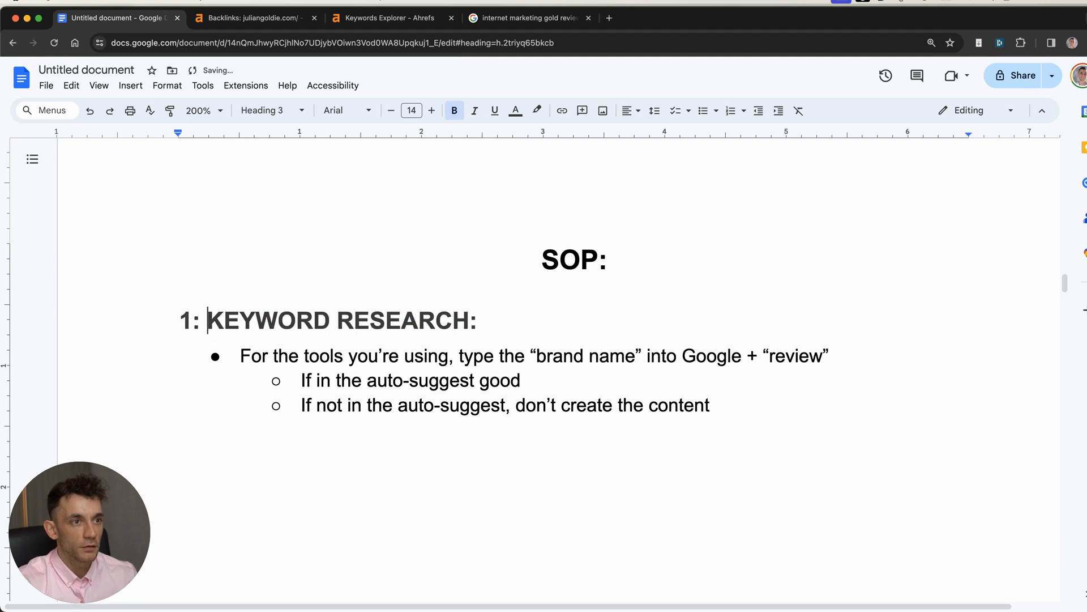
{"action": "left_click", "coordinate": [270, 354]}
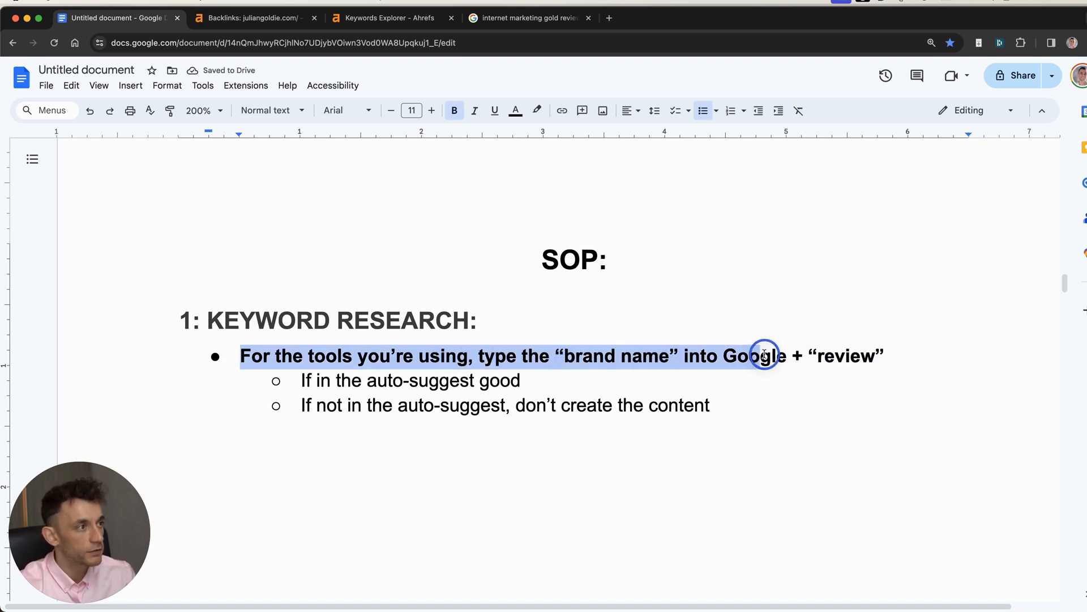
{"action": "left_click", "coordinate": [884, 356]}
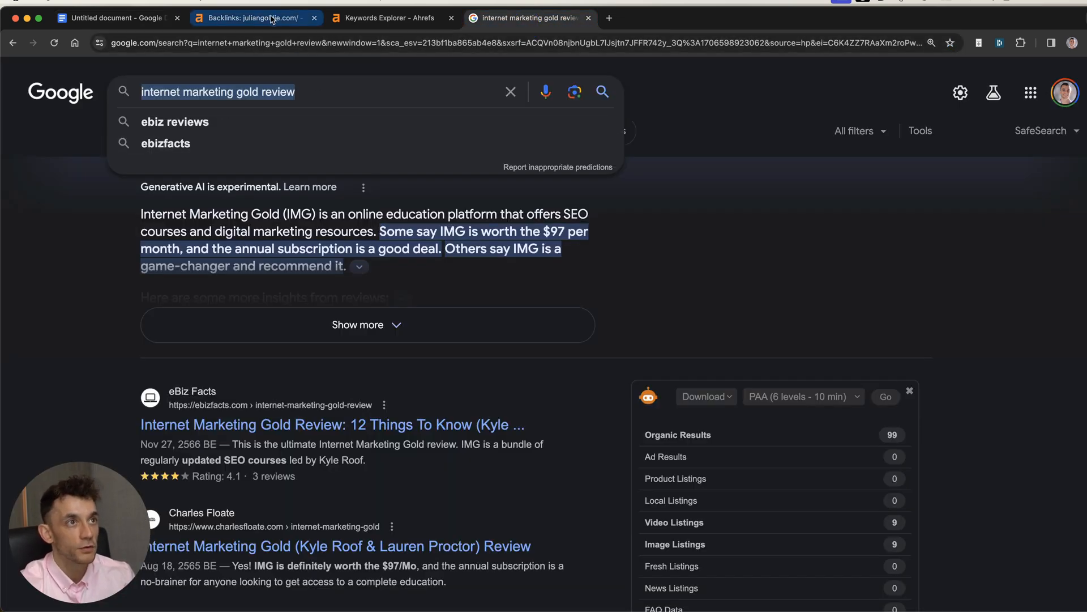
{"action": "left_click", "coordinate": [115, 17]}
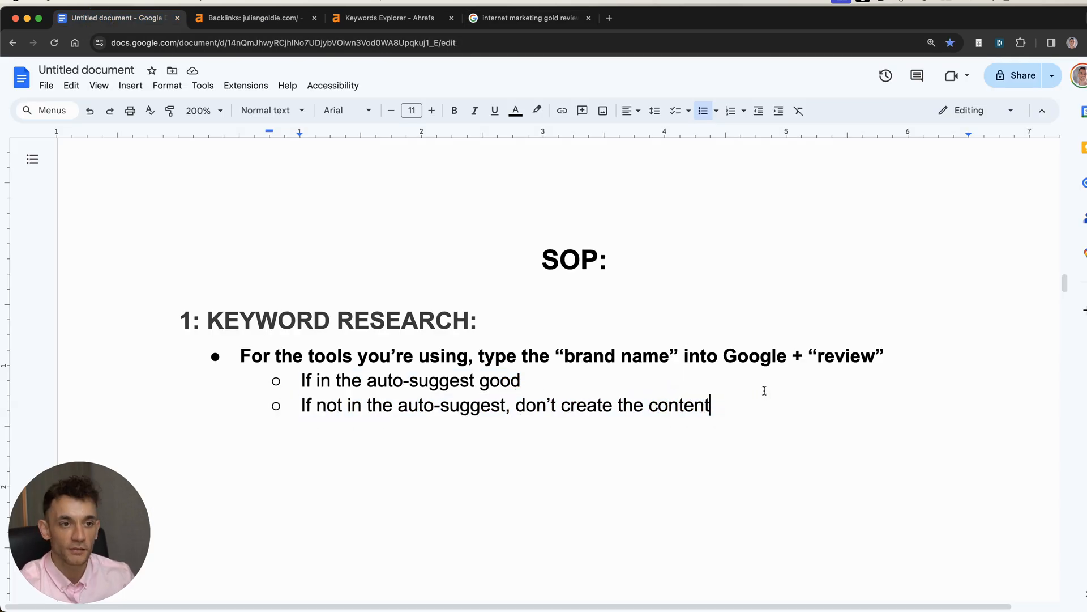
{"action": "scroll", "scroll_direction": "down", "scroll_amount": 3}
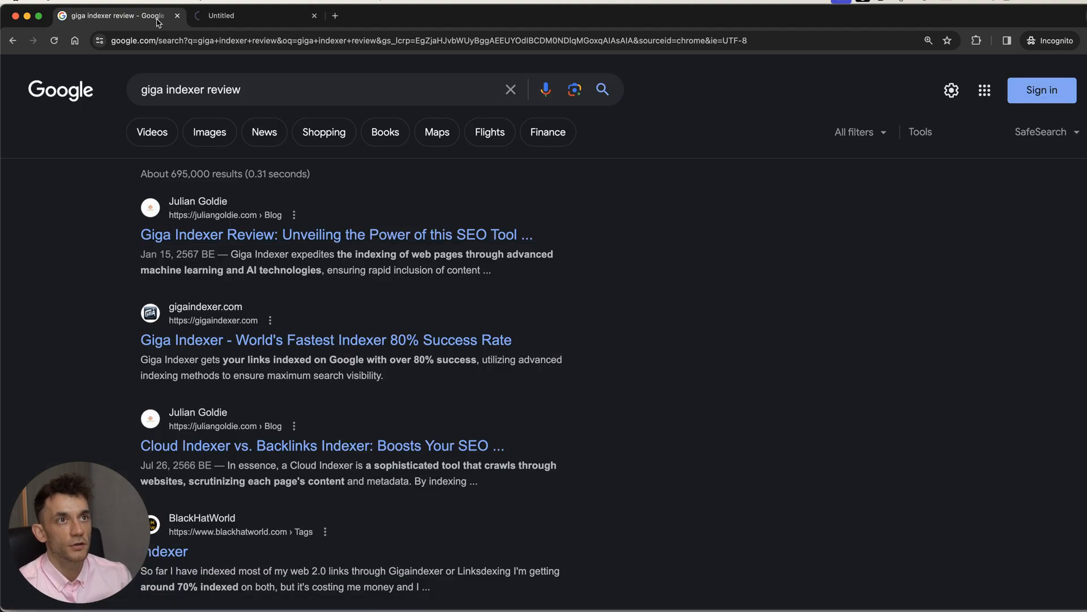
Open and skim the juliangoldie.com Giga Indexer review article
{"action": "left_click", "coordinate": [337, 234]}
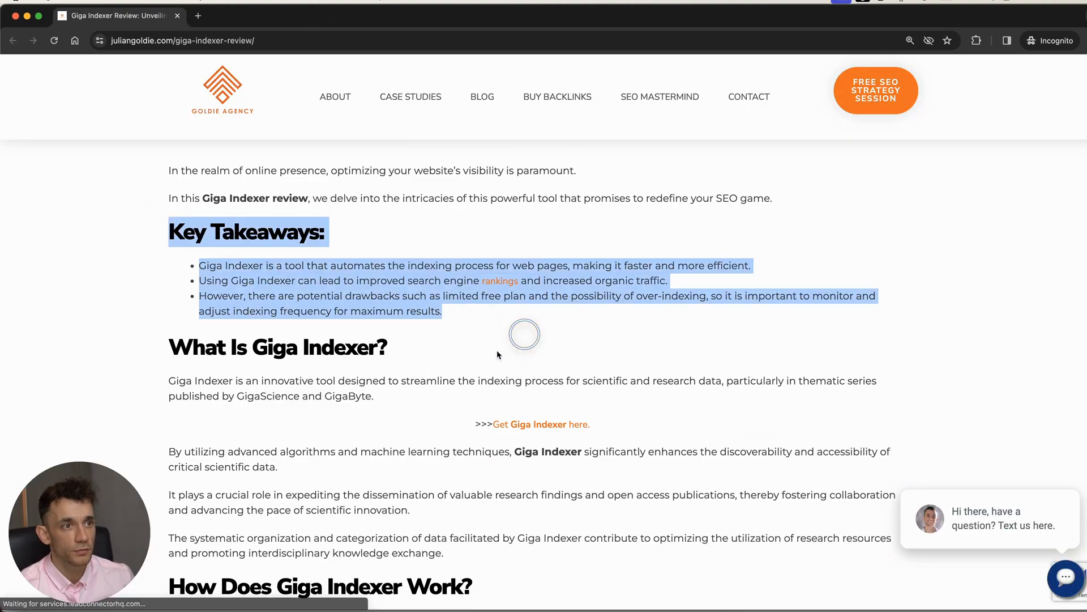
{"action": "scroll", "scroll_direction": "down", "scroll_amount": 3}
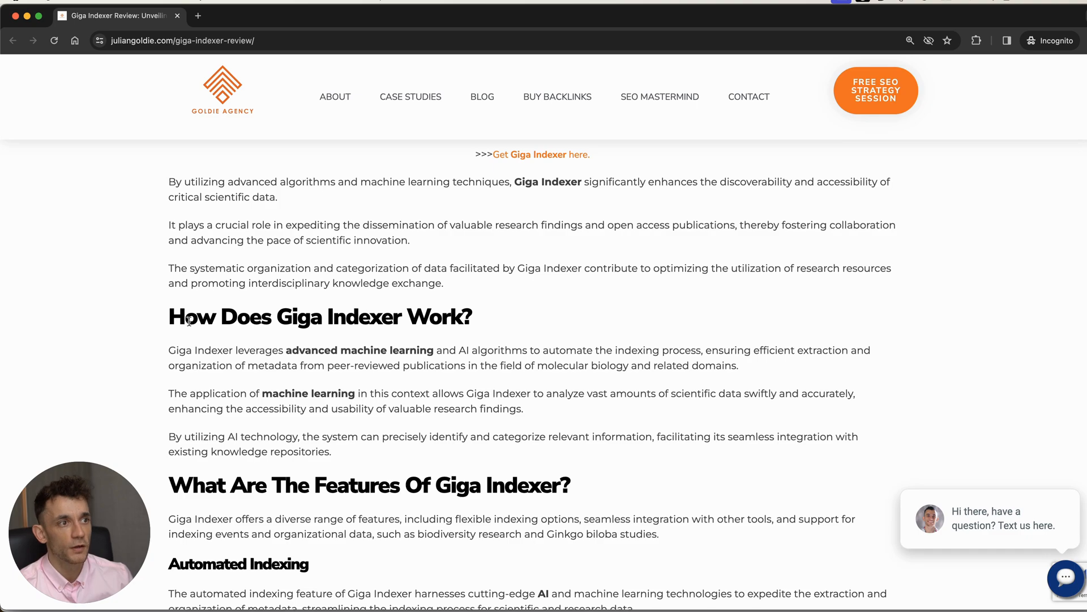
{"action": "scroll", "scroll_direction": "down", "scroll_amount": 3}
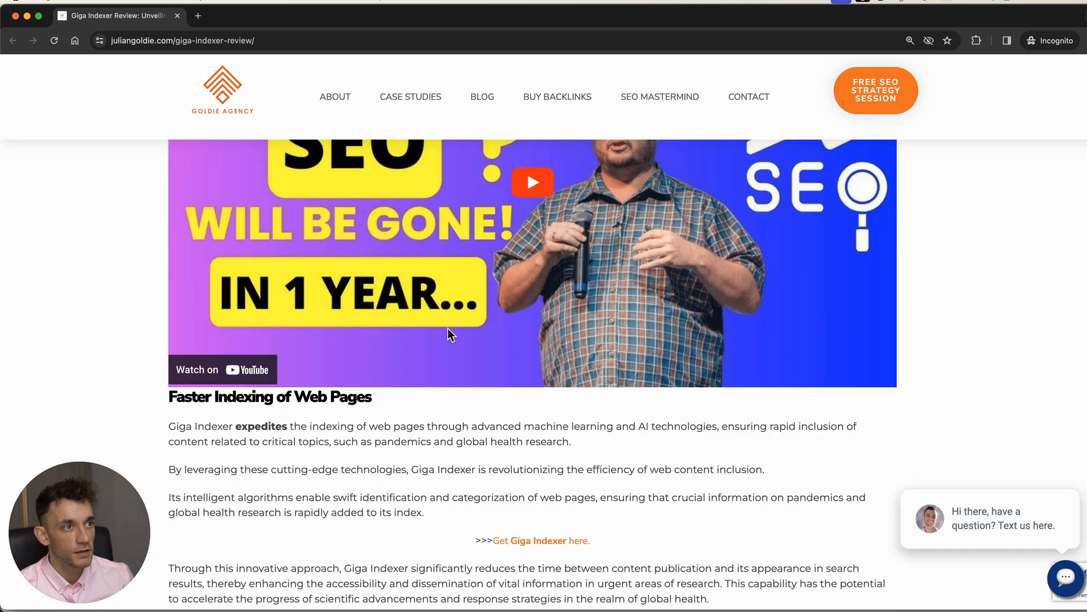
{"action": "scroll", "scroll_direction": "down", "scroll_amount": 3}
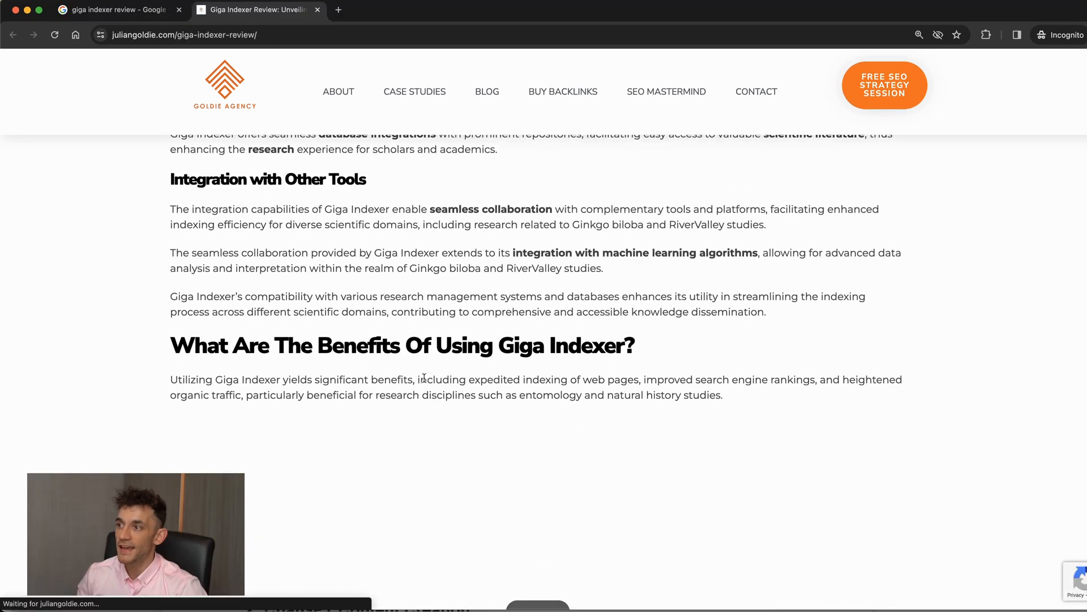
{"action": "scroll", "scroll_direction": "down", "scroll_amount": 3}
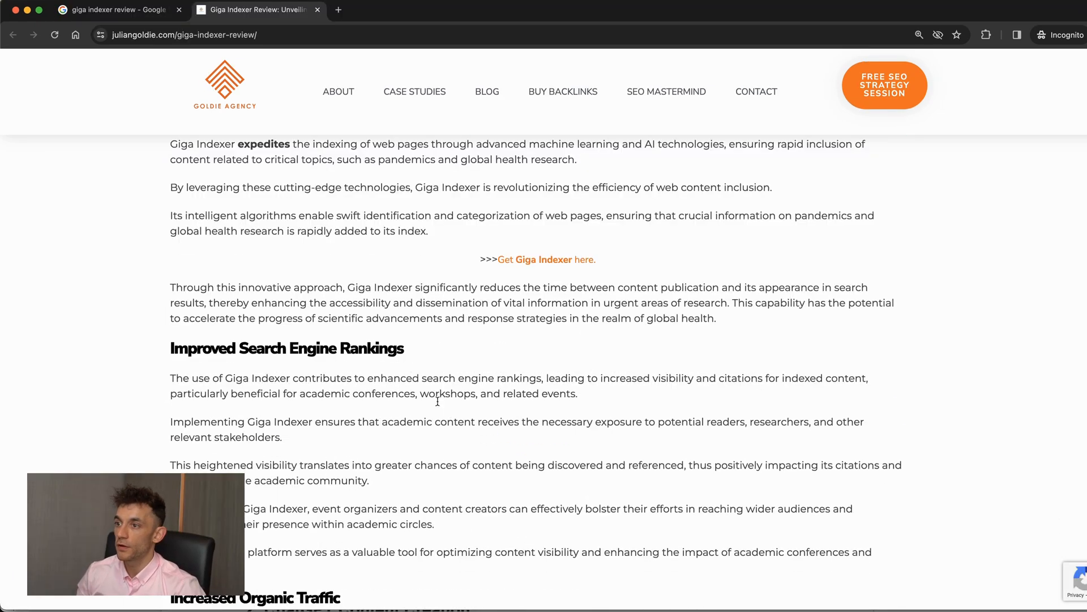
{"action": "scroll", "scroll_direction": "up", "scroll_amount": 3}
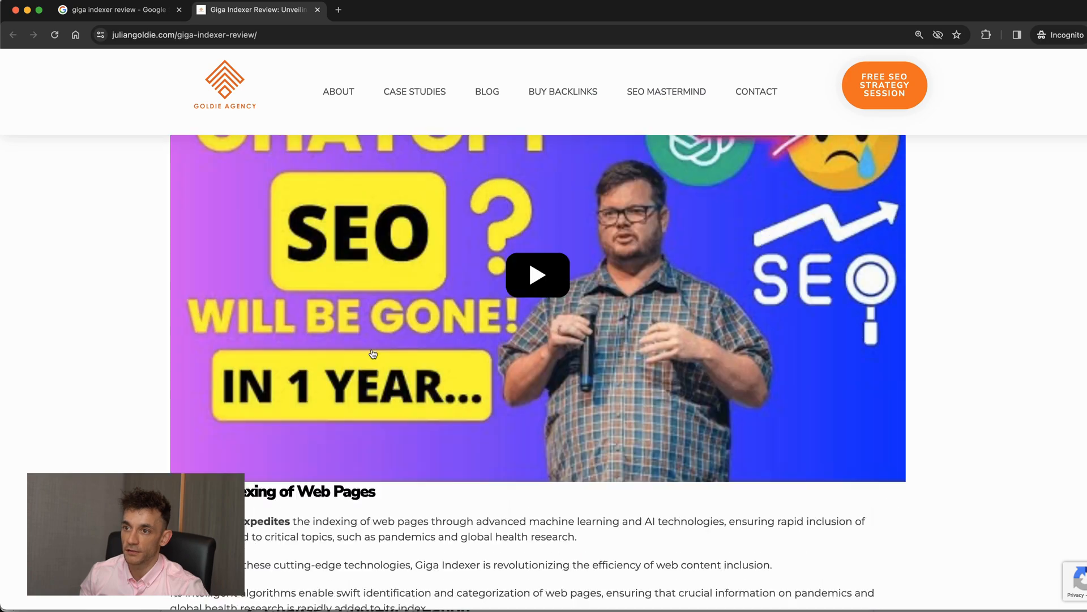
{"action": "scroll", "scroll_direction": "down", "scroll_amount": 3}
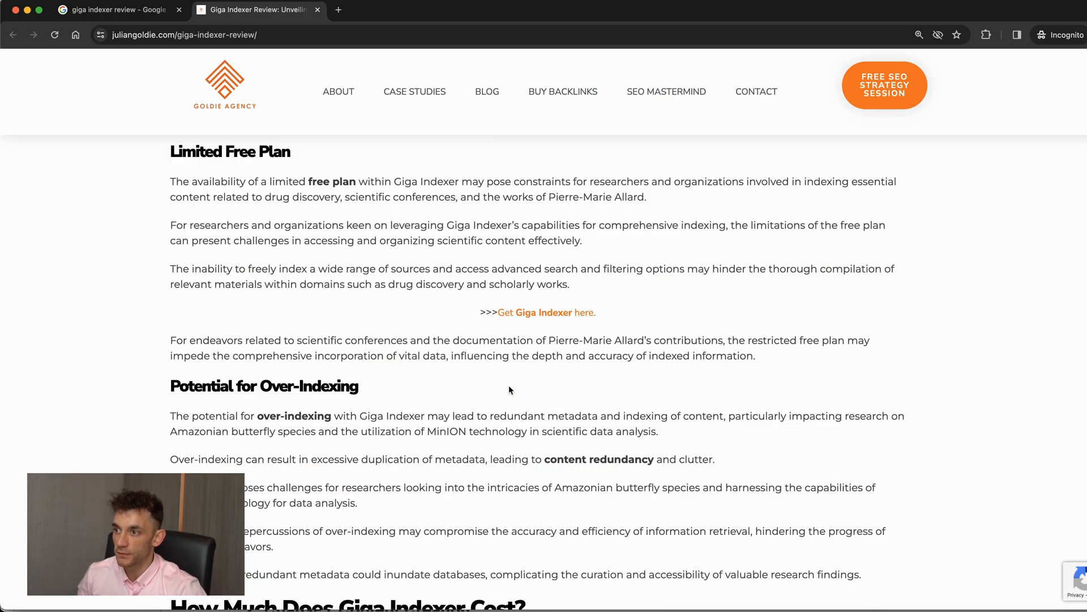
{"action": "scroll", "scroll_direction": "down", "scroll_amount": 3}
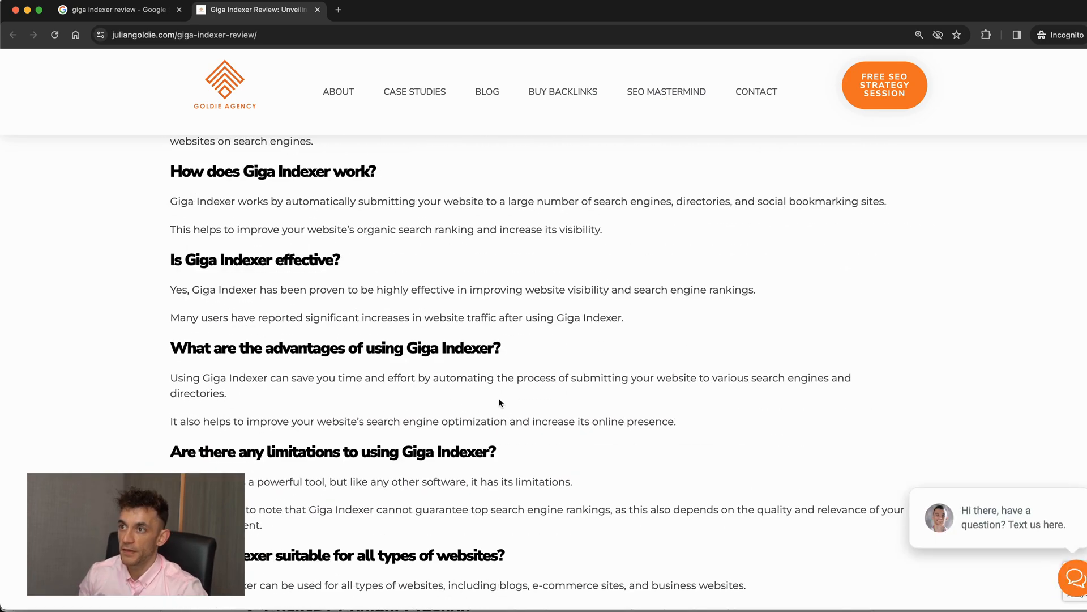
{"action": "scroll", "scroll_direction": "up", "scroll_amount": 3}
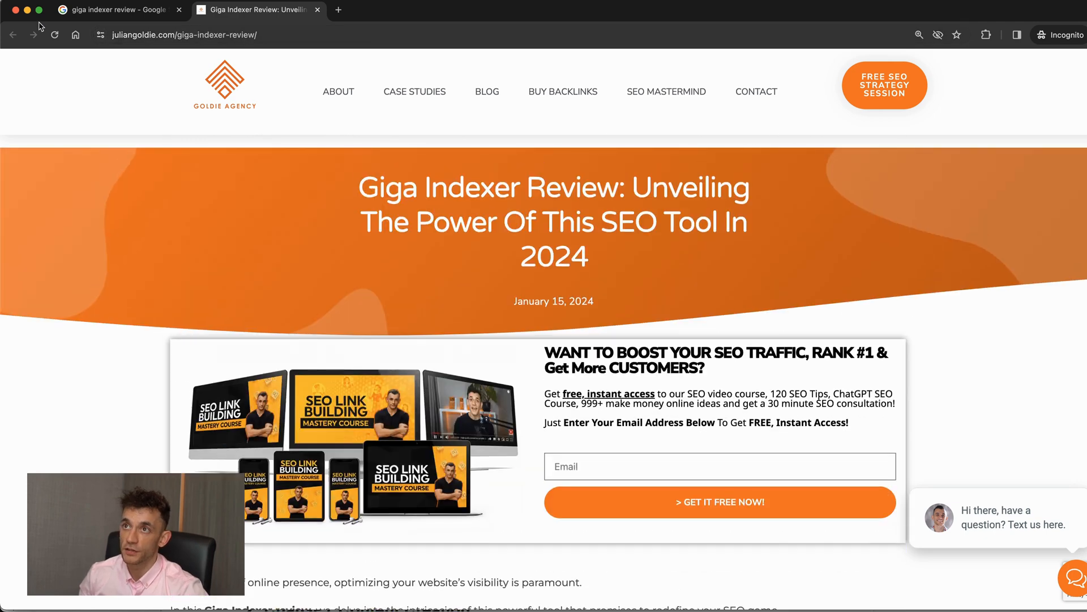
Close the search tab and return to the SOP's '3: Outreach:' section
{"action": "left_click", "coordinate": [179, 11]}
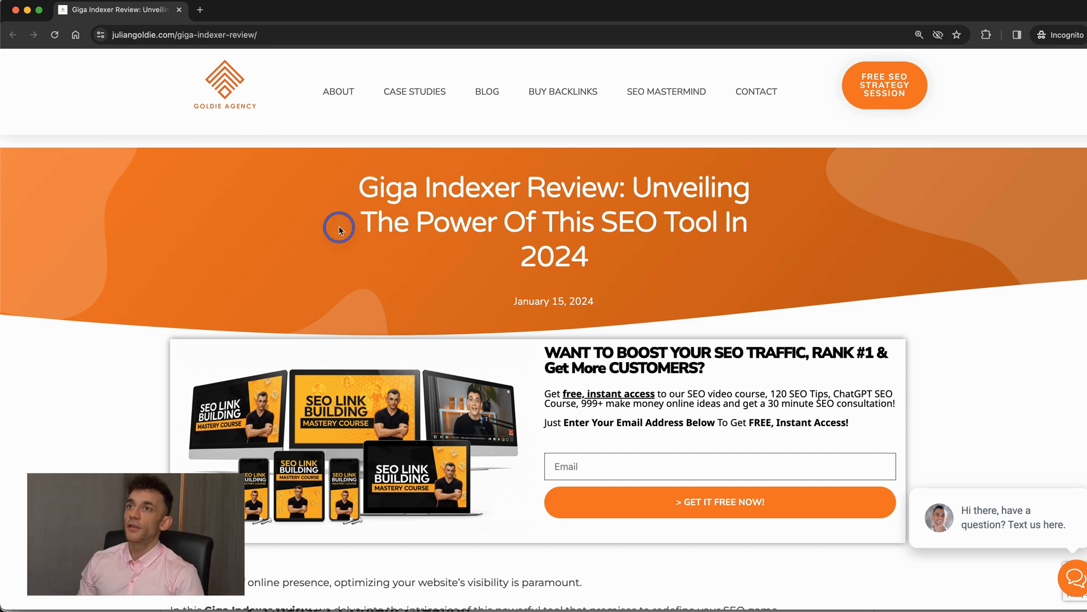
{"action": "left_click", "coordinate": [118, 12]}
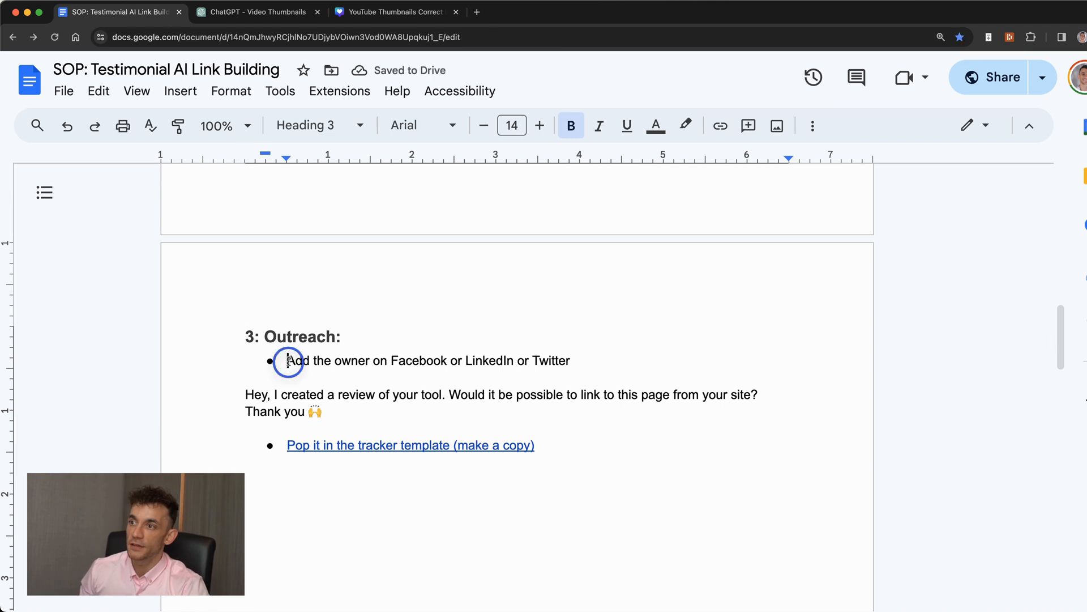
{"action": "left_click", "coordinate": [571, 361]}
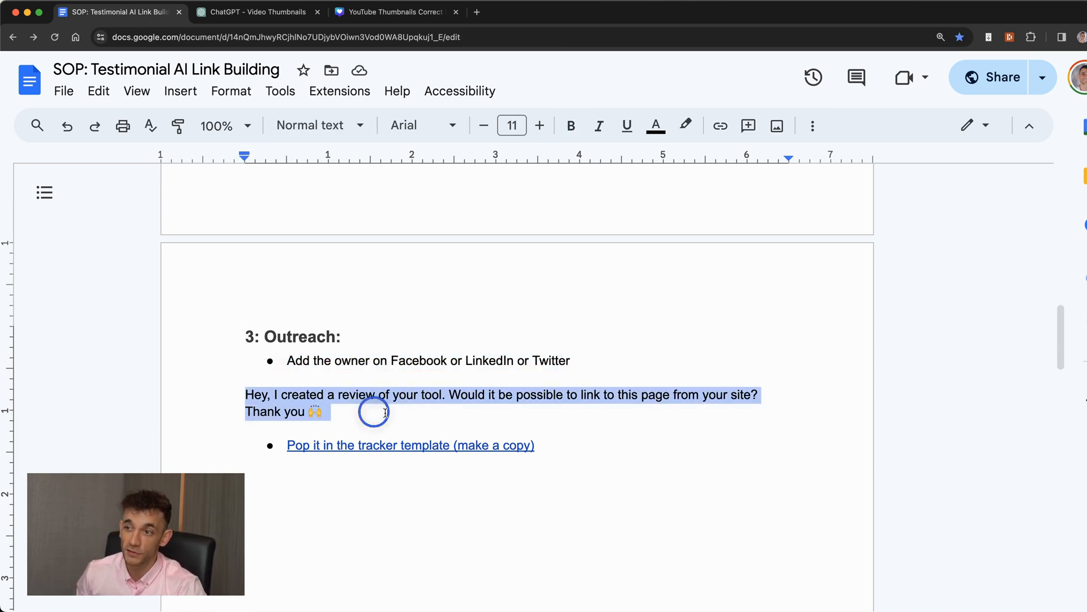
{"action": "left_click", "coordinate": [329, 411]}
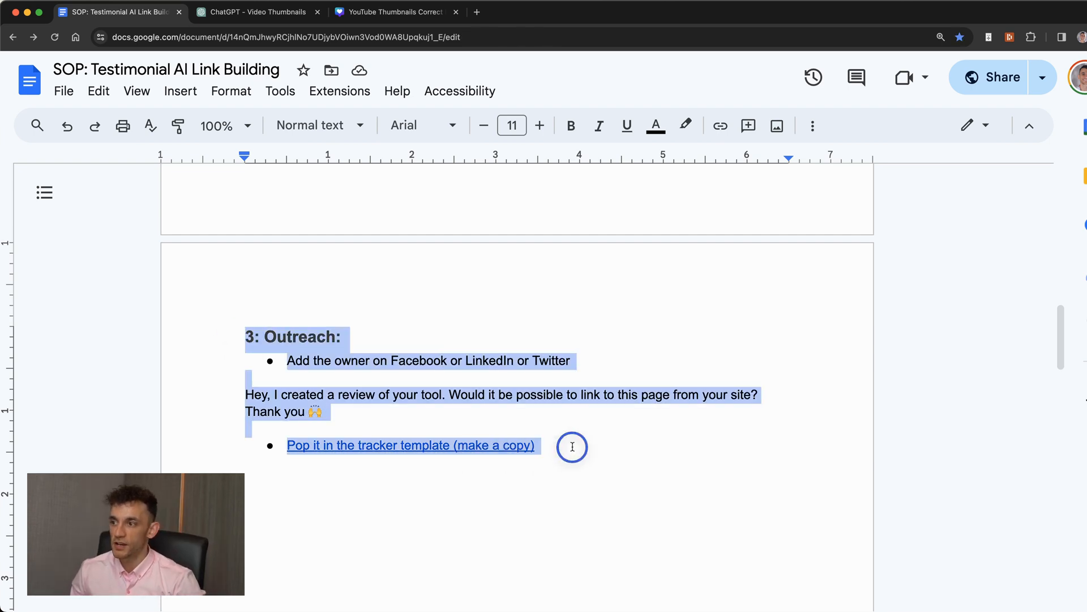
{"action": "left_click", "coordinate": [525, 307]}
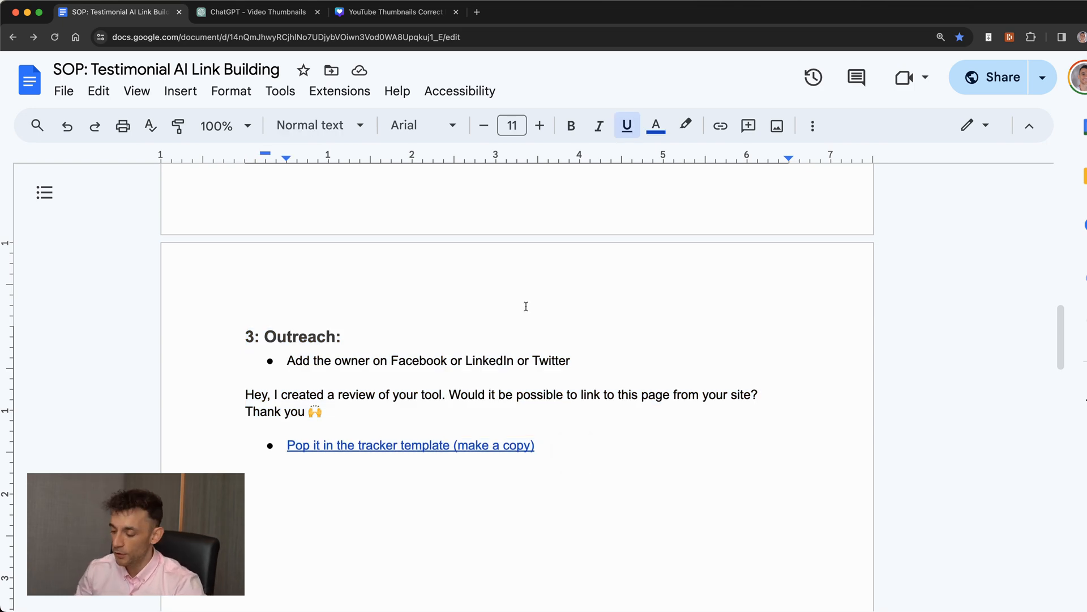
Follow the 'Pop it in the tracker template' link to the Tracker sheet (DATE through ASK TOOL FOR LINK)
{"action": "left_click", "coordinate": [225, 126]}
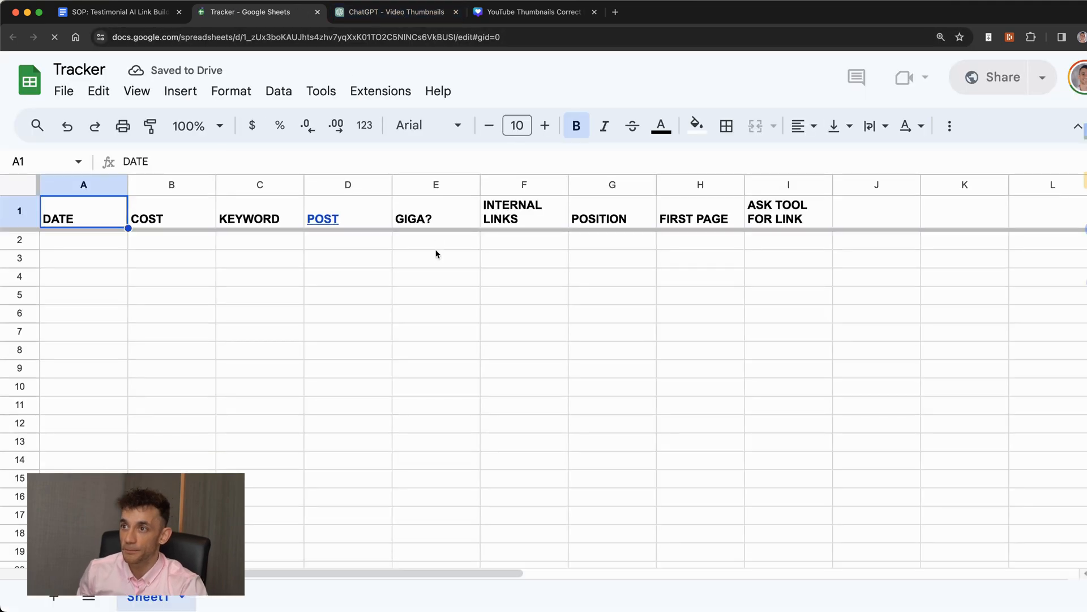
Back in the SOP's section 2, follow the first HOW? link to the '50 AI SEO & CHATGPT PROMPTS' doc
{"action": "left_click", "coordinate": [114, 11]}
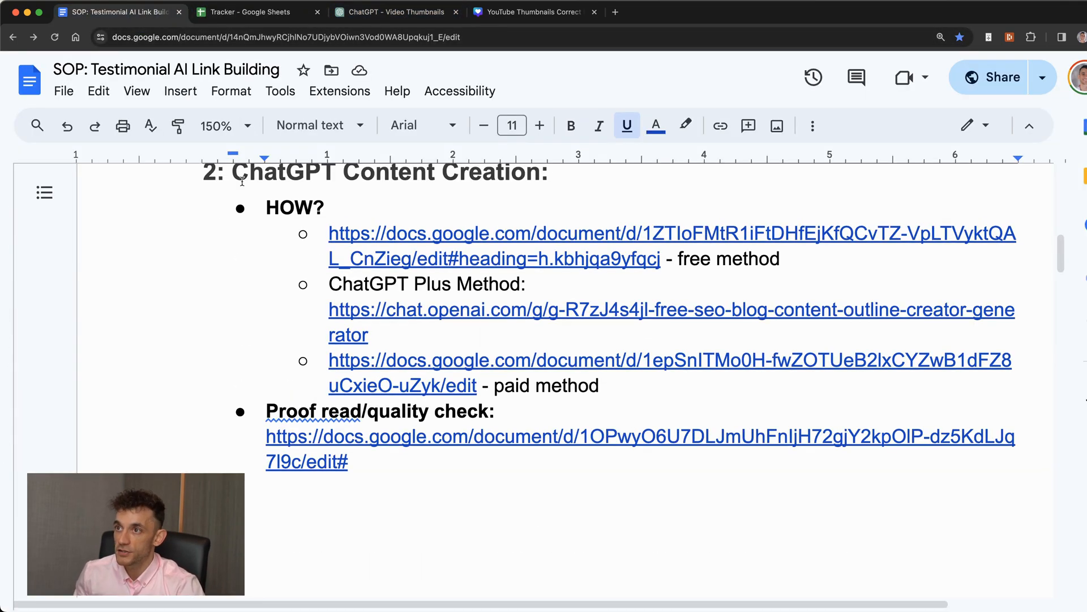
{"action": "scroll", "scroll_direction": "down", "scroll_amount": 3}
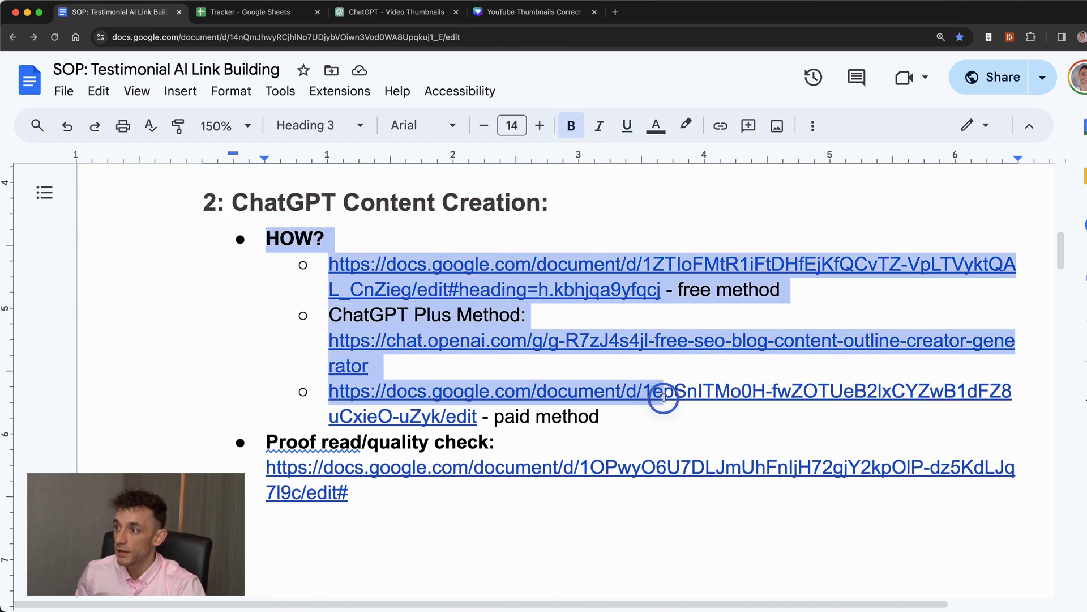
{"action": "left_click", "coordinate": [499, 441]}
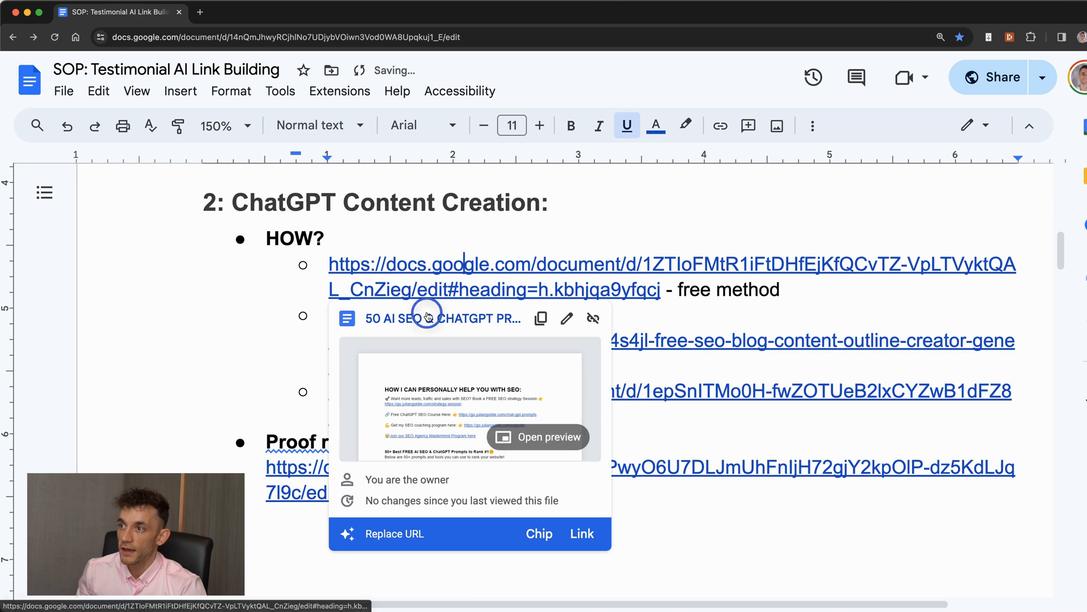
{"action": "left_click", "coordinate": [537, 438]}
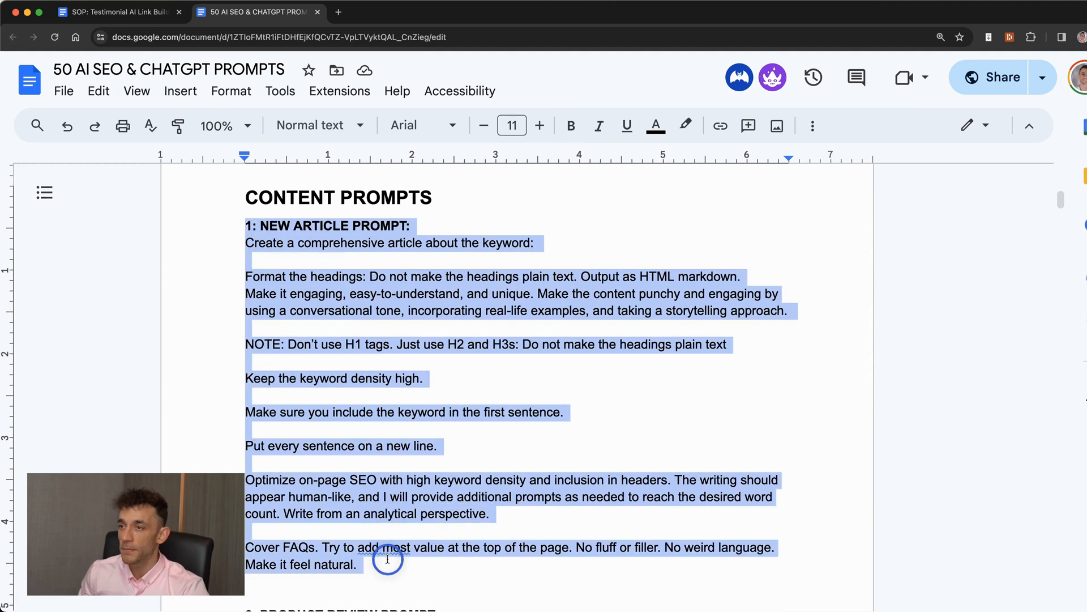
Select the whole '1: NEW ARTICLE PROMPT' block in the prompts document
{"action": "scroll", "scroll_direction": "up", "scroll_amount": 3}
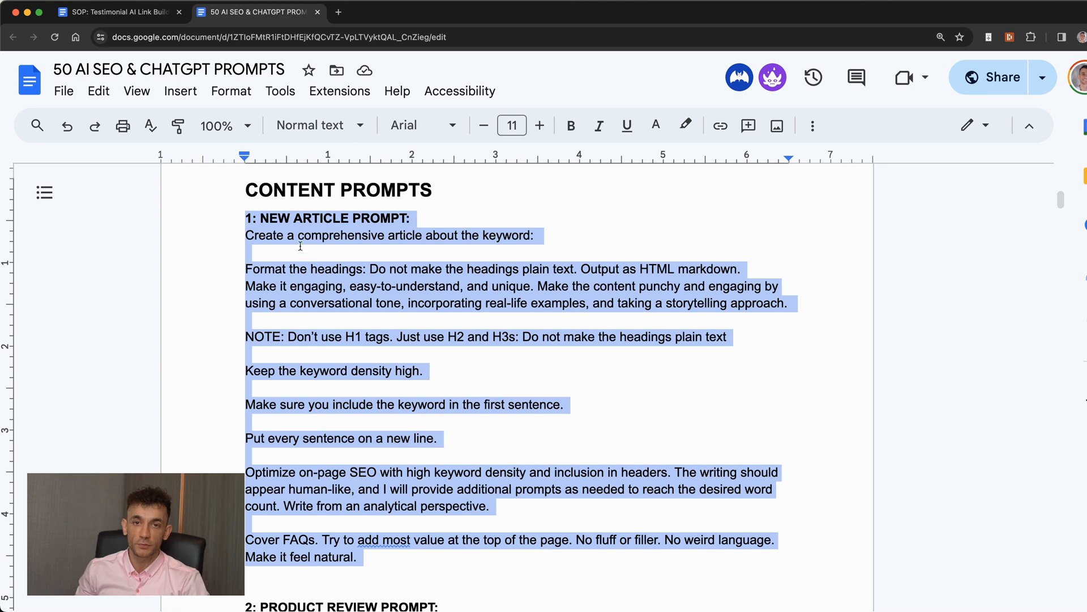
{"action": "left_click", "coordinate": [413, 505]}
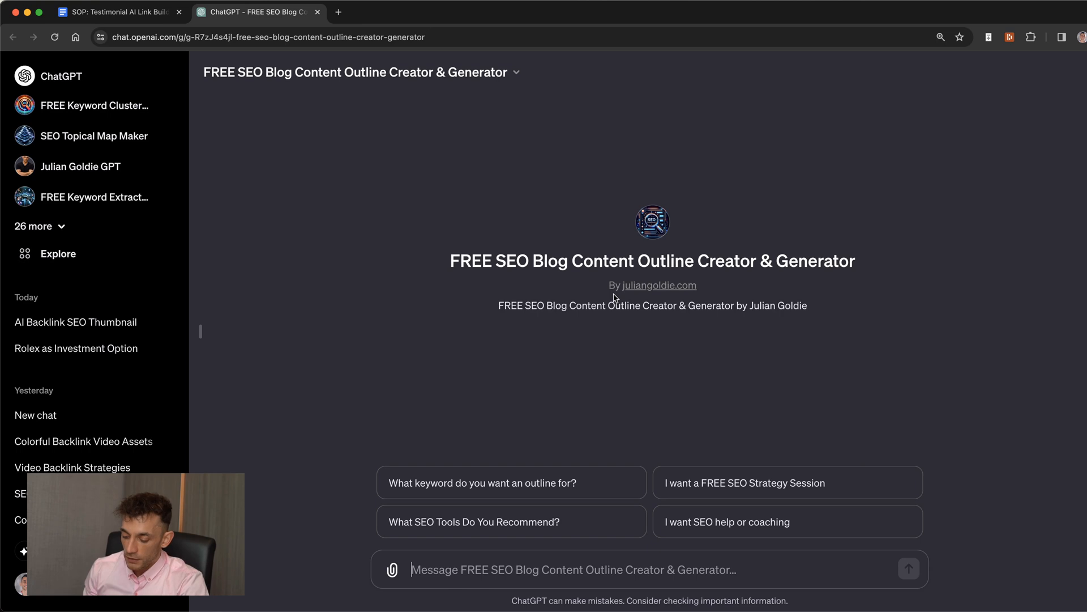
Send 'Keyword = giga indexer reivew' to the FREE SEO Blog Content Outline Creator GPT
{"action": "type", "text": "Keyword = g"}
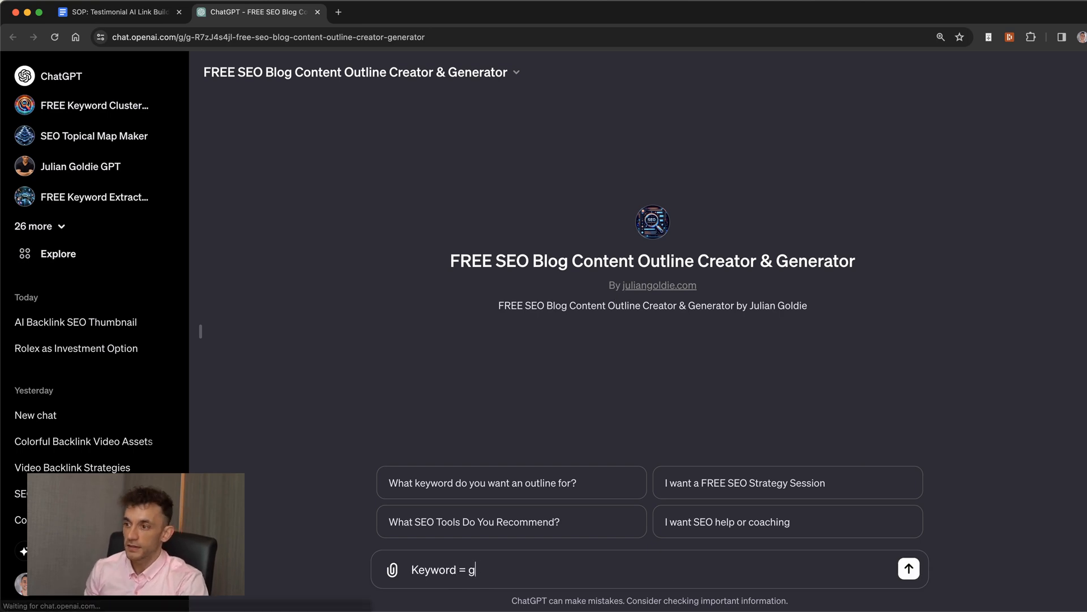
{"action": "type", "text": "iga indexer reivew"}
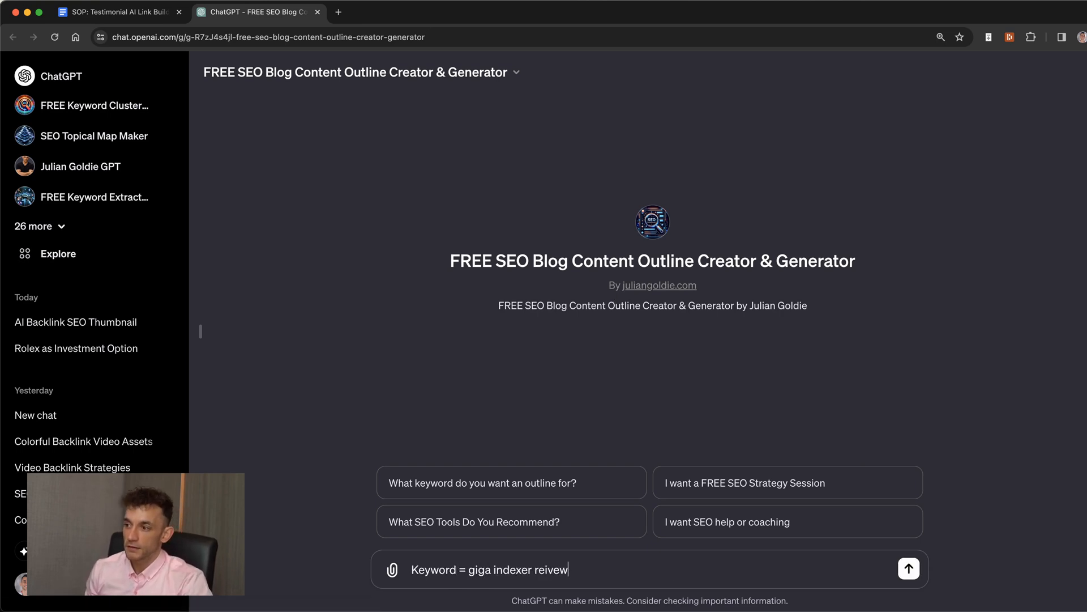
{"action": "left_click", "coordinate": [908, 569]}
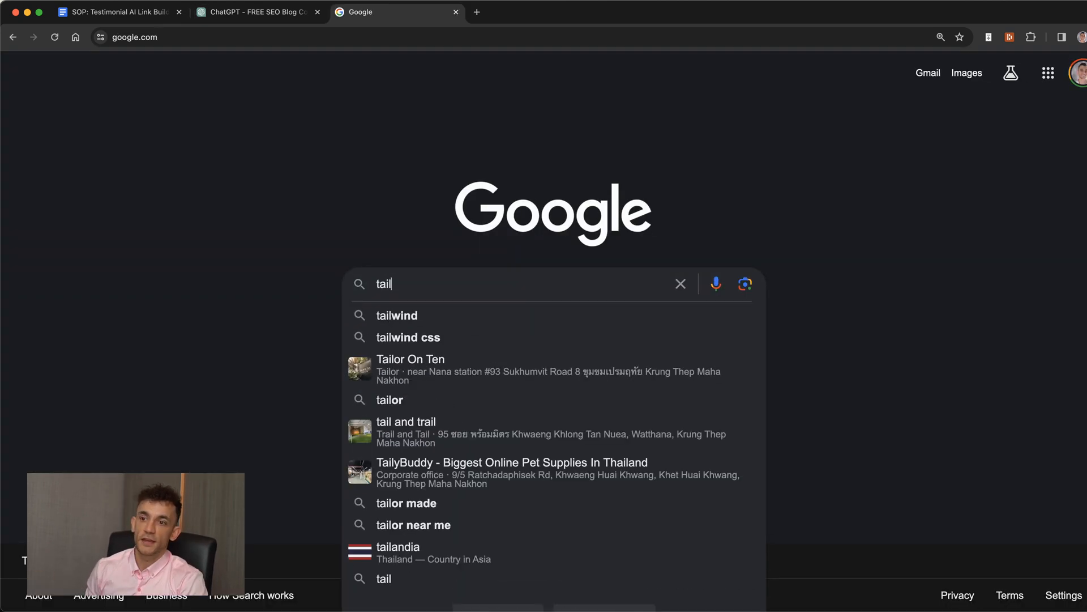
Enter 'tailored athlete review' into Google Search to see its autocomplete suggestions
{"action": "type", "text": "ored athlete"}
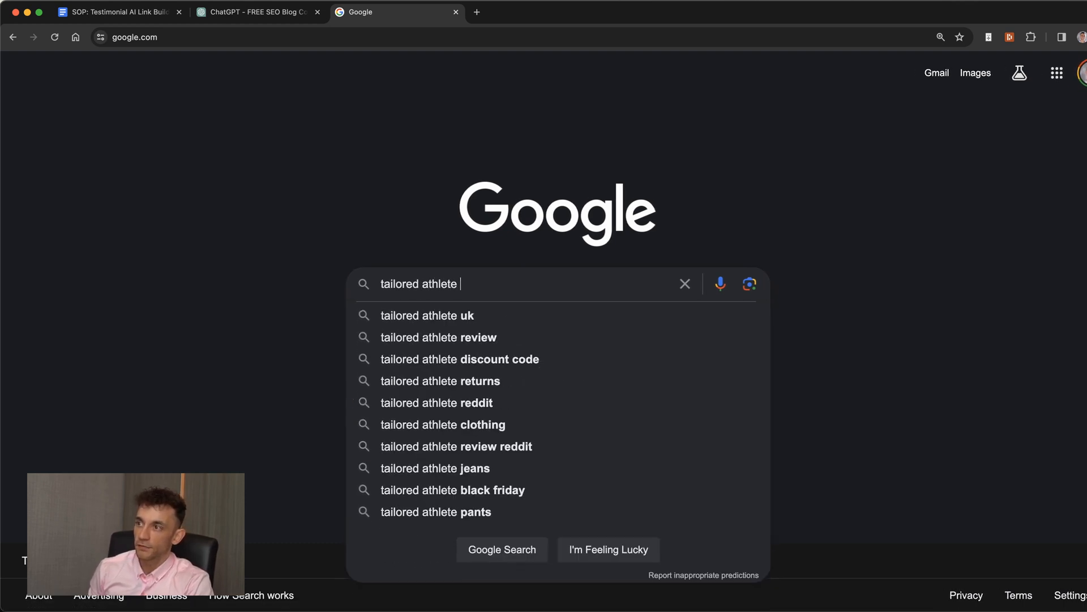
{"action": "type", "text": "rev"}
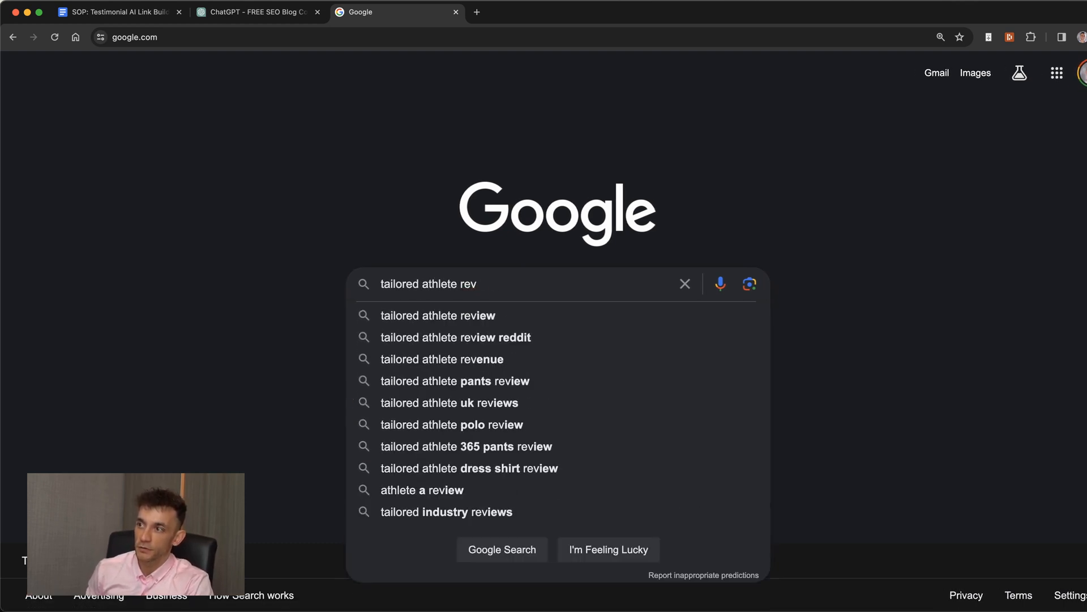
{"action": "type", "text": "iew"}
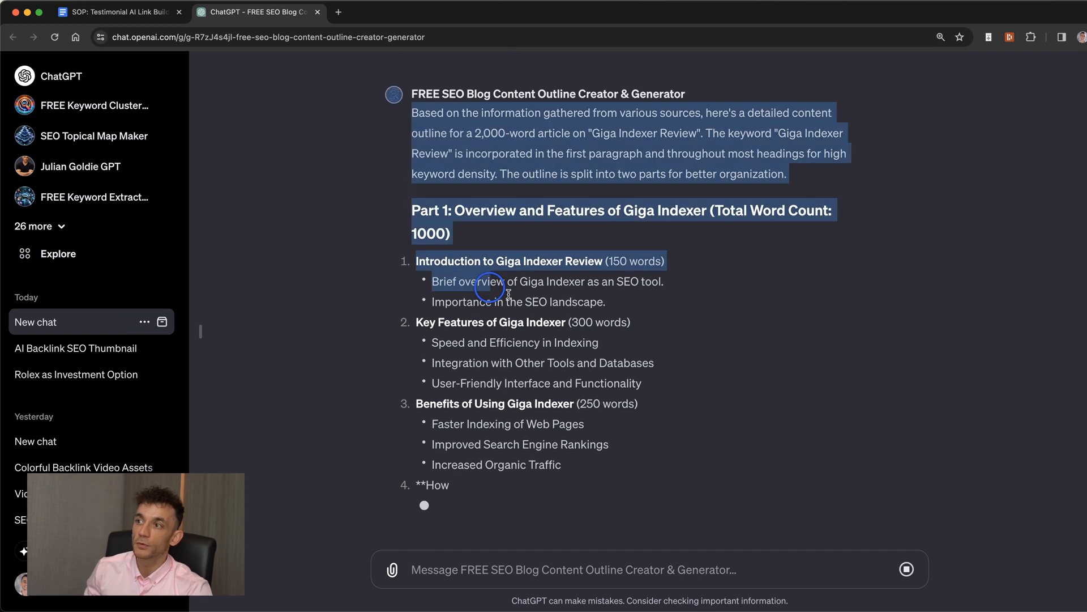
Leave the generated Giga Indexer Review outline and switch over to the Affiliate SOP doc
{"action": "left_click", "coordinate": [115, 12]}
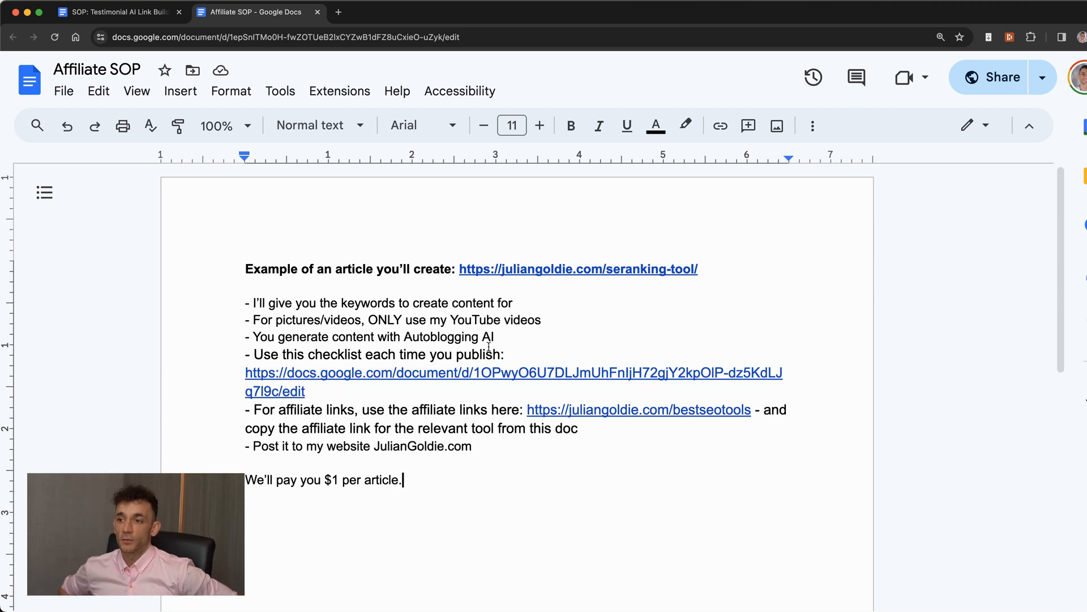
{"action": "mouse_move", "coordinate": [581, 271]}
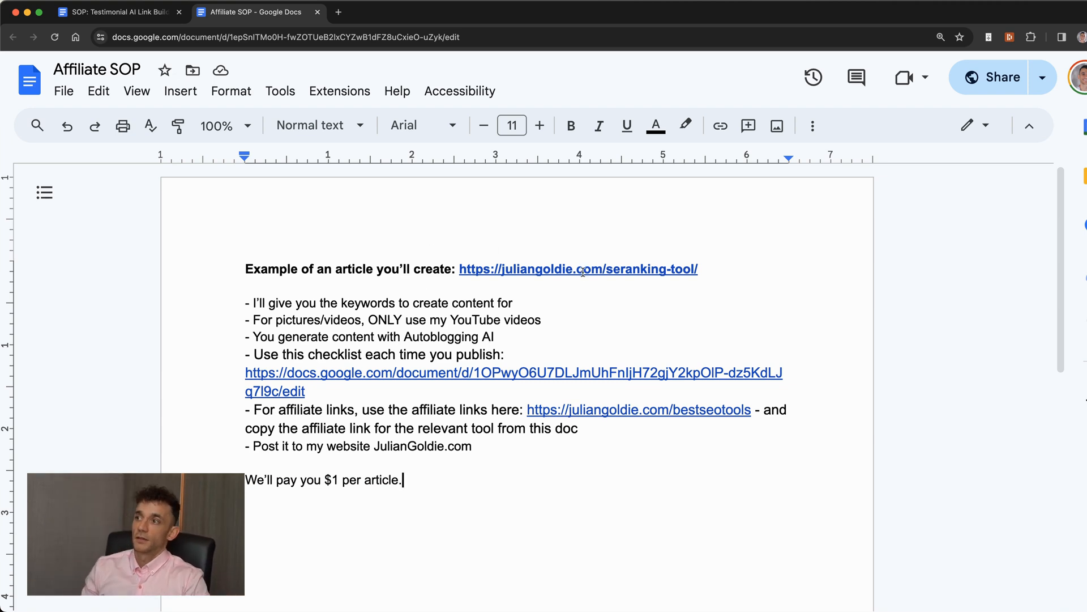
Bring up the link preview card for the seranking-tool example article URL
{"action": "left_click", "coordinate": [577, 270]}
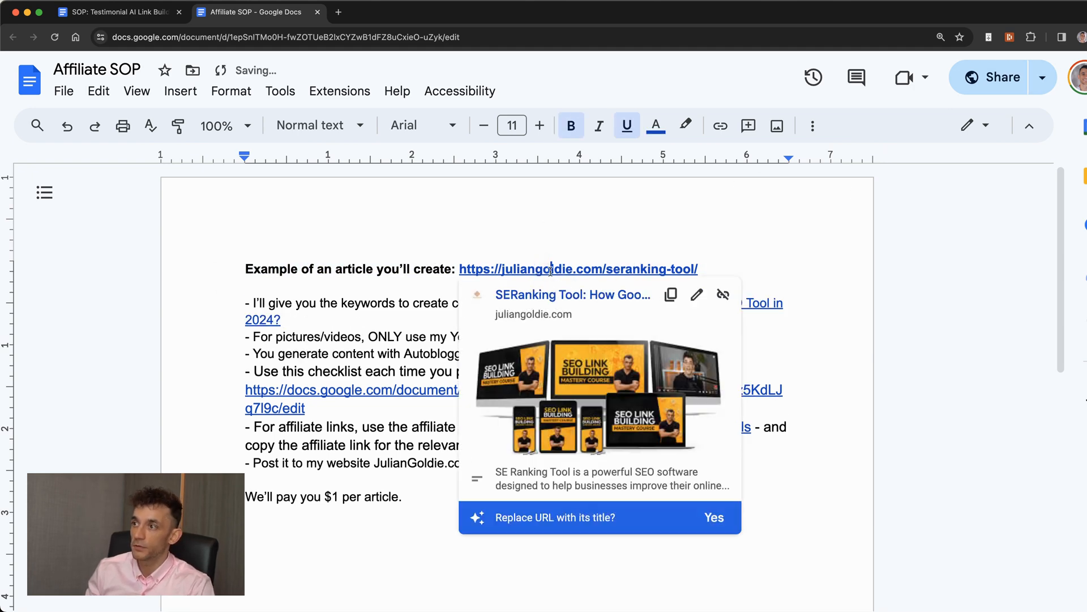
Visit the SERanking Tool article and search its title in Google to confirm it appears
{"action": "left_click", "coordinate": [578, 270]}
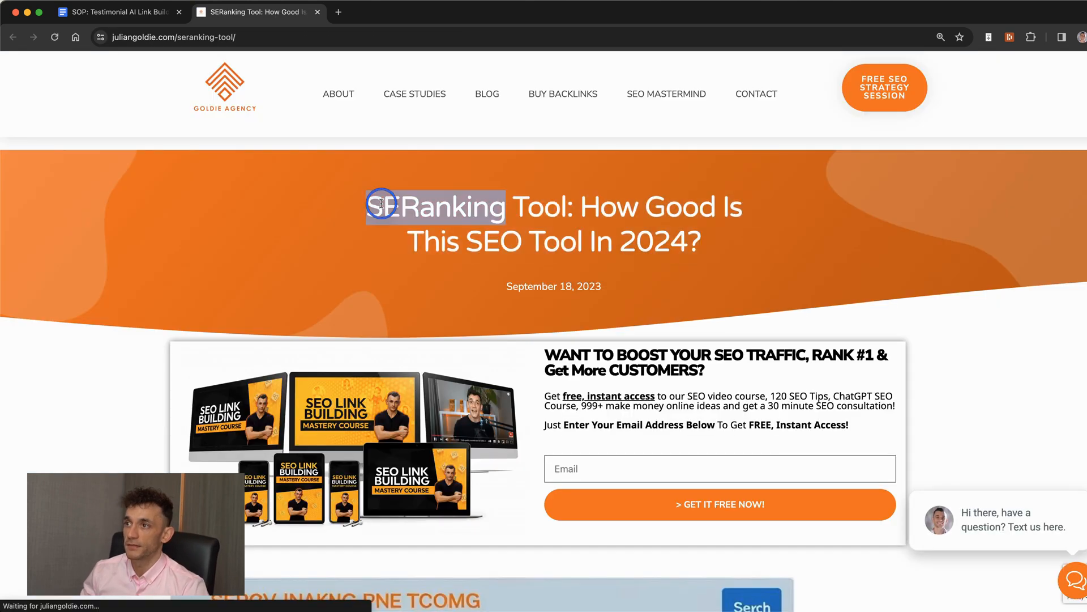
{"action": "left_click", "coordinate": [1079, 36]}
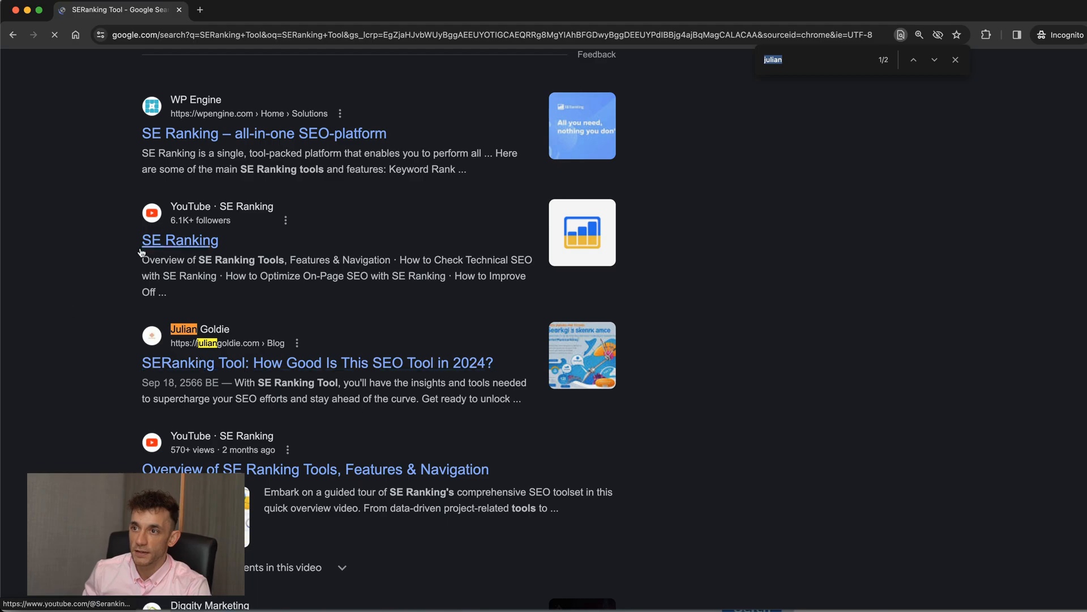
{"action": "left_click", "coordinate": [317, 362]}
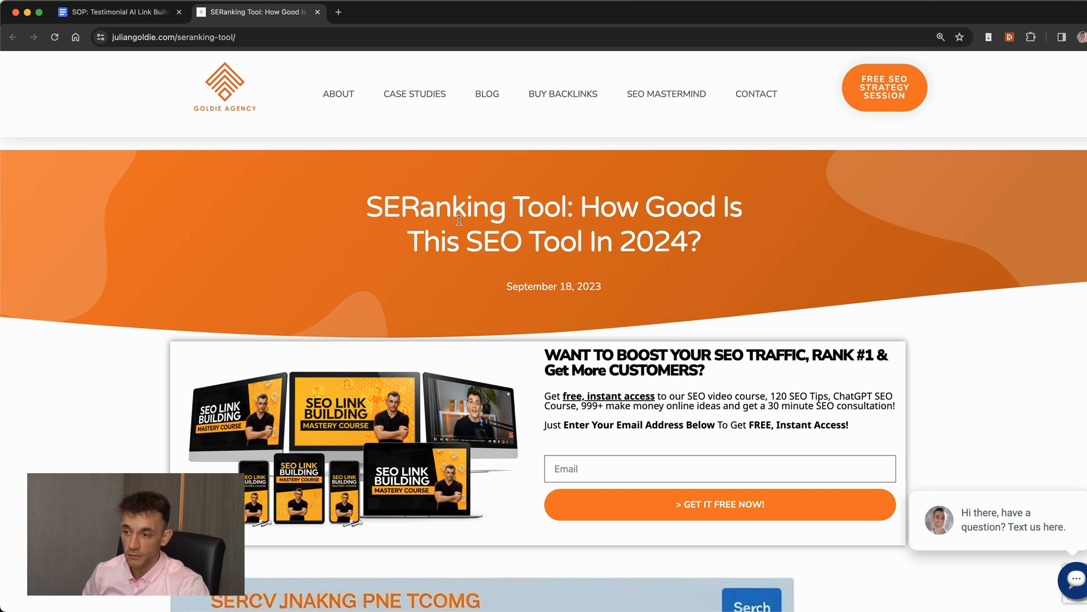
{"action": "mouse_move", "coordinate": [295, 27]}
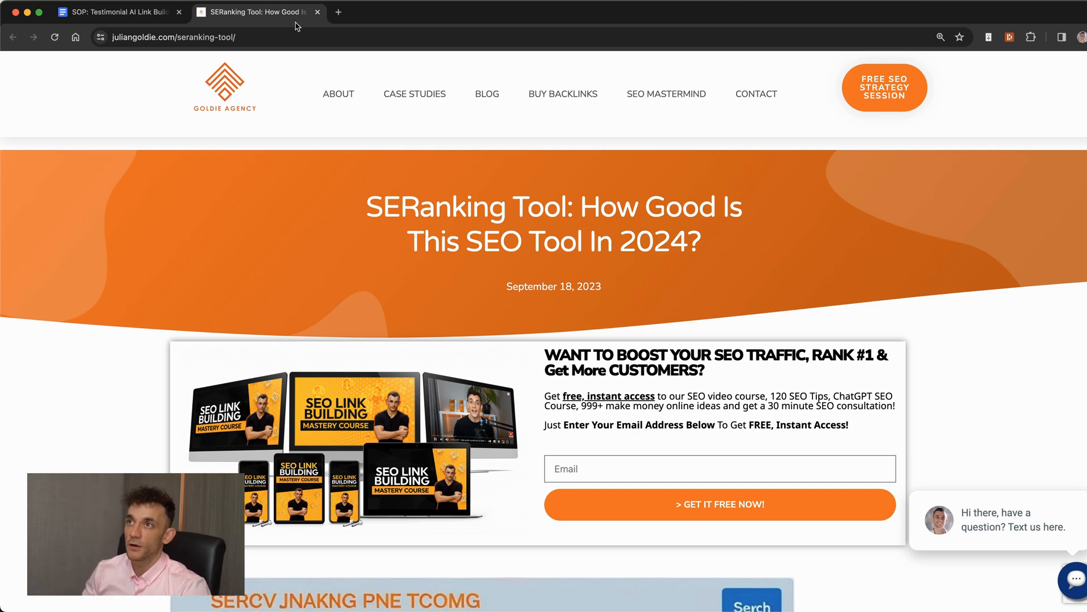
Return to the SOP and follow the proofread/quality-check link to the SEO Content Checklist
{"action": "left_click", "coordinate": [118, 12]}
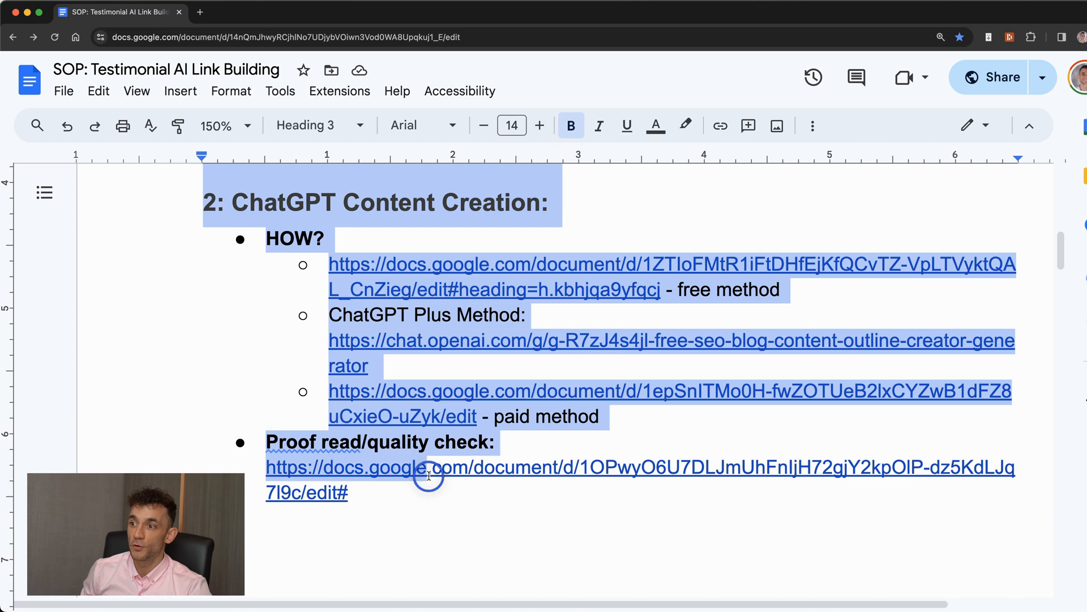
{"action": "left_click", "coordinate": [392, 441]}
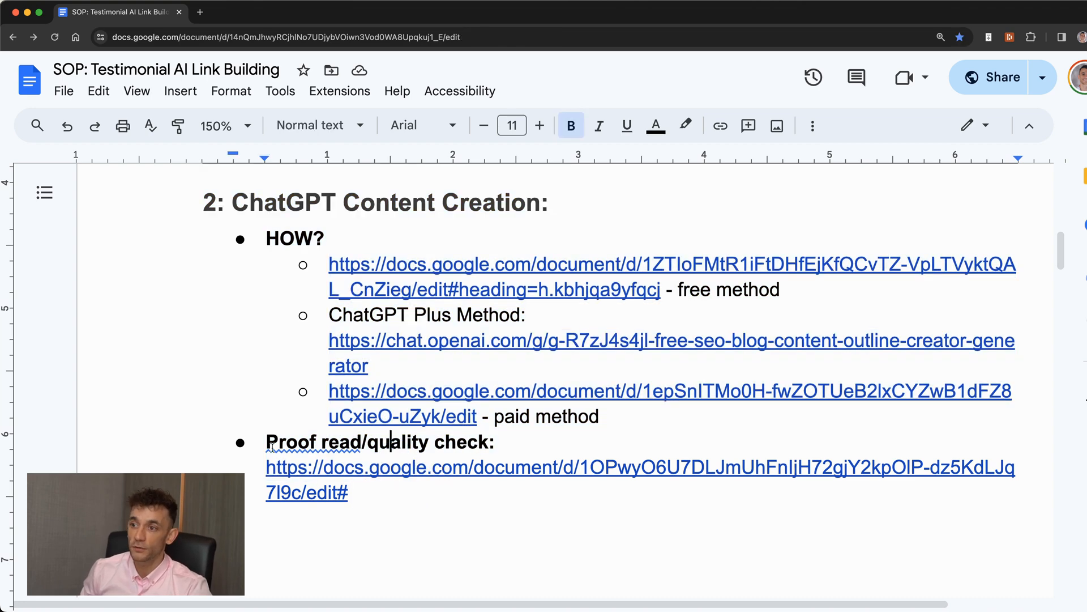
{"action": "left_click", "coordinate": [354, 492]}
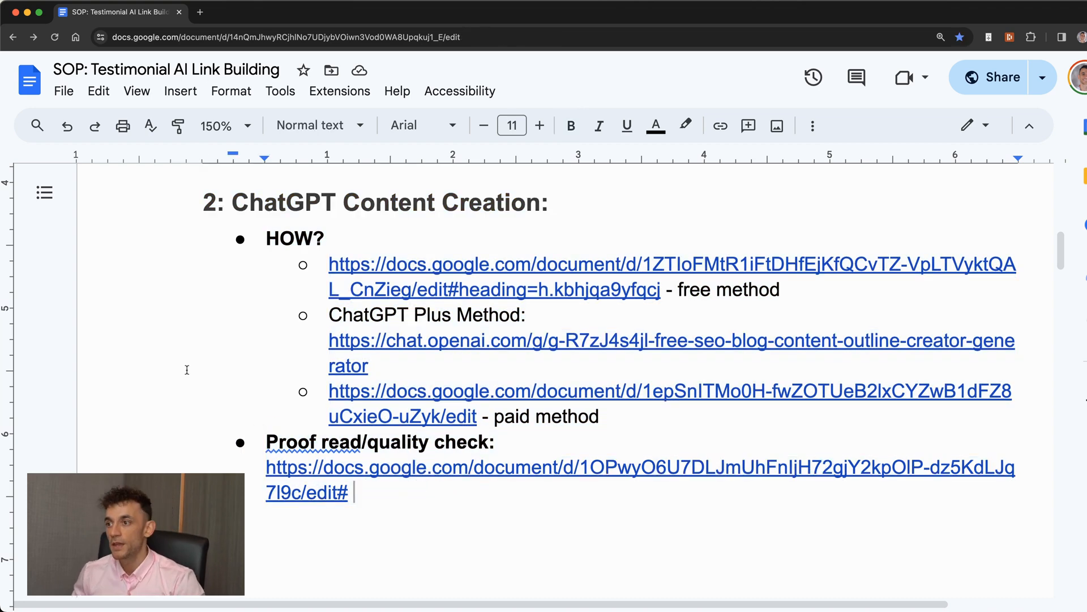
{"action": "left_click", "coordinate": [624, 467]}
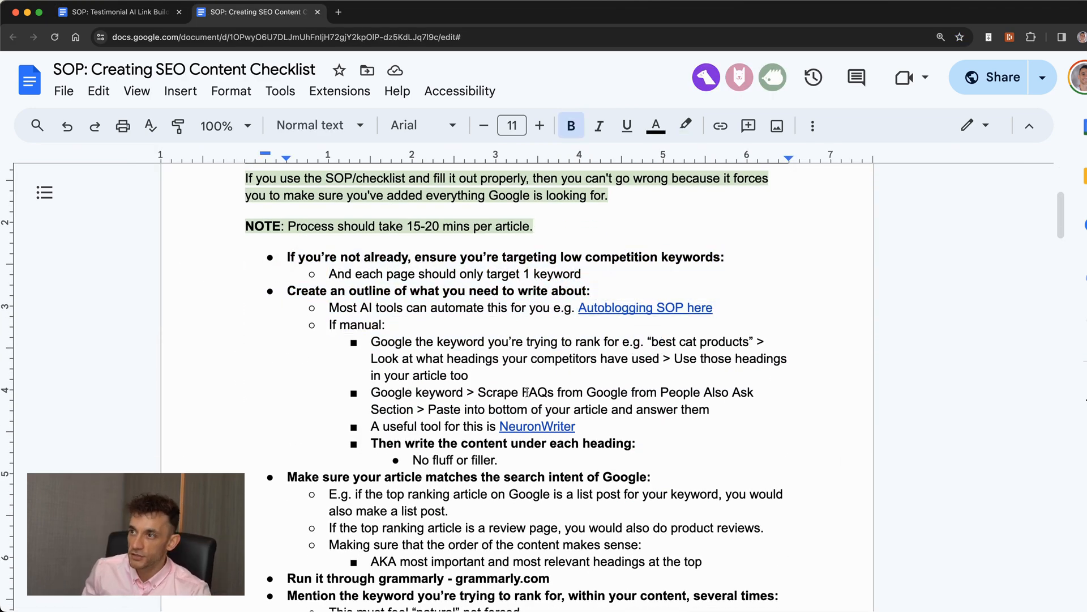
Scroll through the SEO Content Checklist, then close it to land on the SOP's '3: Outreach' section
{"action": "scroll", "scroll_direction": "down", "scroll_amount": 3}
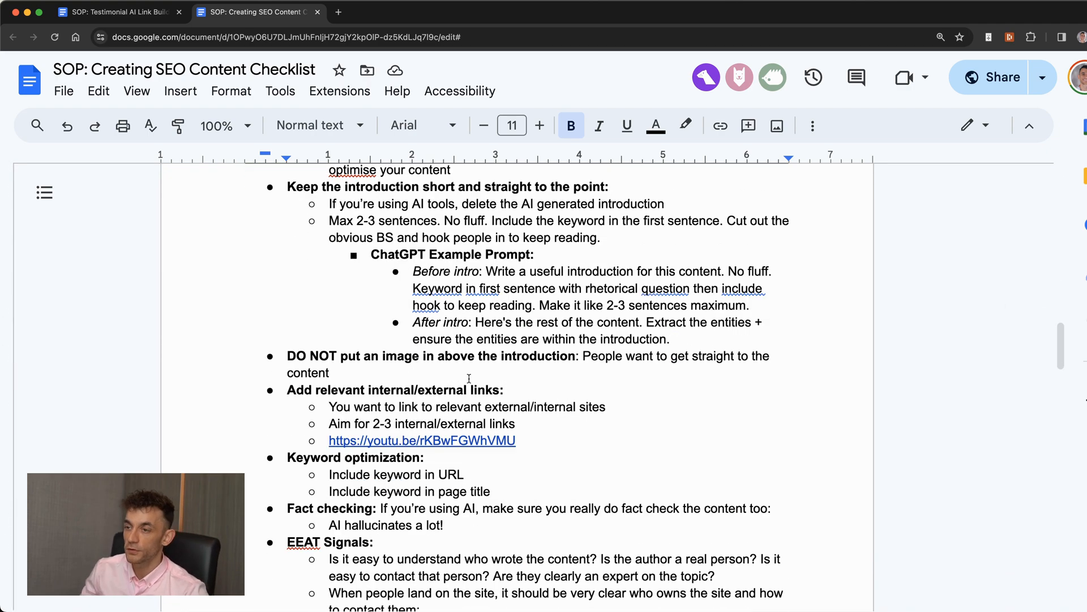
{"action": "scroll", "scroll_direction": "down", "scroll_amount": 3}
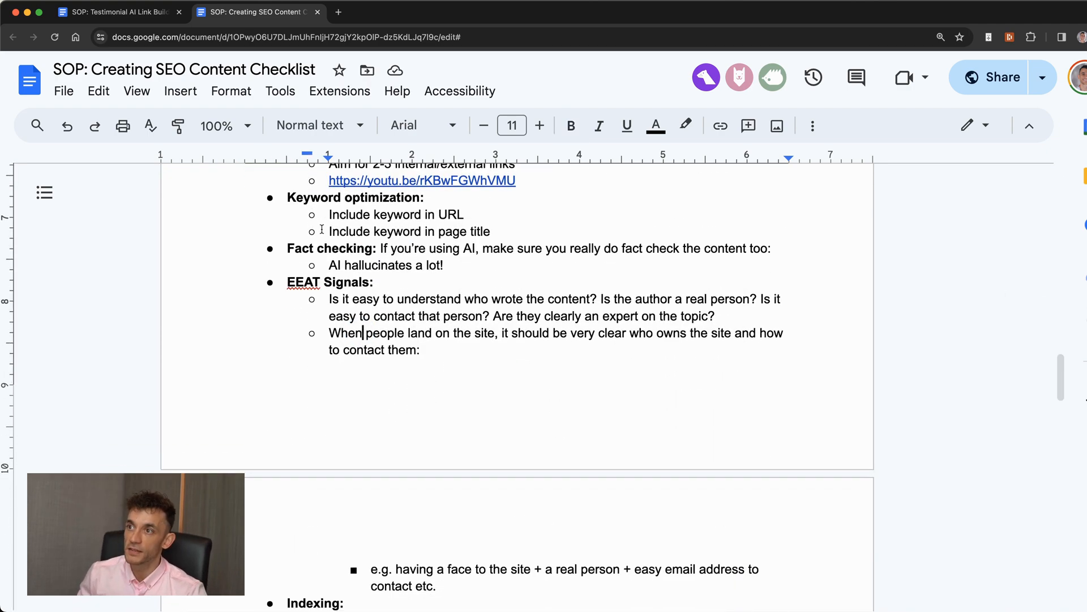
{"action": "scroll", "scroll_direction": "up", "scroll_amount": 3}
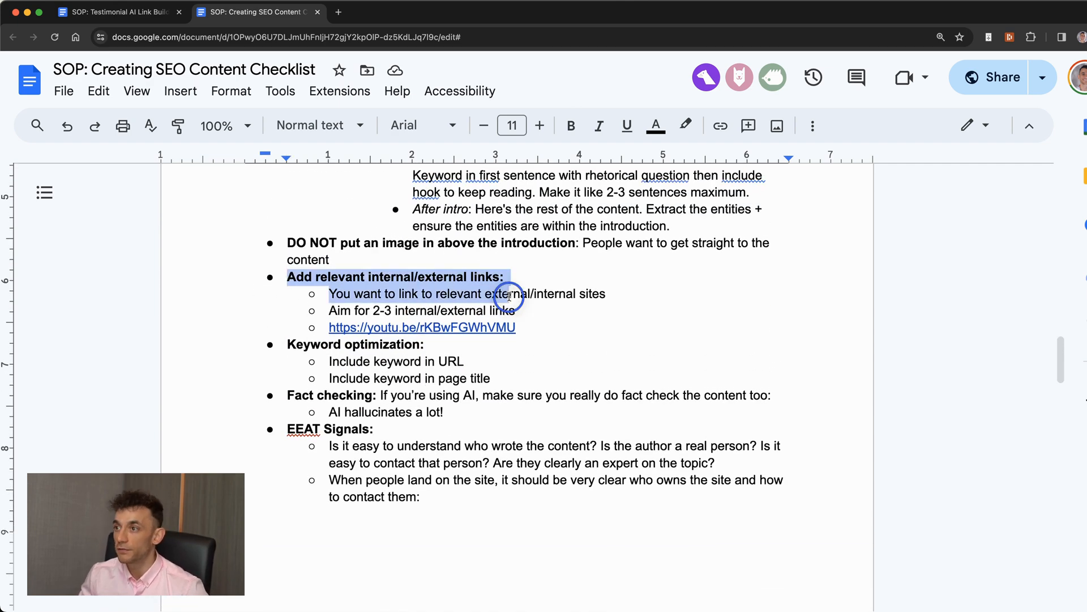
{"action": "scroll", "scroll_direction": "up", "scroll_amount": 3}
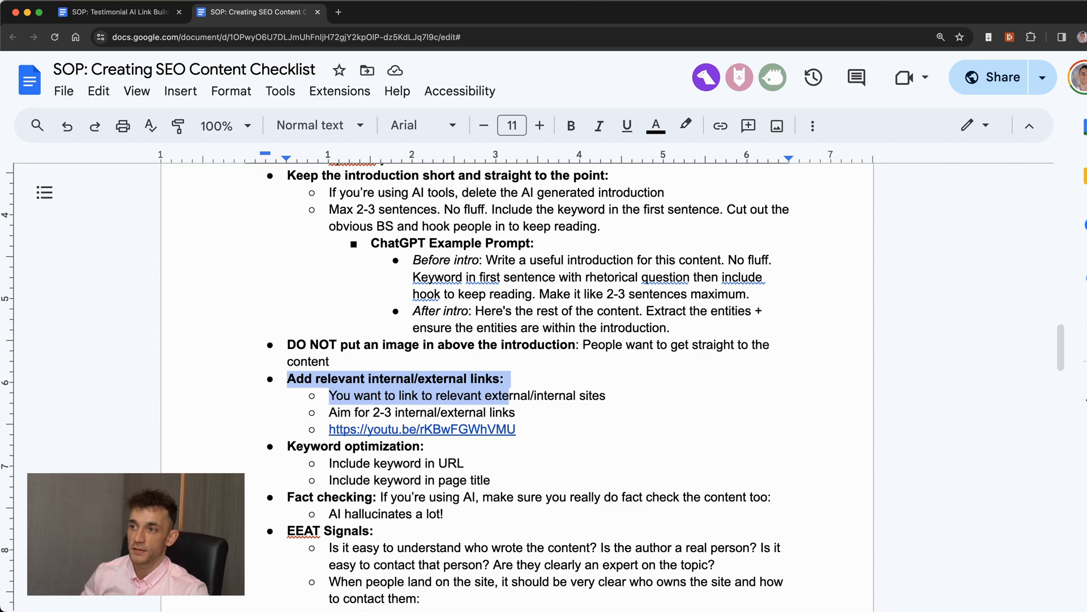
{"action": "left_click", "coordinate": [116, 11]}
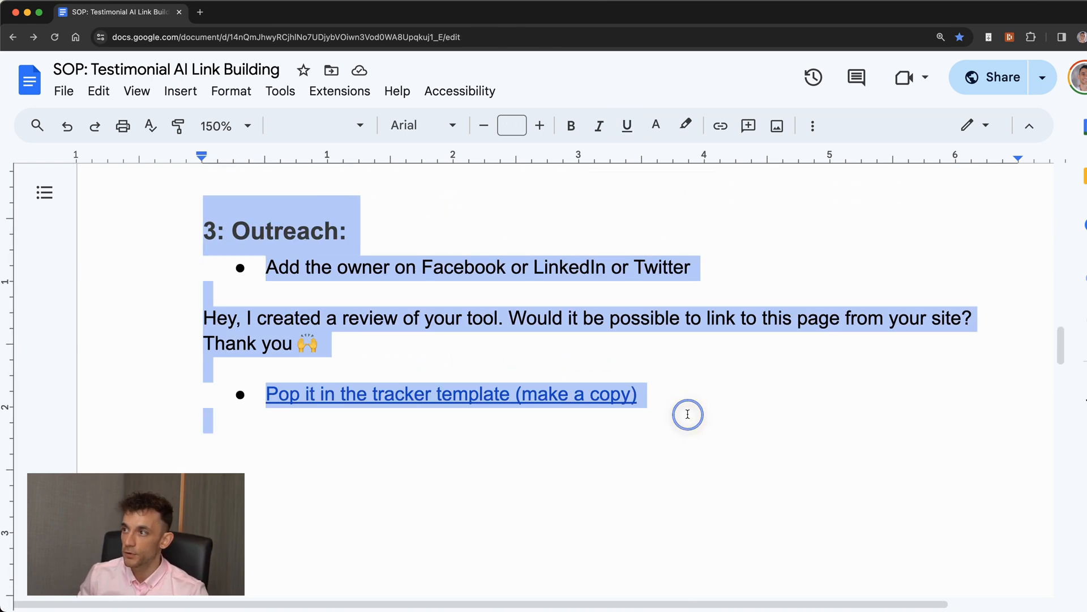
Walk through the Outreach message template, then follow 'Pop it in the tracker template (make a copy)' to the Tracker
{"action": "left_click", "coordinate": [204, 464]}
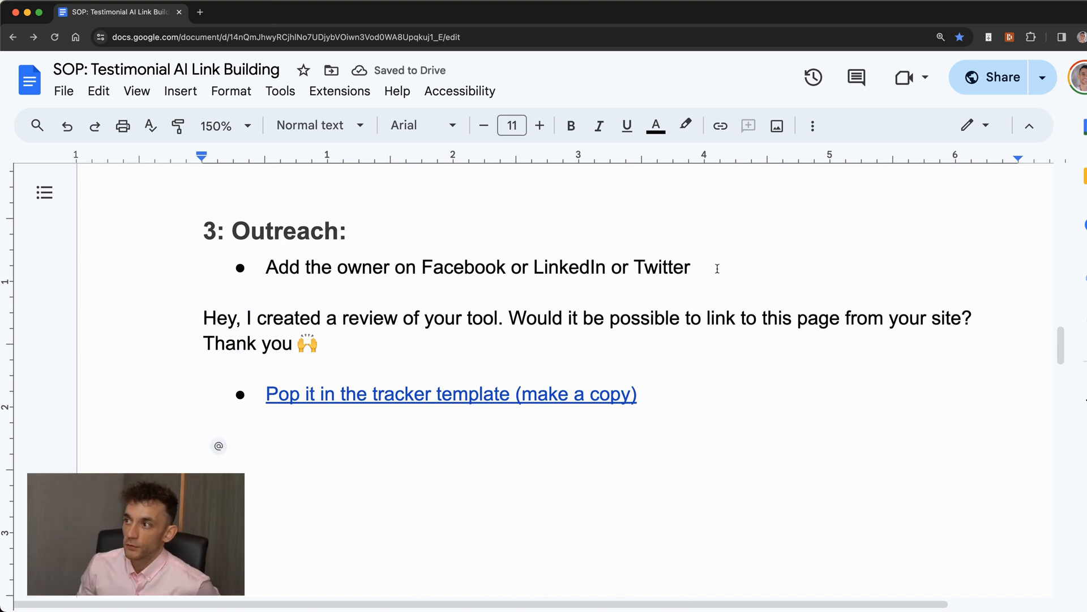
{"action": "left_click", "coordinate": [425, 268]}
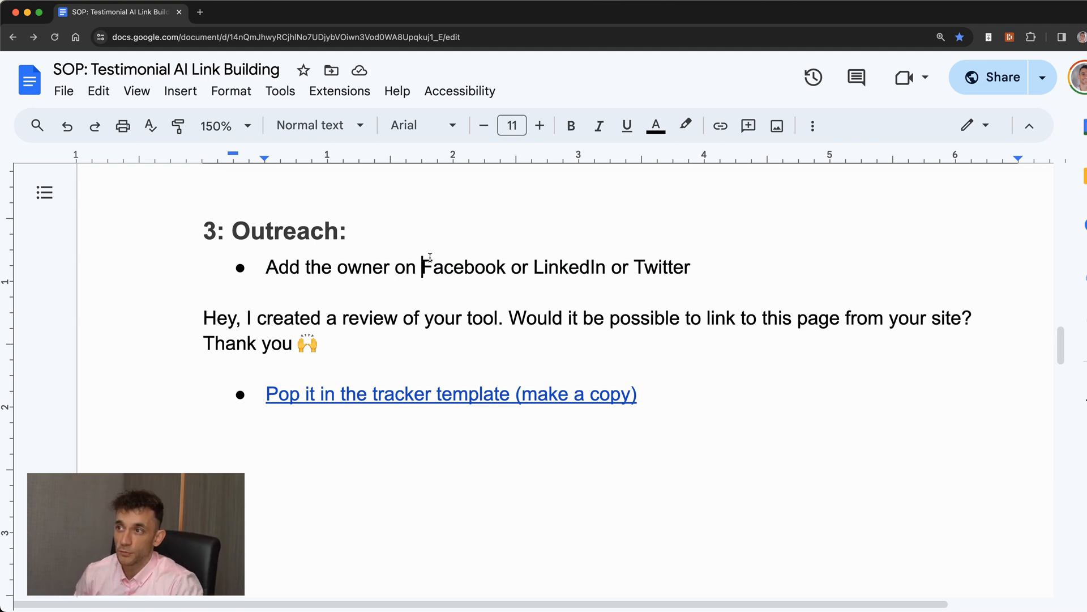
{"action": "left_click", "coordinate": [204, 230]}
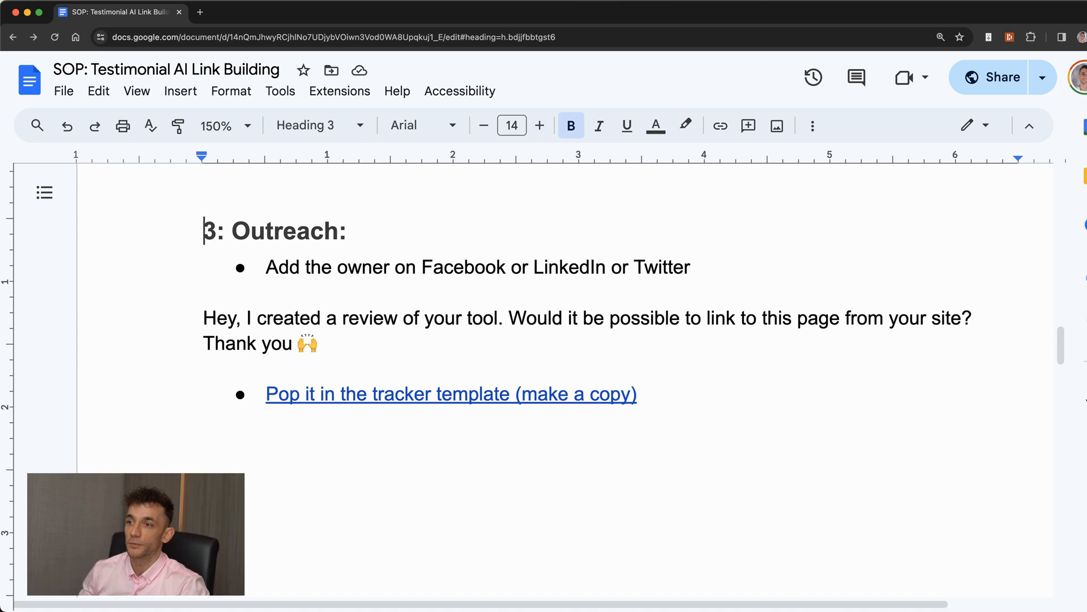
{"action": "left_click", "coordinate": [326, 396]}
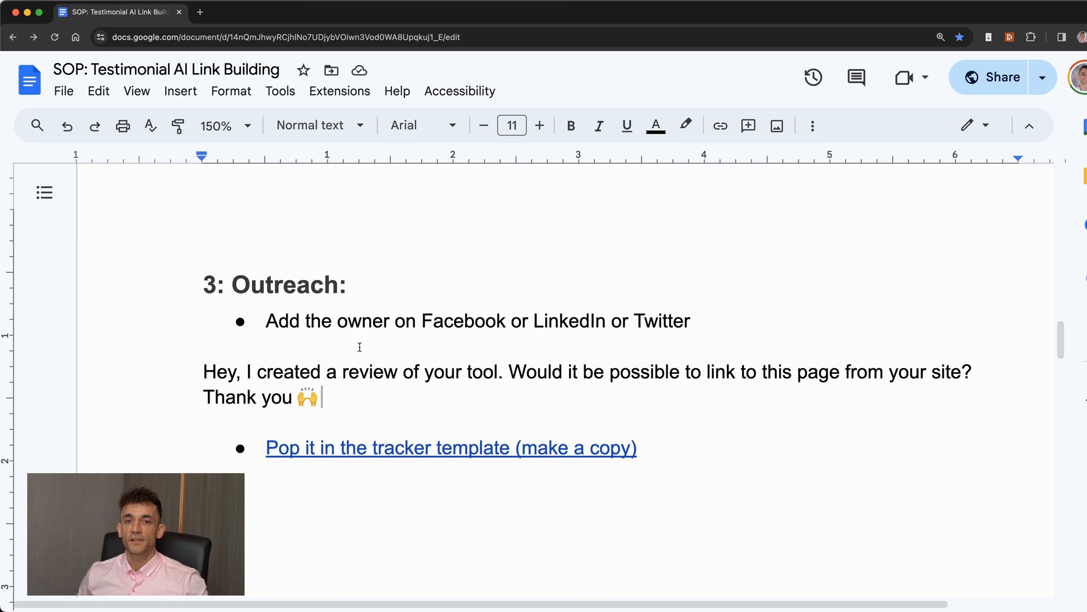
{"action": "mouse_move", "coordinate": [415, 443]}
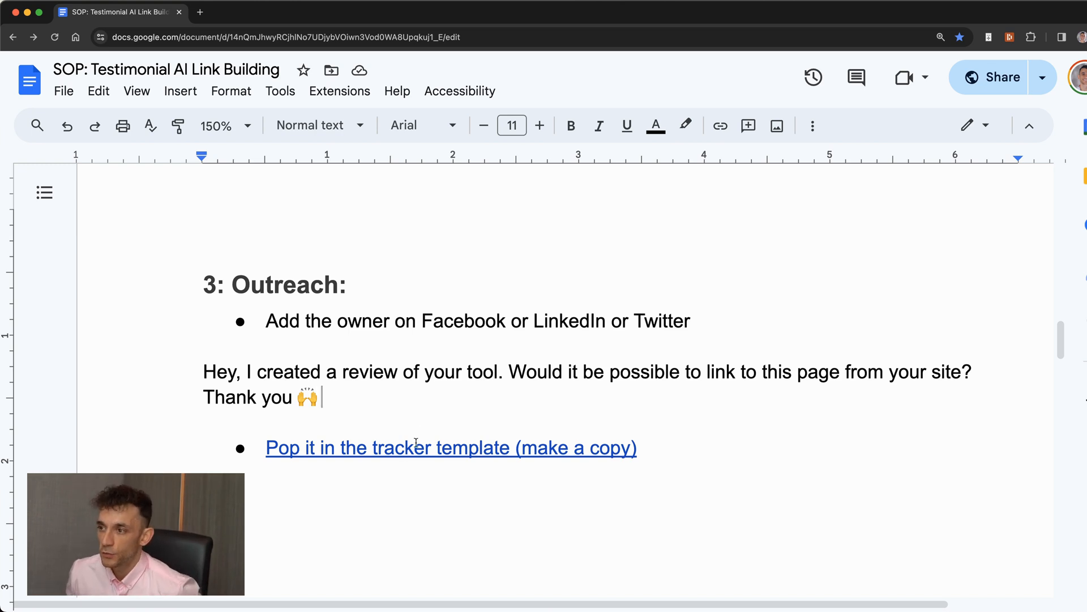
{"action": "left_click", "coordinate": [450, 448]}
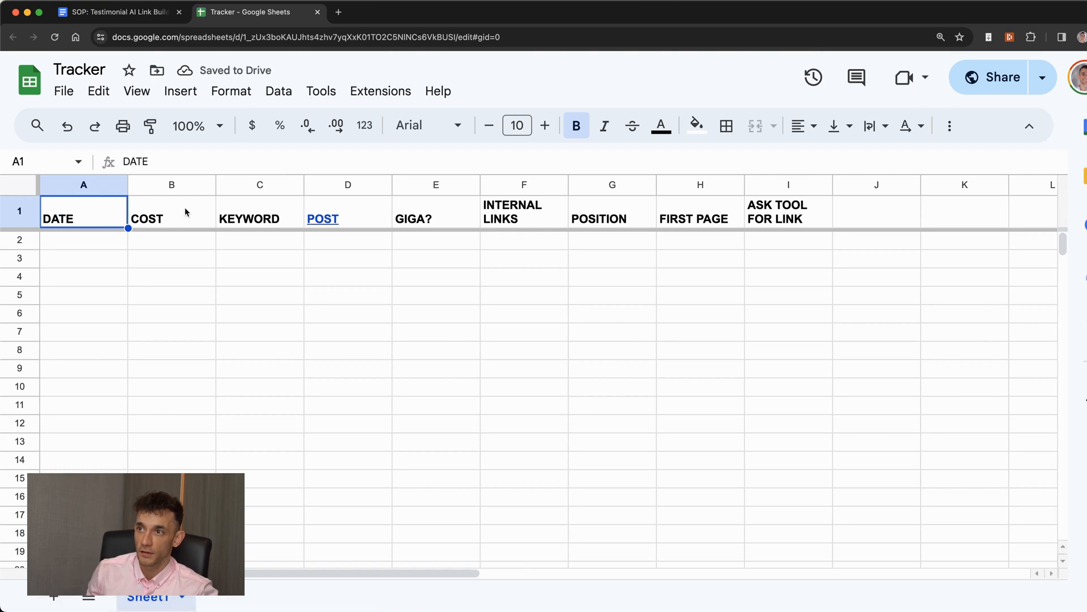
Walk through the Tracker's KEYWORD, GIGA?, POSITION and FIRST PAGE column headers
{"action": "left_click", "coordinate": [260, 212]}
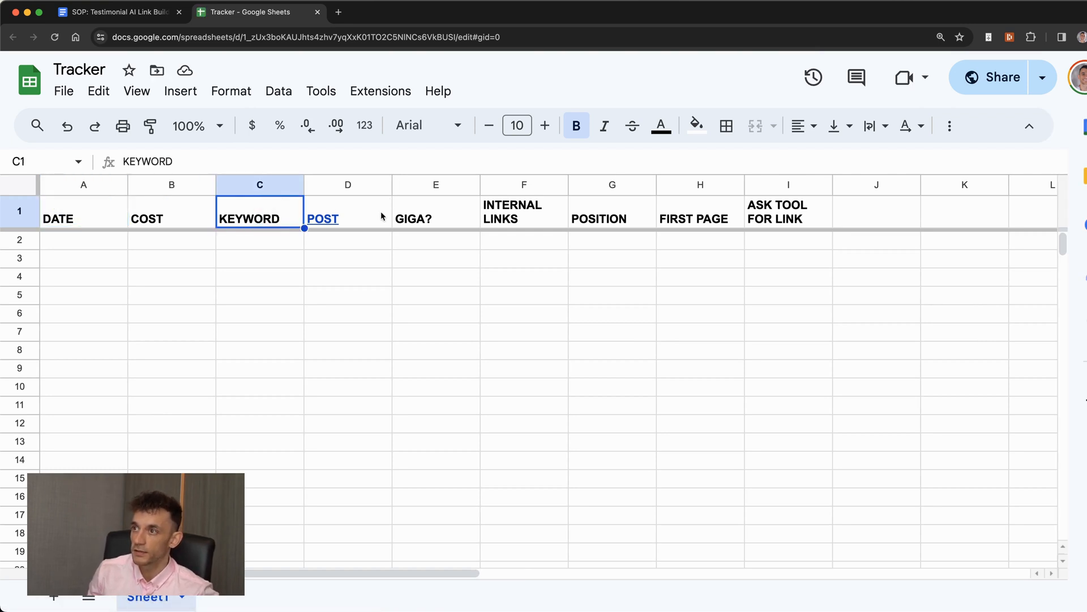
{"action": "left_click", "coordinate": [435, 185]}
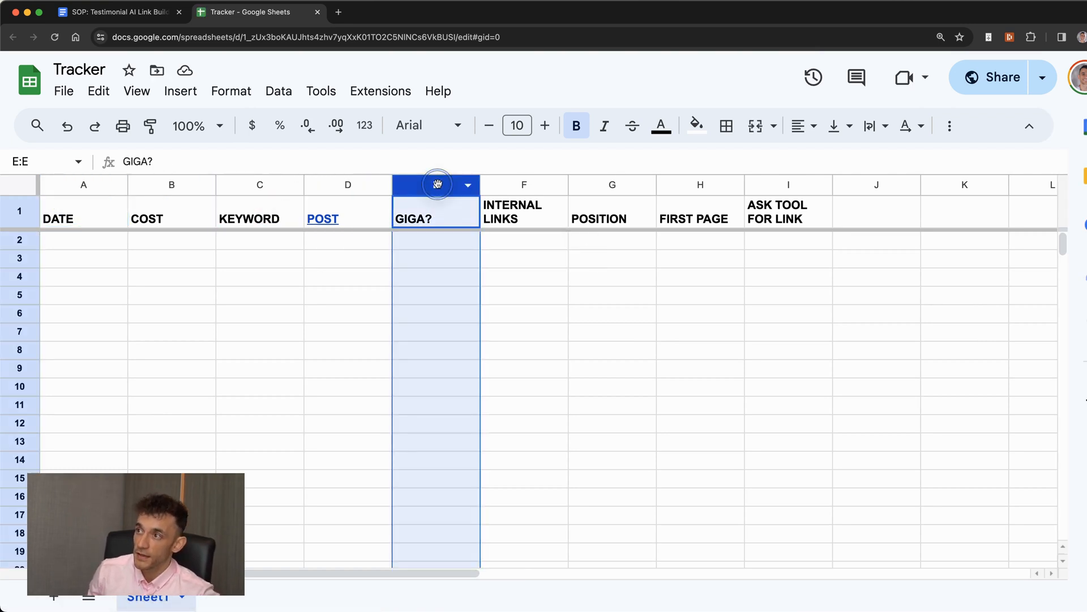
{"action": "left_click", "coordinate": [612, 184]}
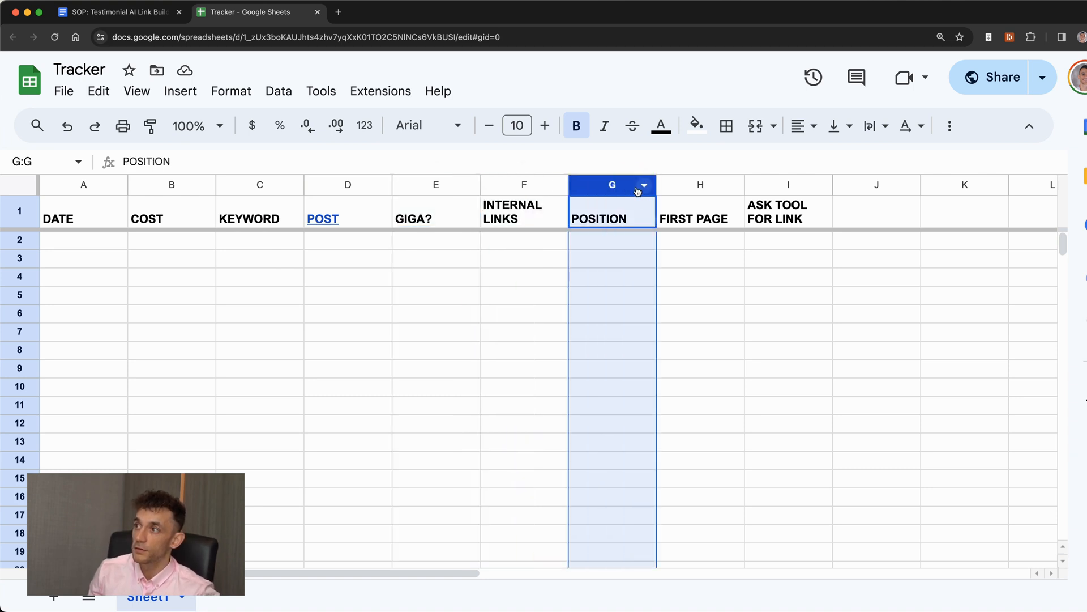
{"action": "left_click", "coordinate": [700, 184]}
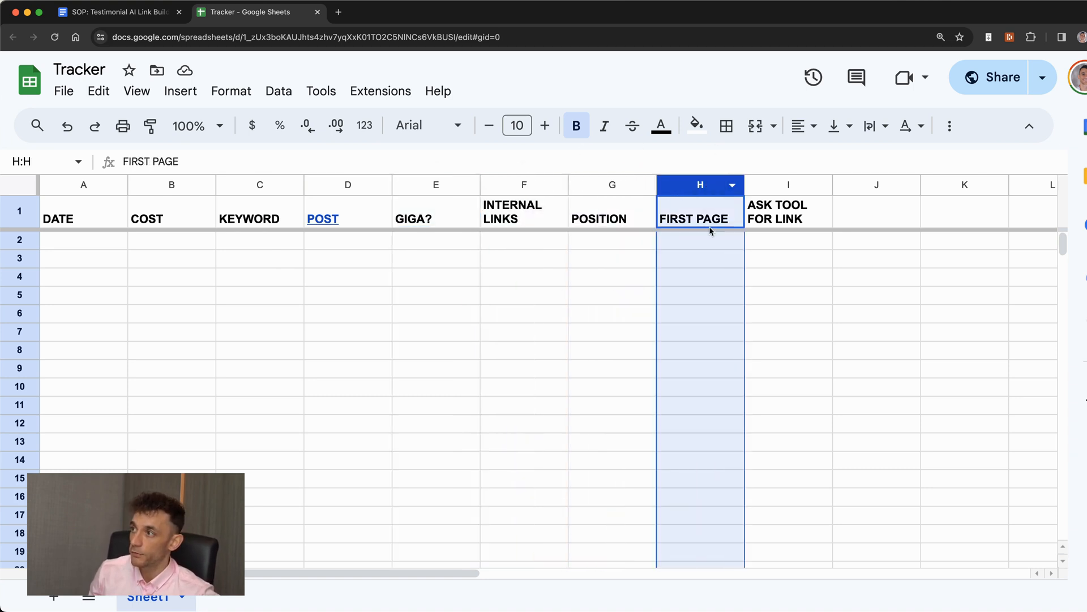
Point out the ASK TOOL FOR LINK header, return to DATE, and close the tracker spreadsheet
{"action": "left_click", "coordinate": [788, 212]}
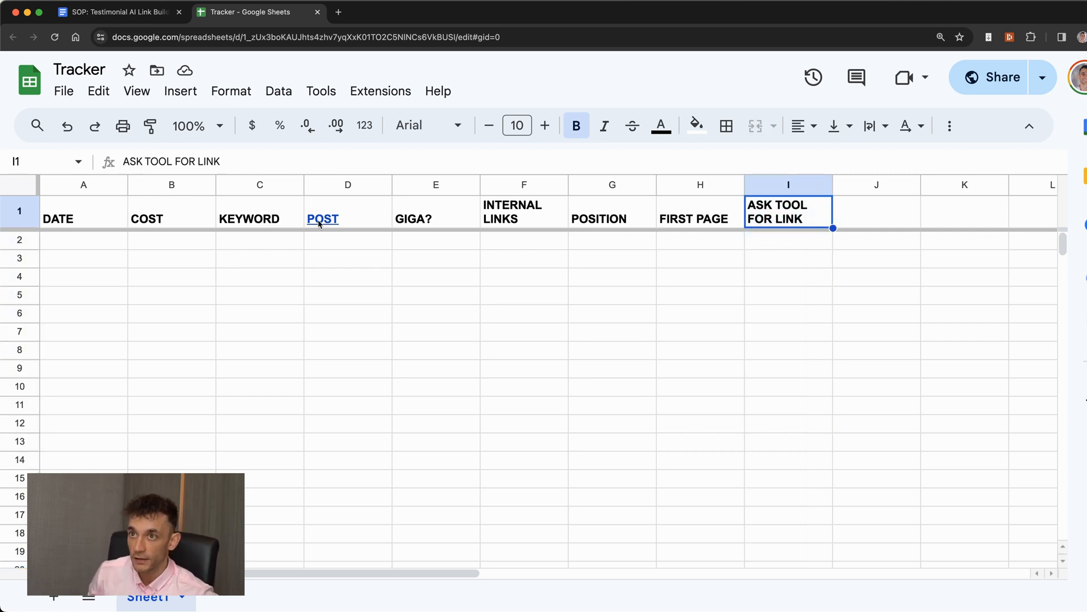
{"action": "left_click", "coordinate": [82, 218]}
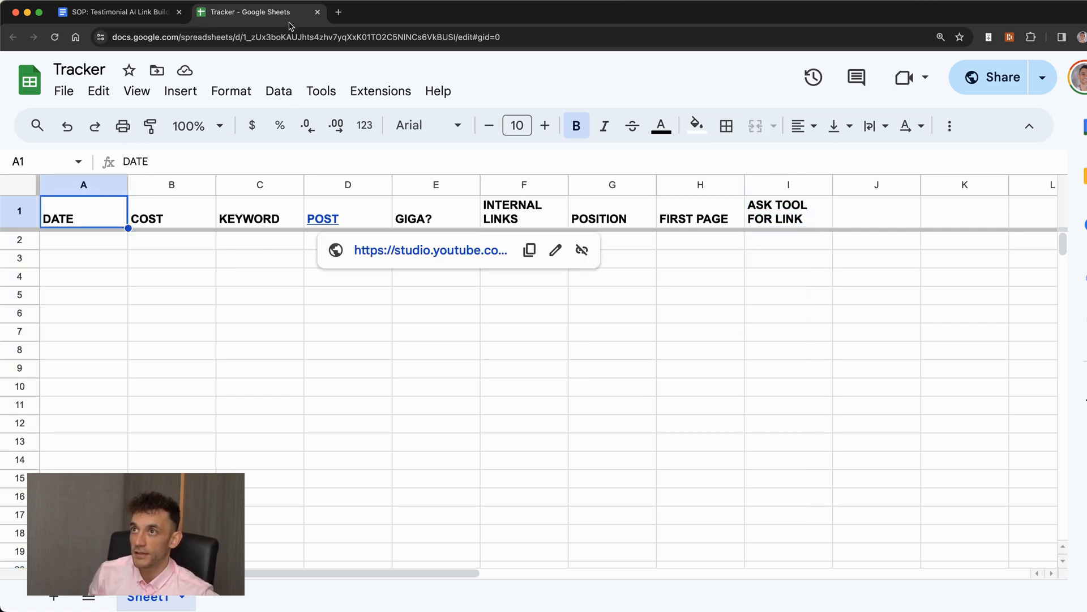
{"action": "left_click", "coordinate": [117, 11]}
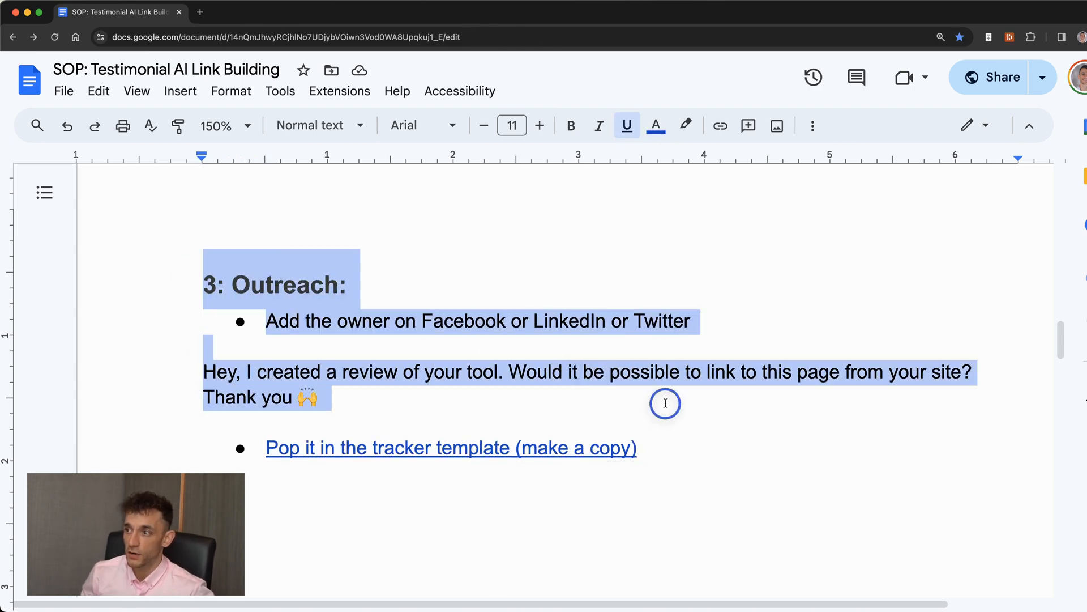
{"action": "scroll", "scroll_direction": "up", "scroll_amount": 3}
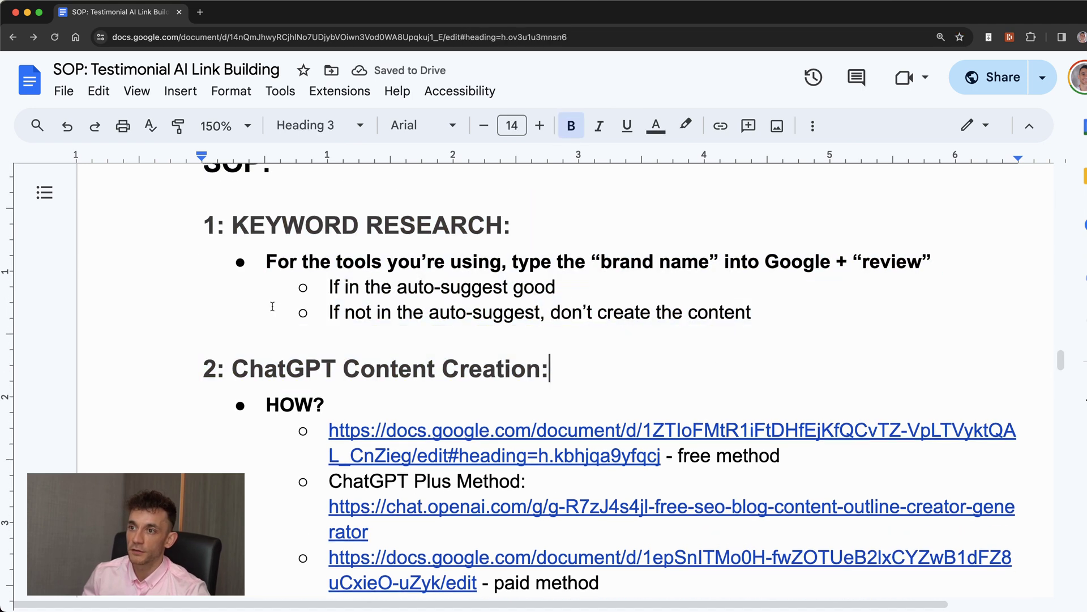
{"action": "scroll", "scroll_direction": "down", "scroll_amount": 3}
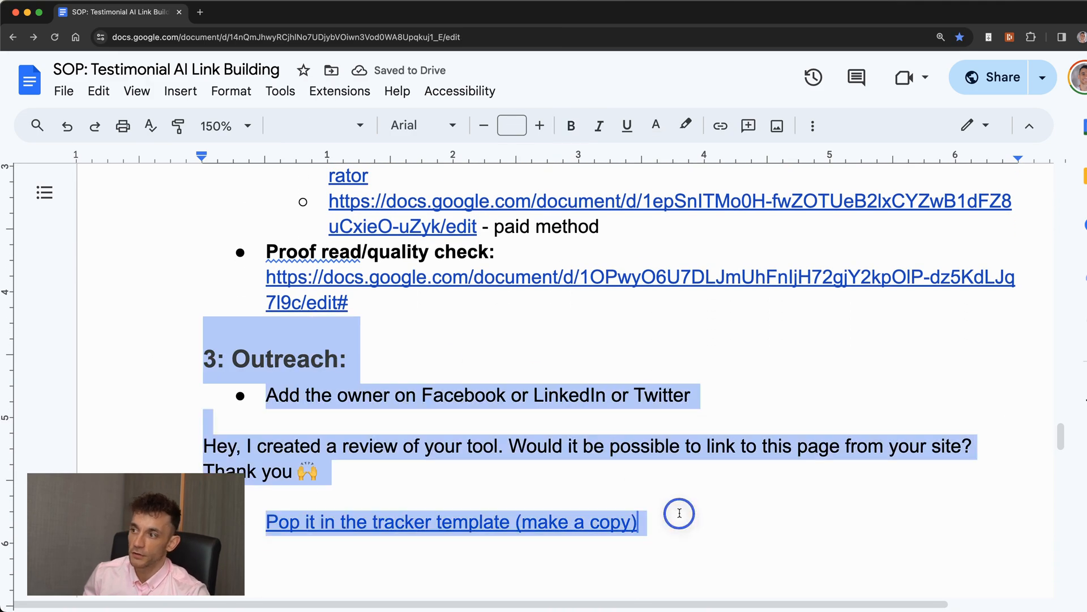
{"action": "scroll", "scroll_direction": "up", "scroll_amount": 3}
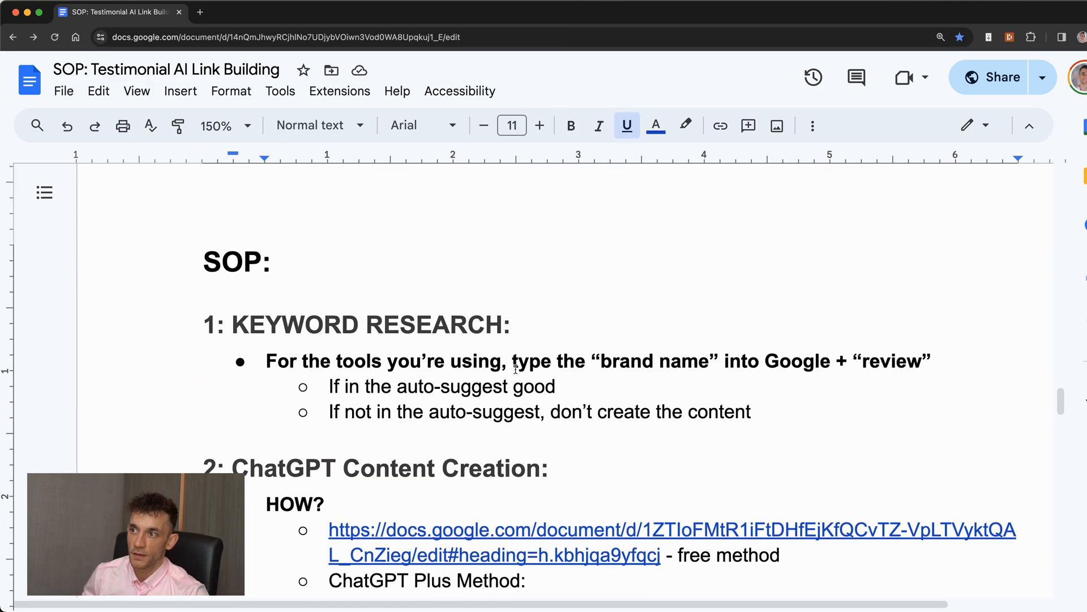
{"action": "scroll", "scroll_direction": "down", "scroll_amount": 3}
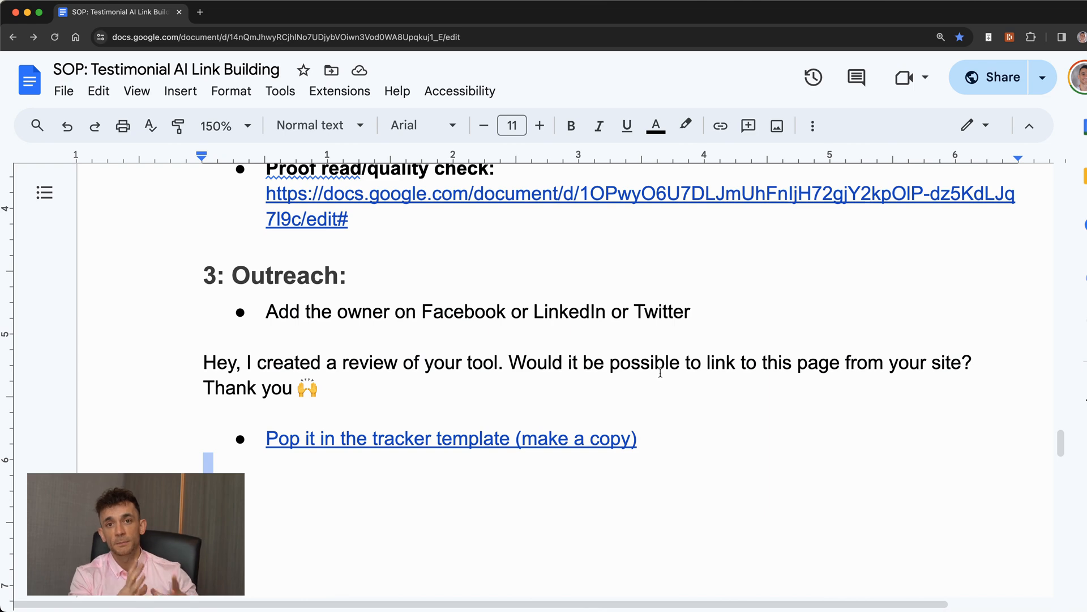
{"action": "scroll", "scroll_direction": "up", "scroll_amount": 3}
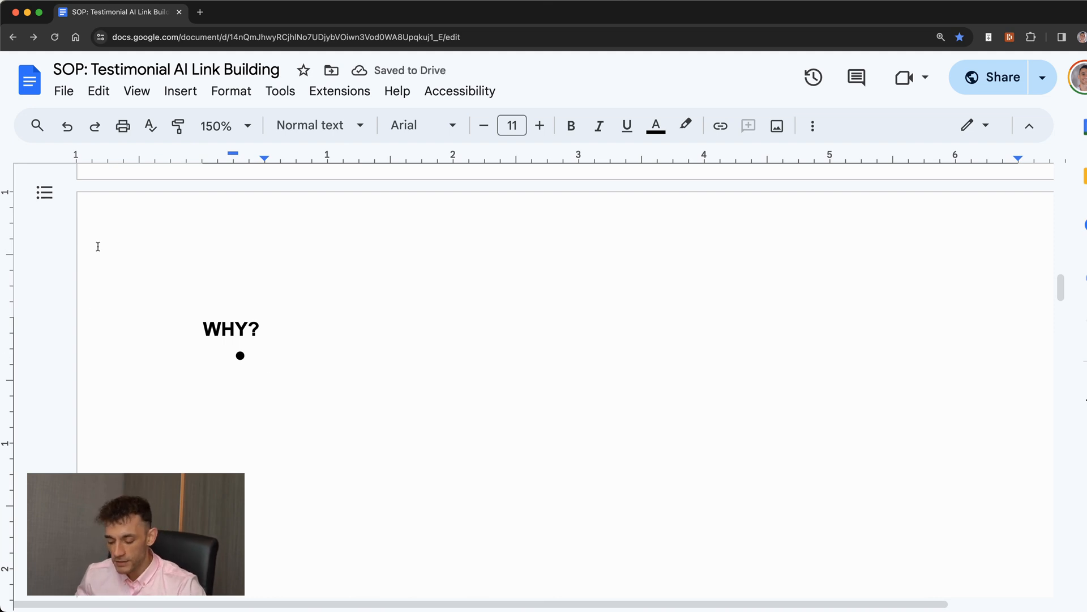
{"action": "mouse_move", "coordinate": [123, 324]}
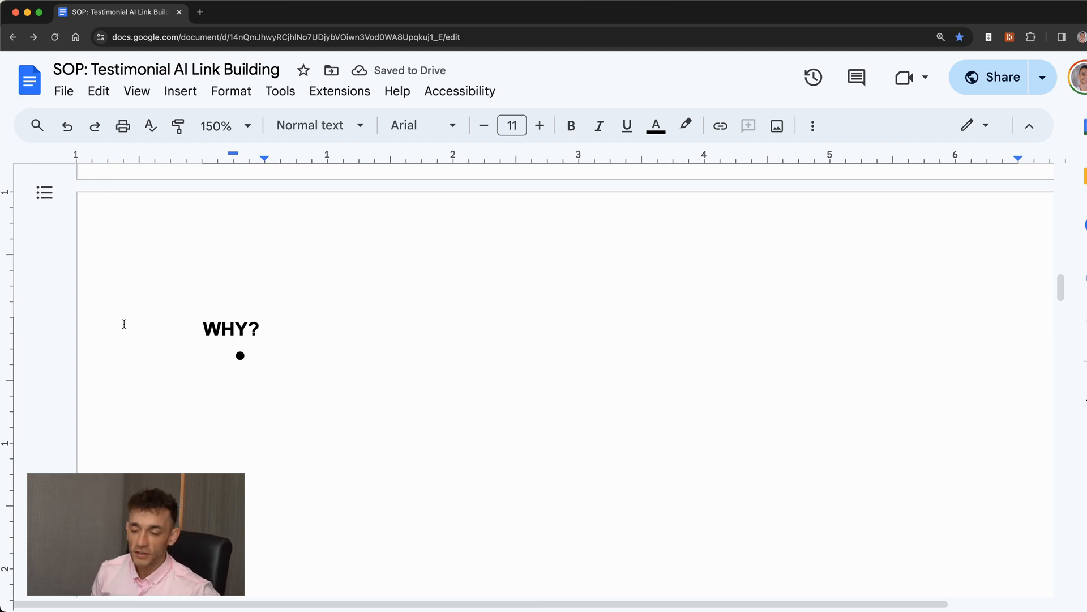
Add 'Get backlinks fast' and the other WHY? bullets, then bring up autoblogging.ai as an example
{"action": "type", "text": "Get backlinks fast"}
{"action": "type", "text": "Homepage backlinks from other sites"}
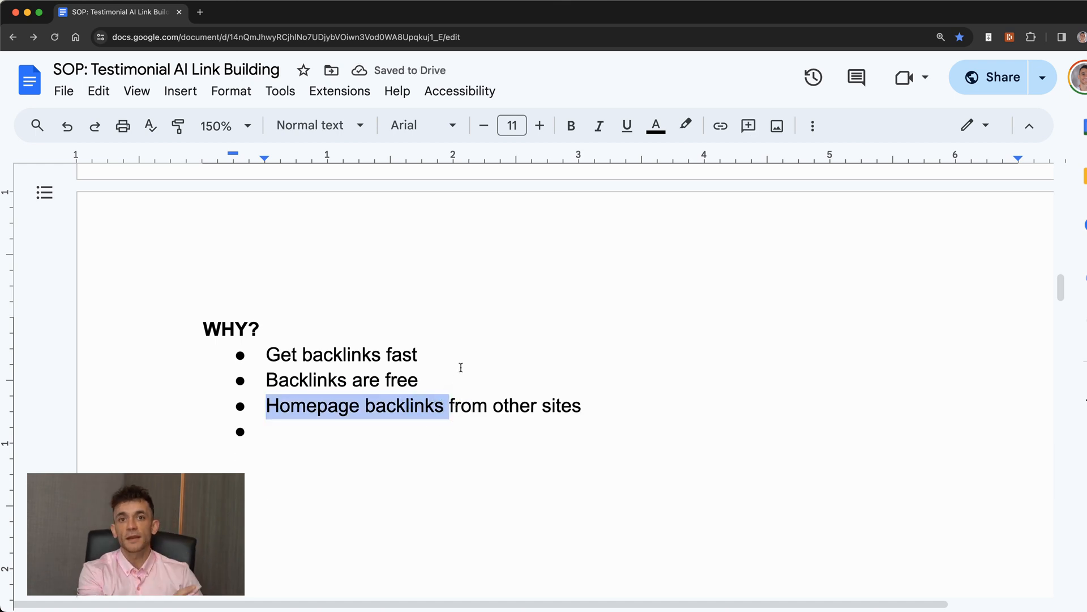
{"action": "left_click", "coordinate": [338, 12]}
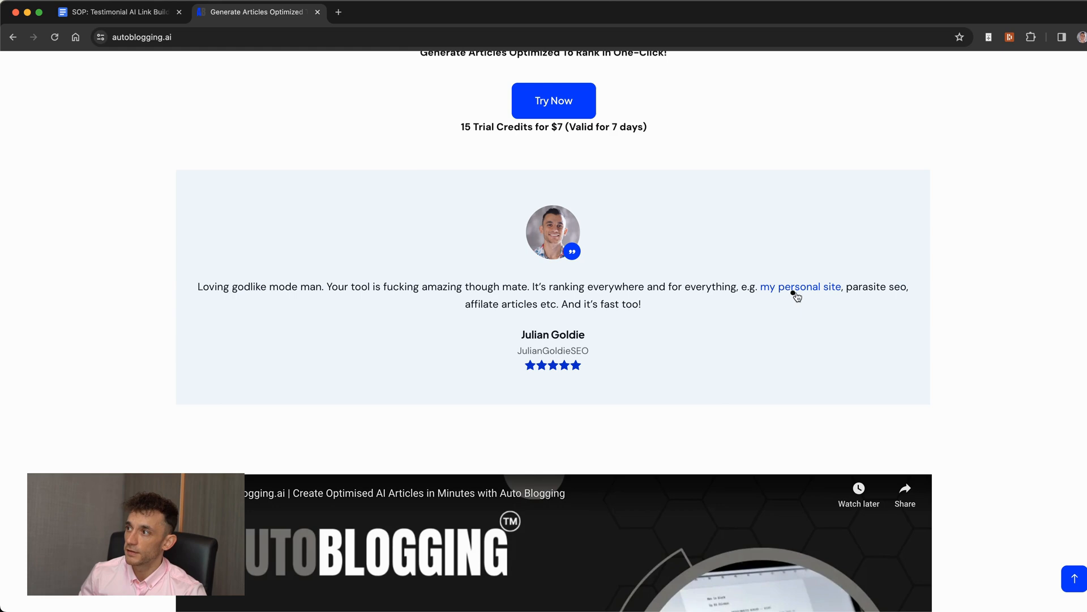
Follow the testimonial's 'my personal site' link to the Autoblogging AI Review, then return to the SOP
{"action": "left_click", "coordinate": [801, 287]}
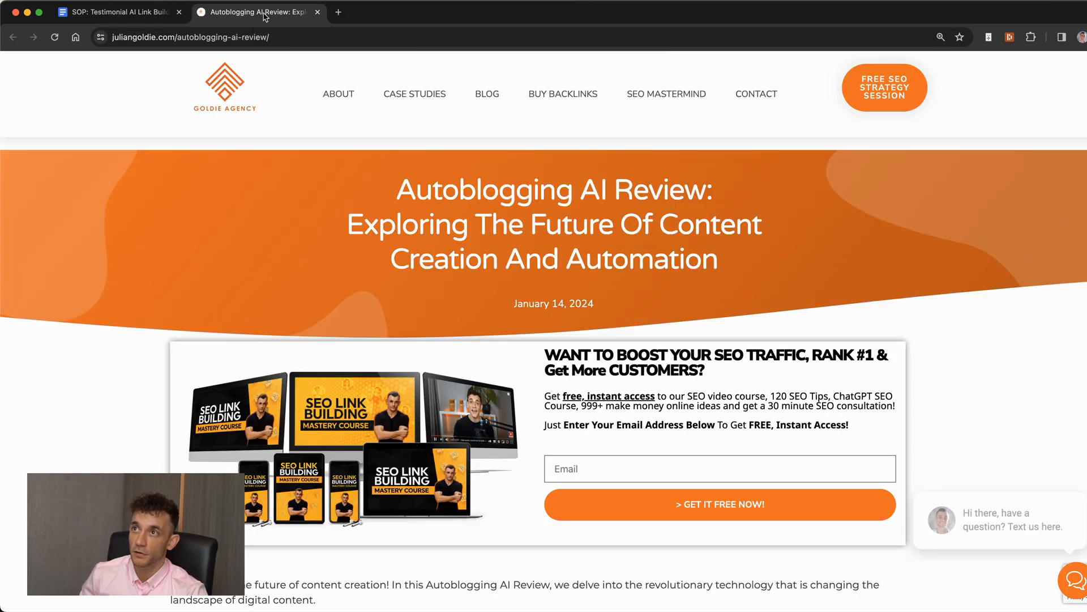
{"action": "left_click", "coordinate": [118, 11]}
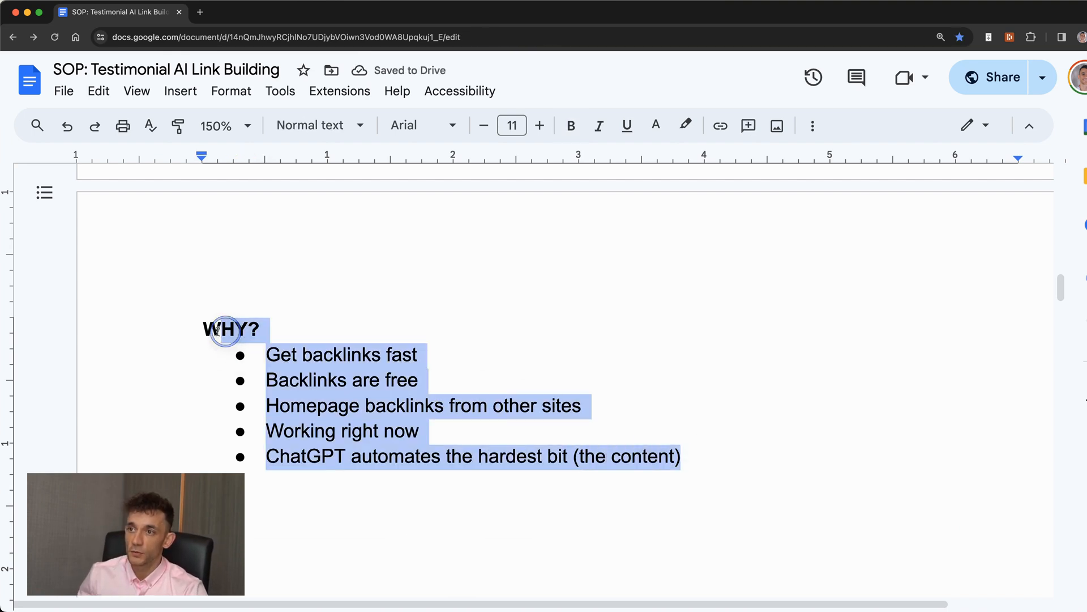
Deselect the WHY? list and add a bold 'OBJECTIONS:' heading with an 'Ethics' bullet
{"action": "scroll", "scroll_direction": "up", "scroll_amount": 3}
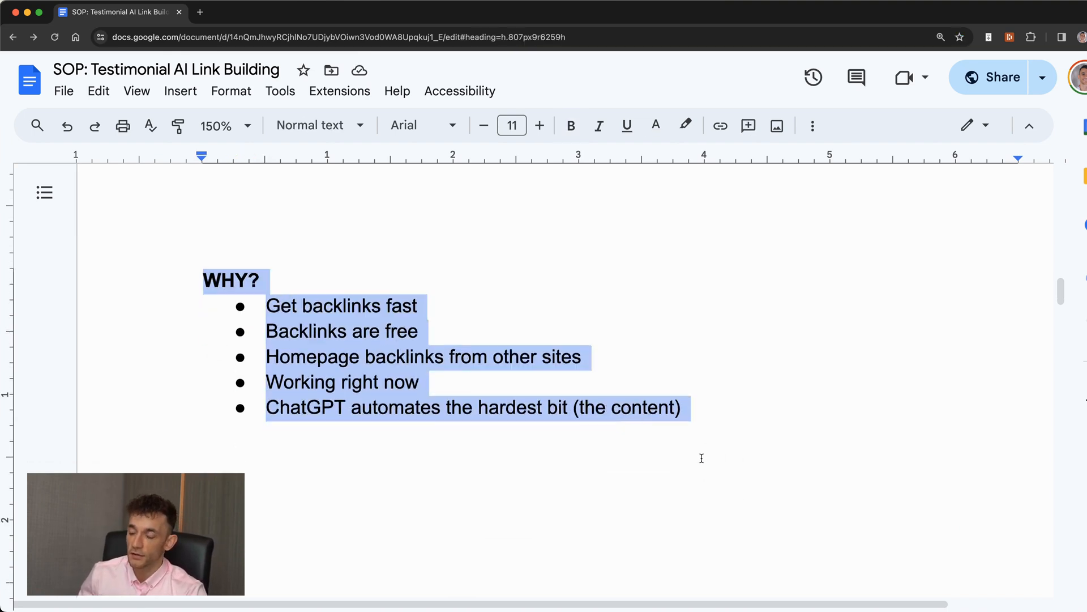
{"action": "scroll", "scroll_direction": "up", "scroll_amount": 3}
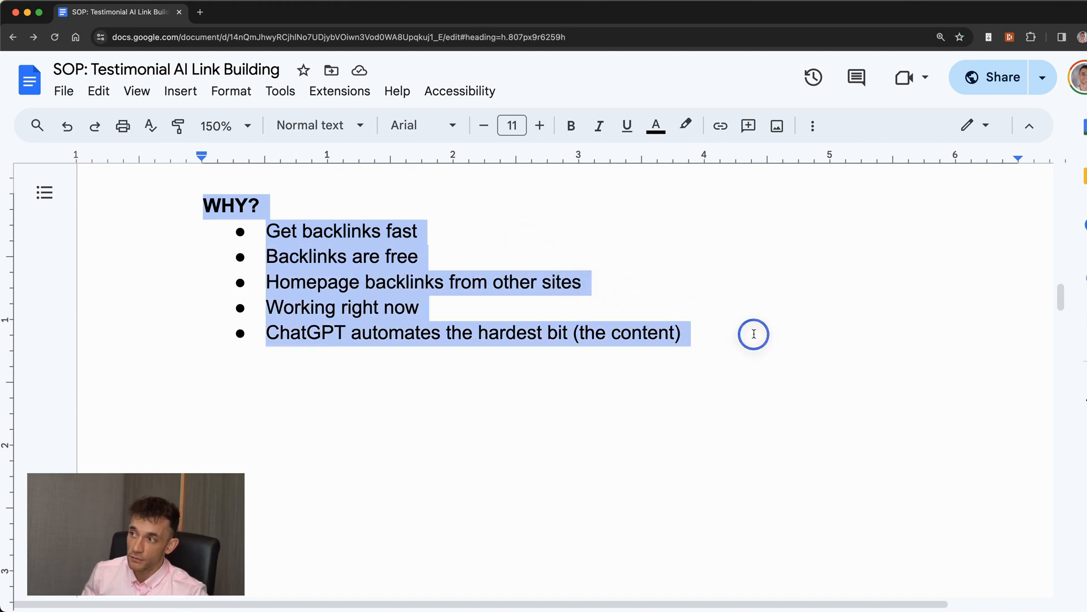
{"action": "left_click", "coordinate": [217, 205]}
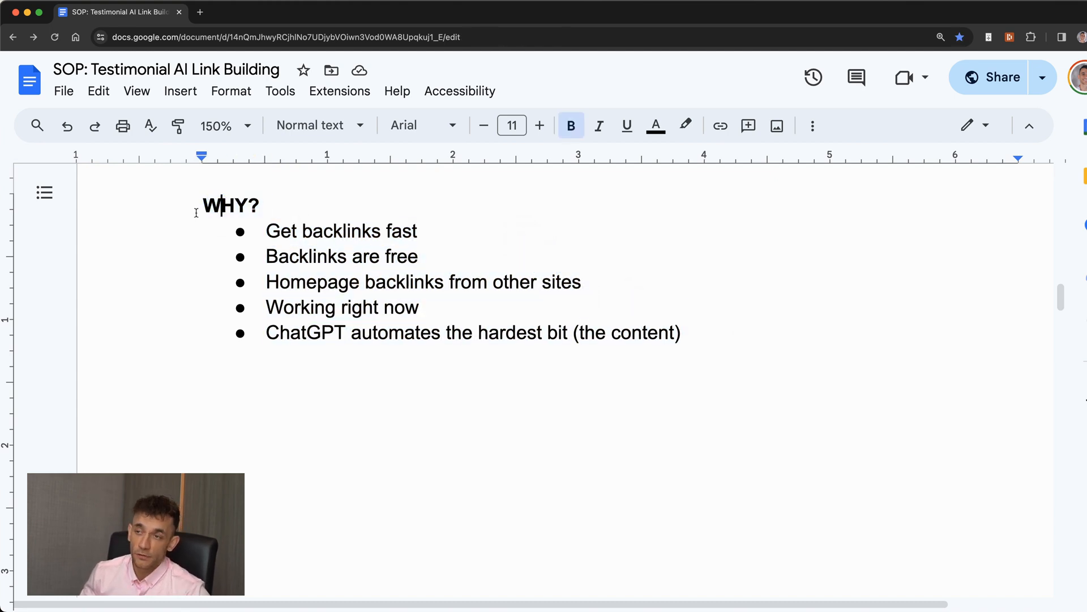
{"action": "left_click", "coordinate": [682, 332]}
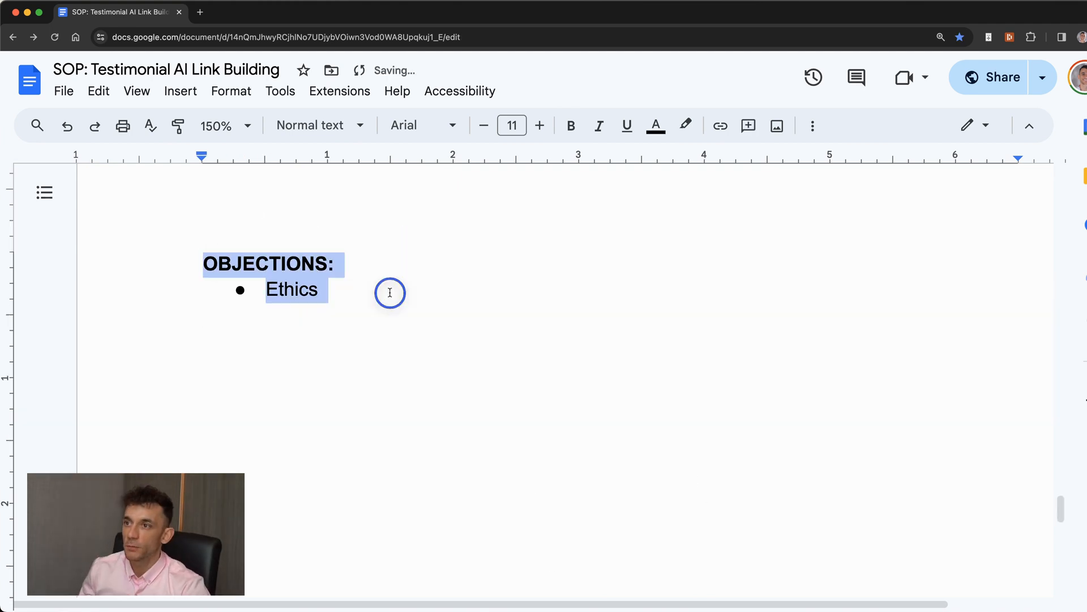
Add 'Really ChatGPT?' and 'Really FREE?' bullets after Ethics, referencing the ChatGPT content section
{"action": "left_click", "coordinate": [389, 288]}
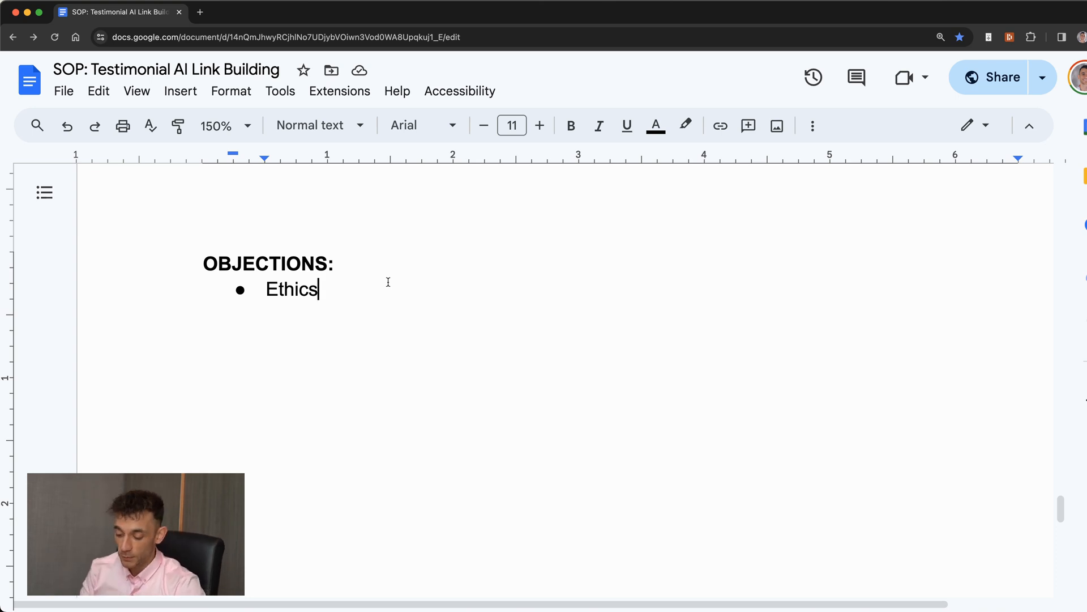
{"action": "type", "text": "Really ChatGPT?"}
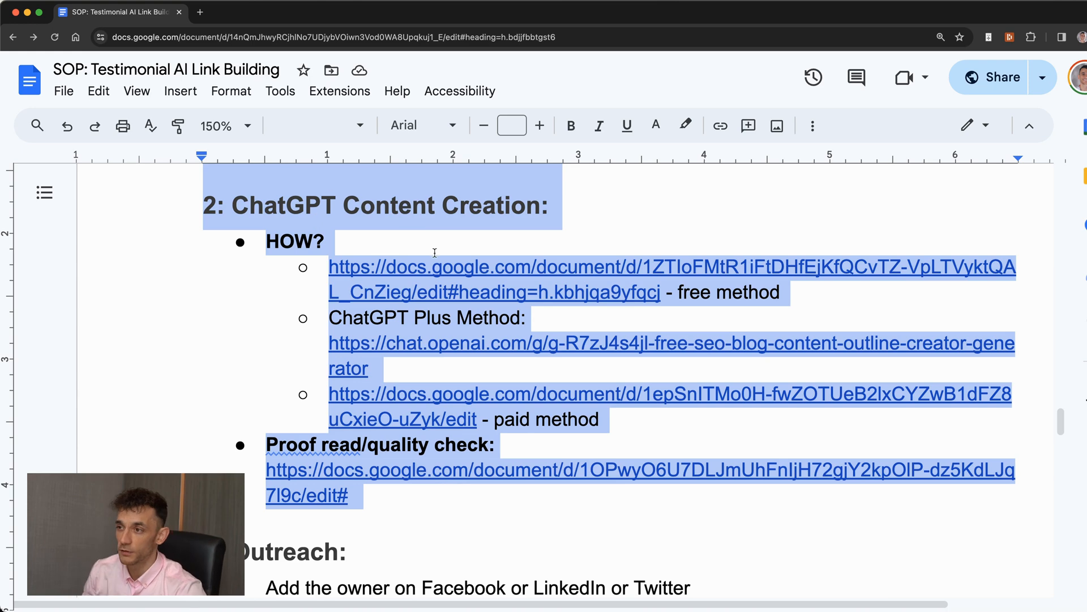
{"action": "left_click", "coordinate": [463, 509]}
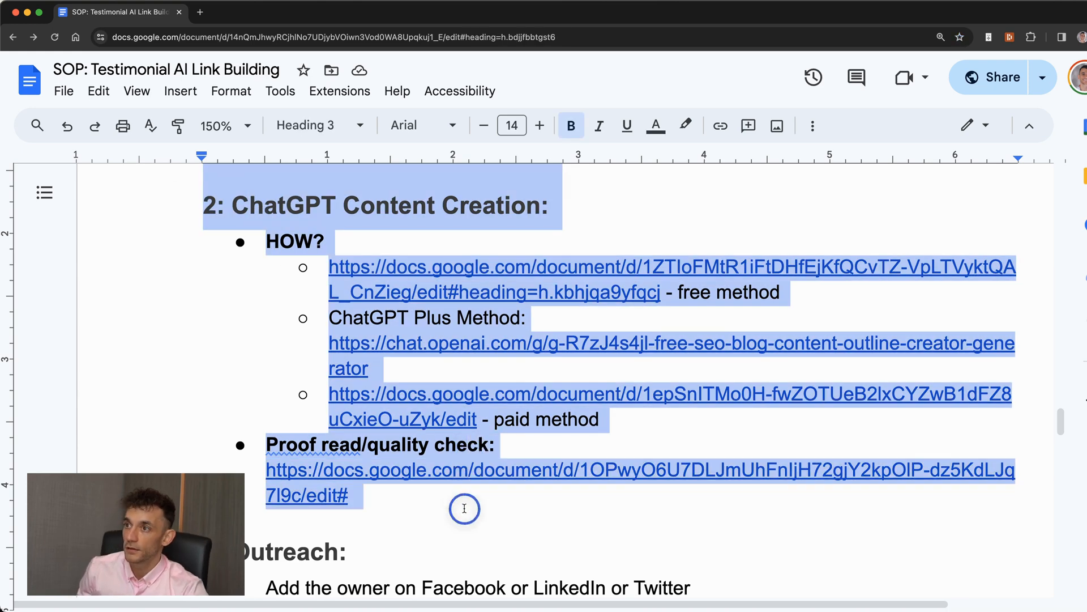
{"action": "scroll", "scroll_direction": "down", "scroll_amount": 3}
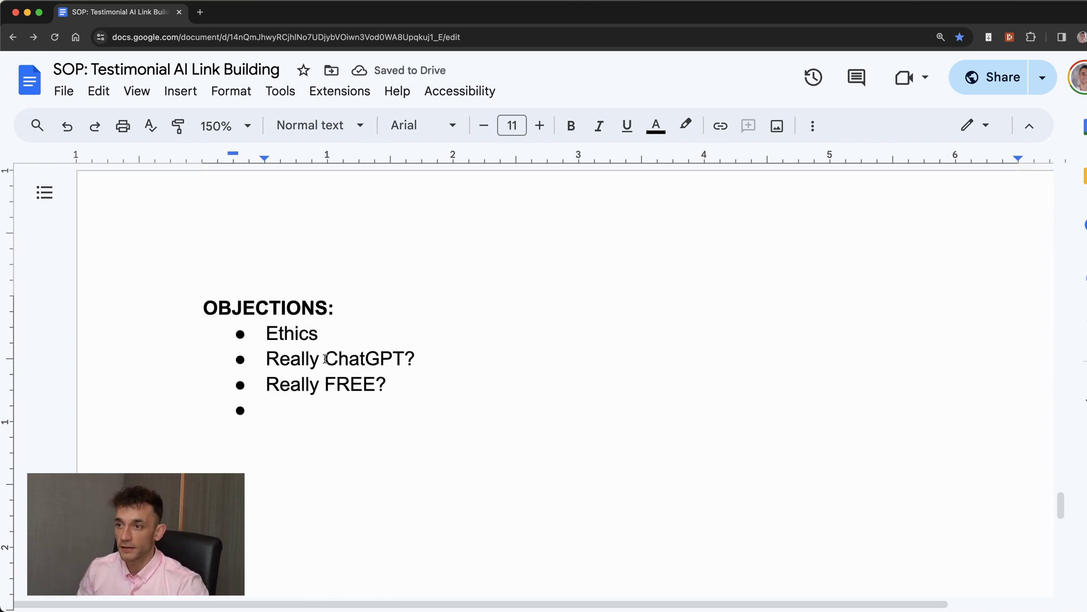
Add 'Really EASY?', 'DR 54?', 'Why use AI?' and 'Quality?' bullets under OBJECTIONS
{"action": "type", "text": "Really EASY?"}
{"action": "type", "text": "DR 54?"}
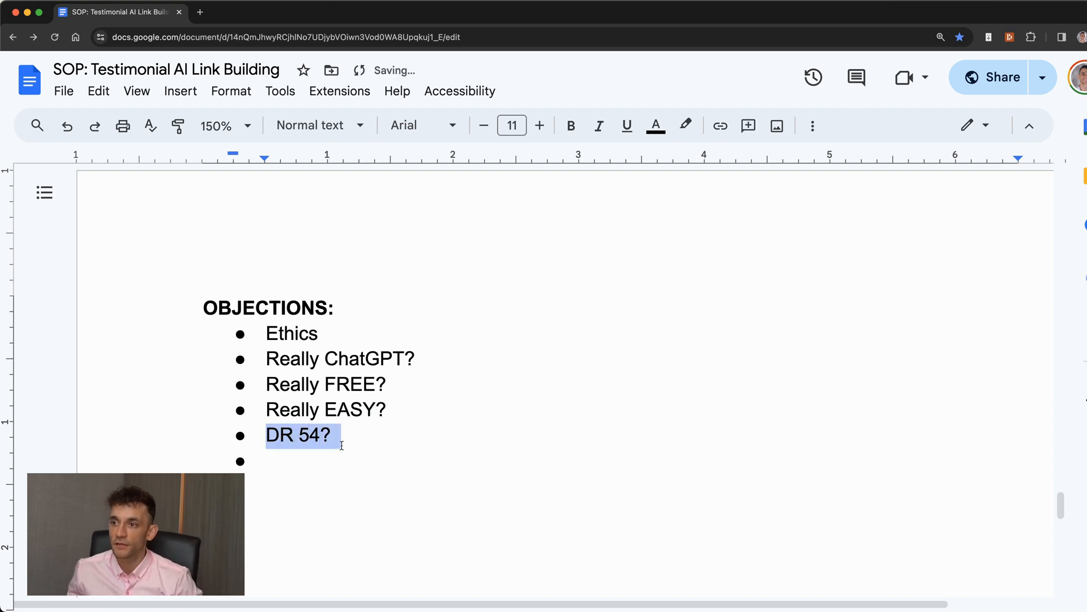
{"action": "left_click", "coordinate": [291, 460]}
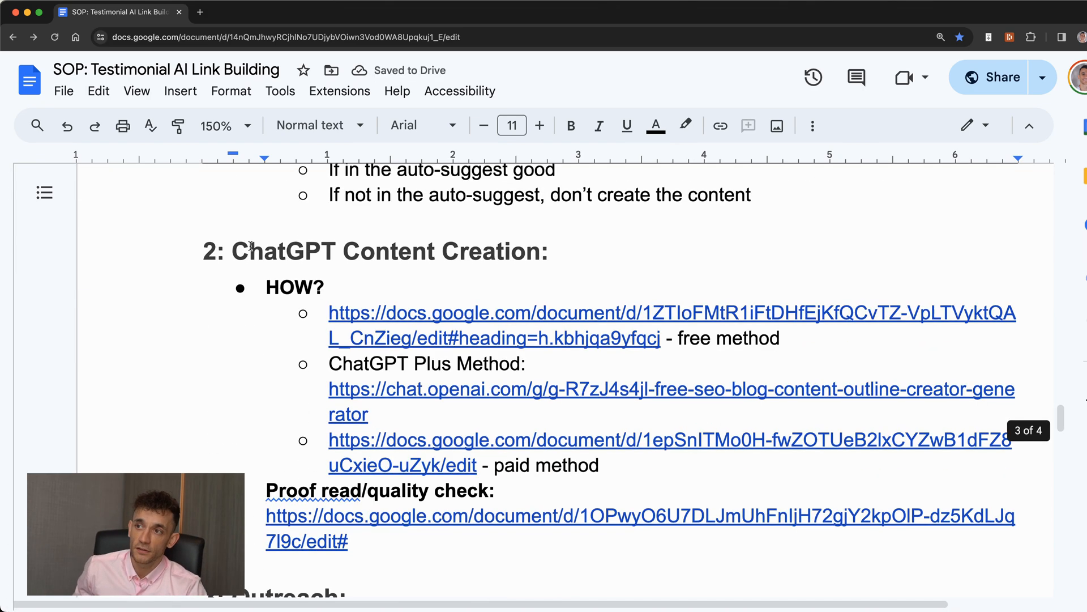
{"action": "left_click", "coordinate": [215, 251]}
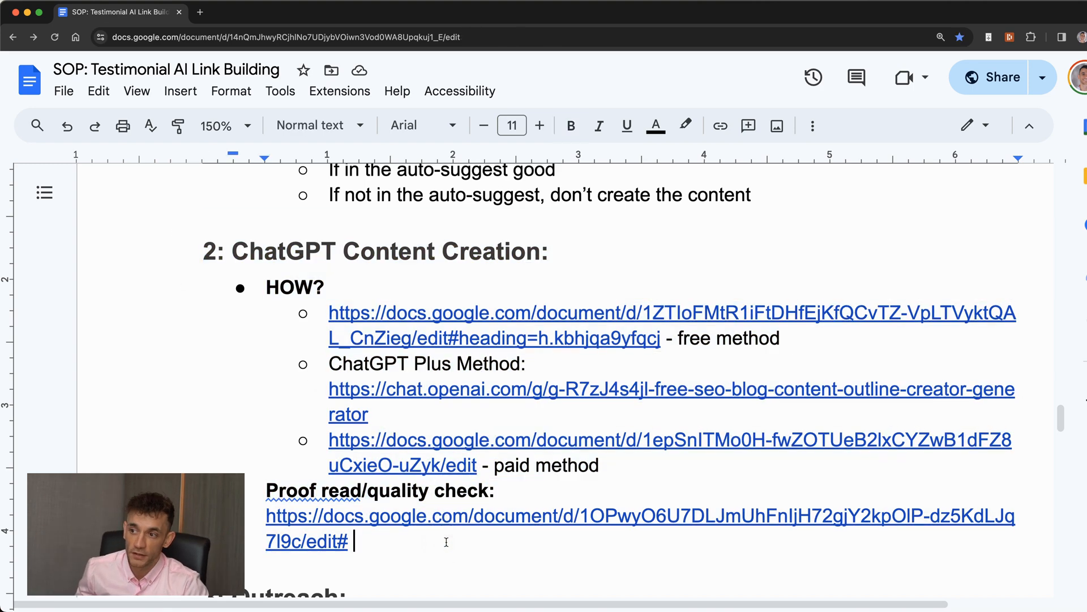
{"action": "scroll", "scroll_direction": "down", "scroll_amount": 3}
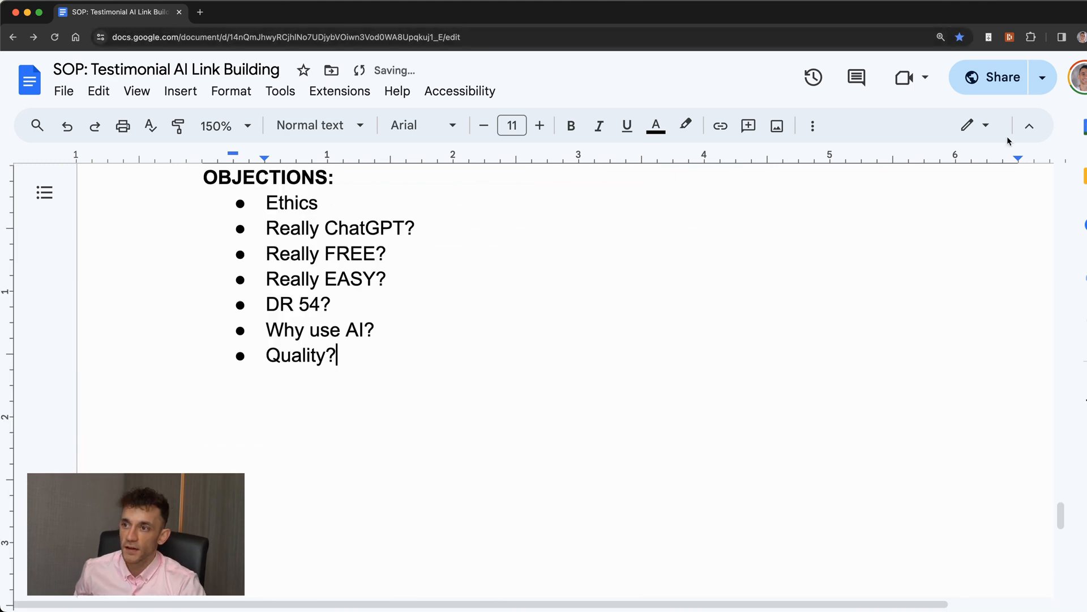
Review the SOP from its title through the benefit bullets to the keyword research step
{"action": "double_click", "coordinate": [299, 356]}
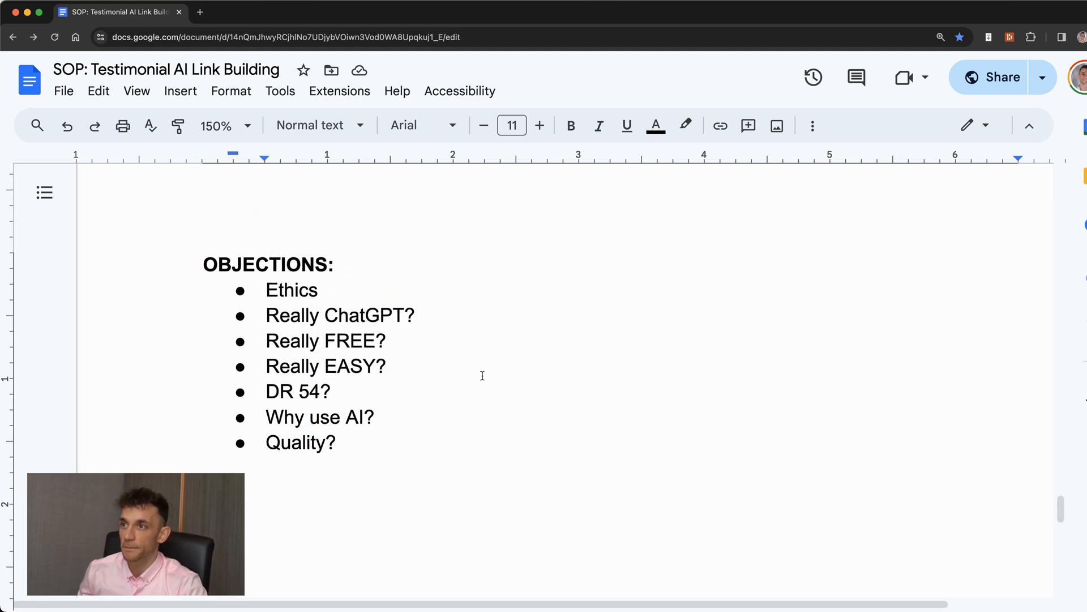
{"action": "scroll", "scroll_direction": "up", "scroll_amount": 3}
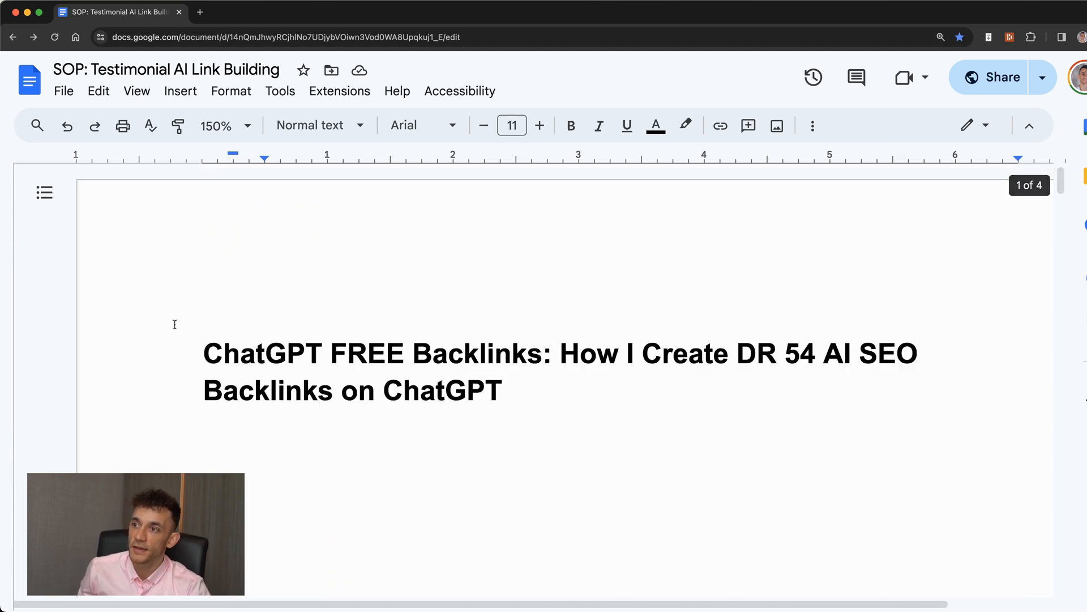
{"action": "left_click", "coordinate": [576, 352]}
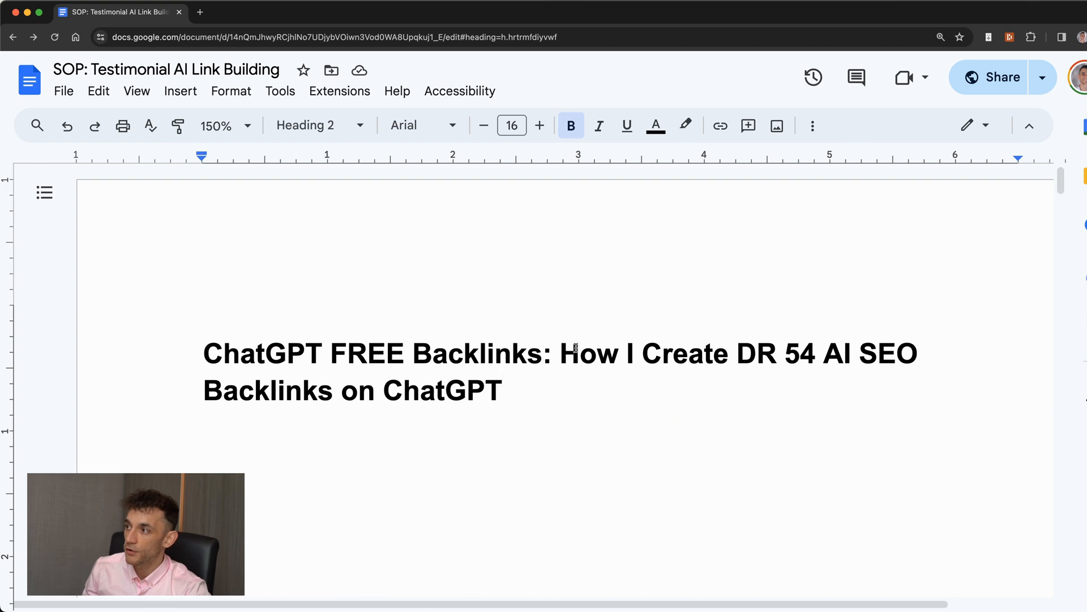
{"action": "left_click", "coordinate": [504, 390]}
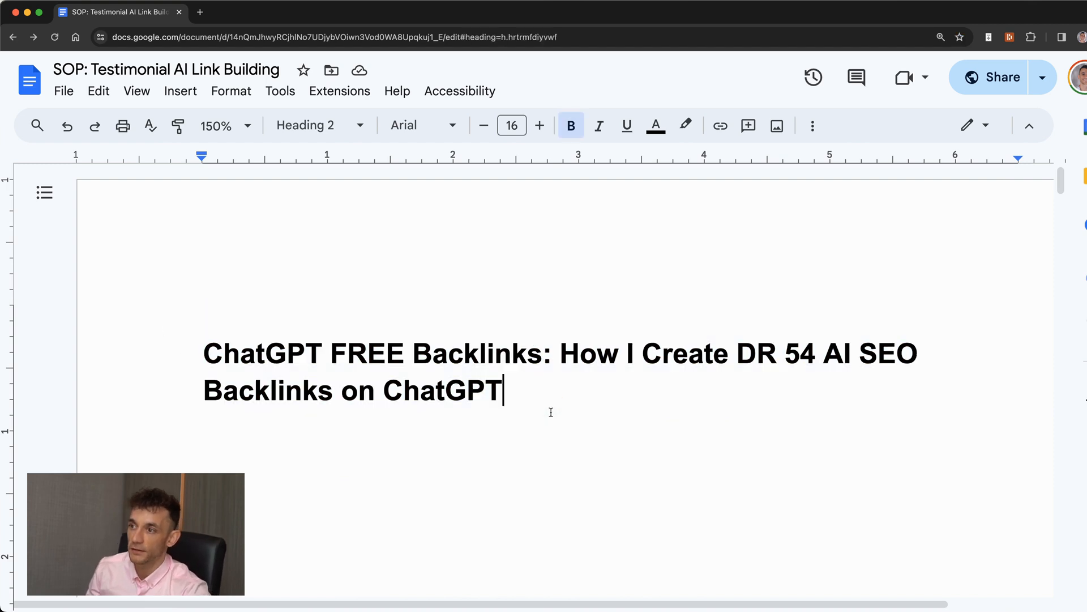
{"action": "scroll", "scroll_direction": "down", "scroll_amount": 3}
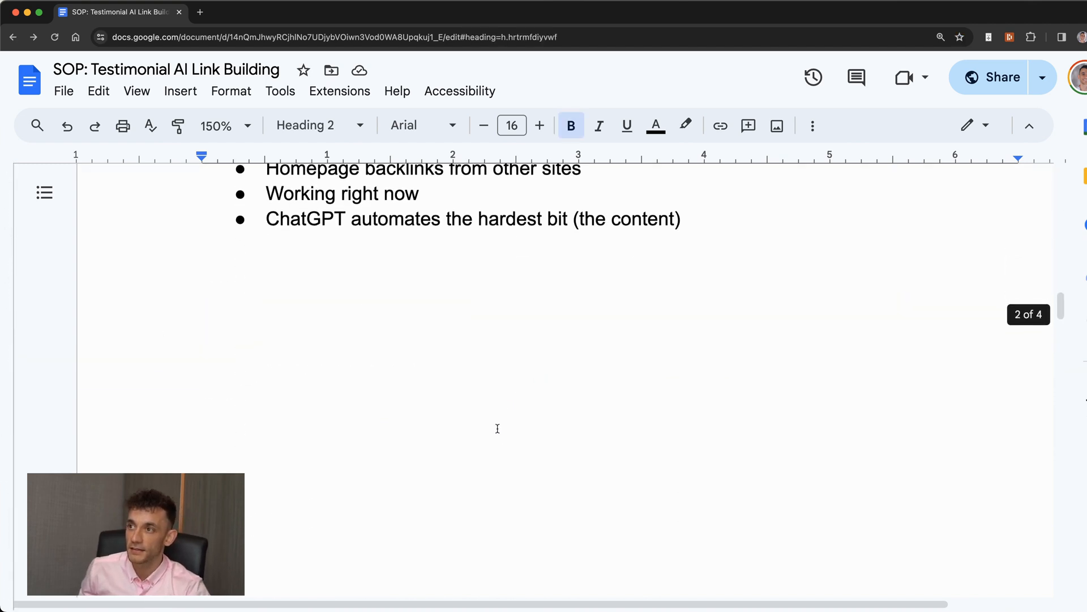
{"action": "scroll", "scroll_direction": "down", "scroll_amount": 3}
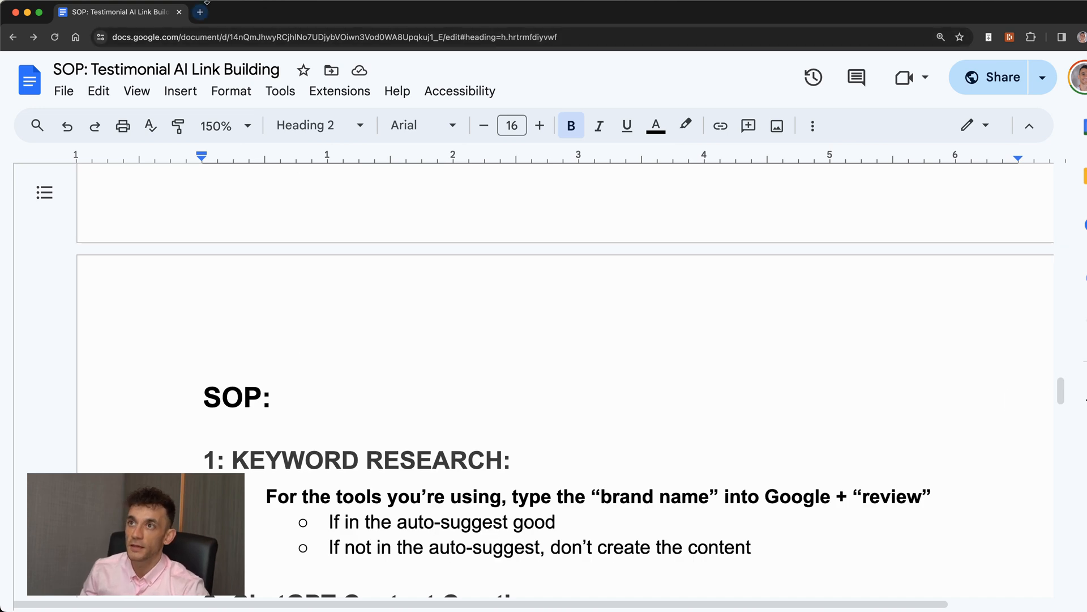
Start a new blank browser tab for the next site
{"action": "left_click", "coordinate": [199, 11]}
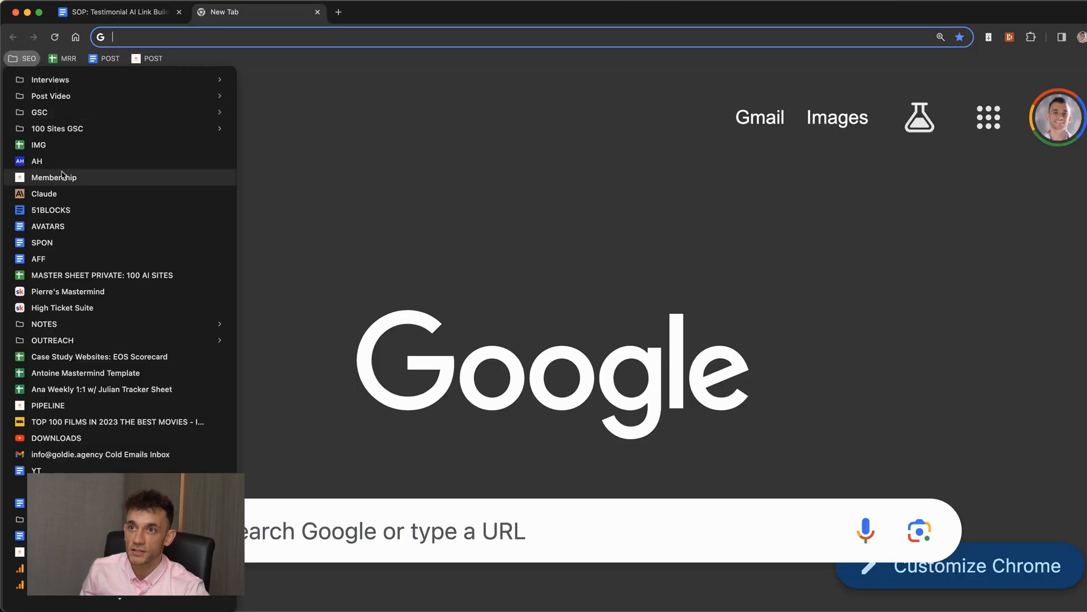
Go to the Membership course area and locate the SEO Link Building module
{"action": "left_click", "coordinate": [54, 177]}
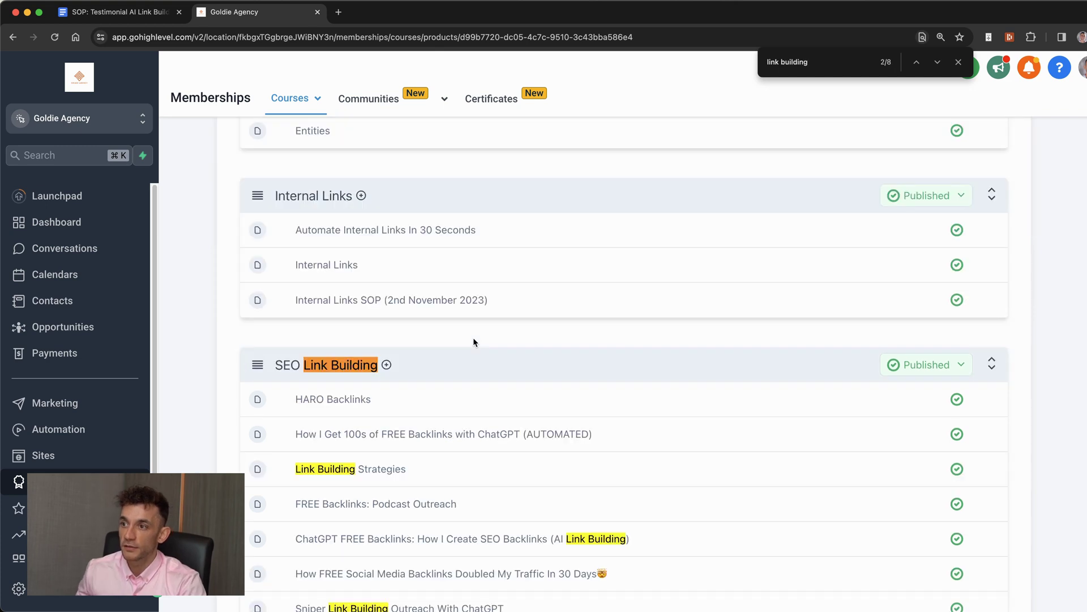
{"action": "left_click", "coordinate": [959, 61]}
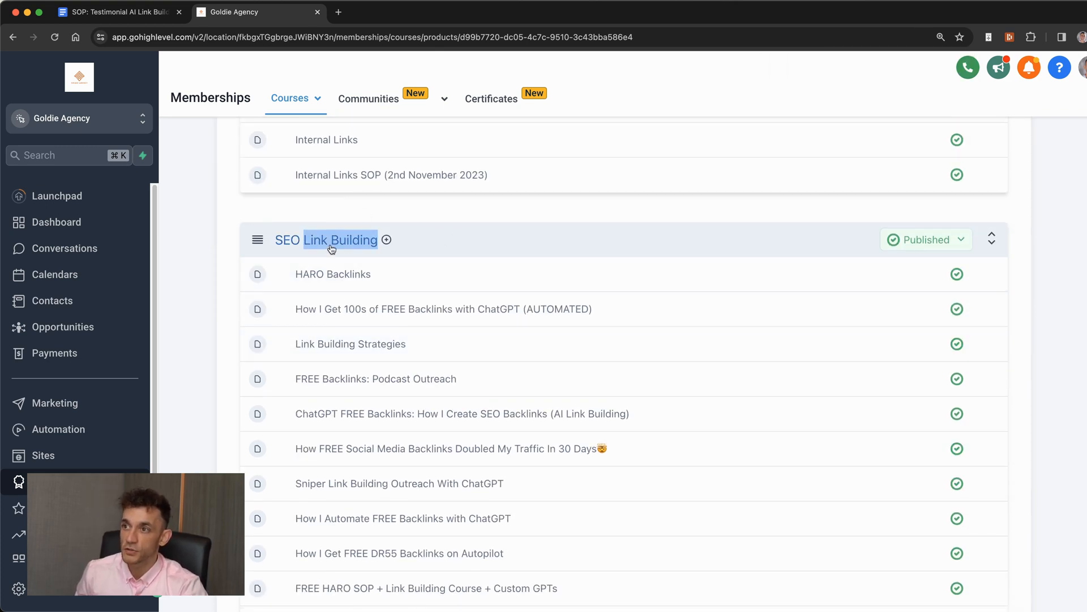
{"action": "mouse_move", "coordinate": [439, 343]}
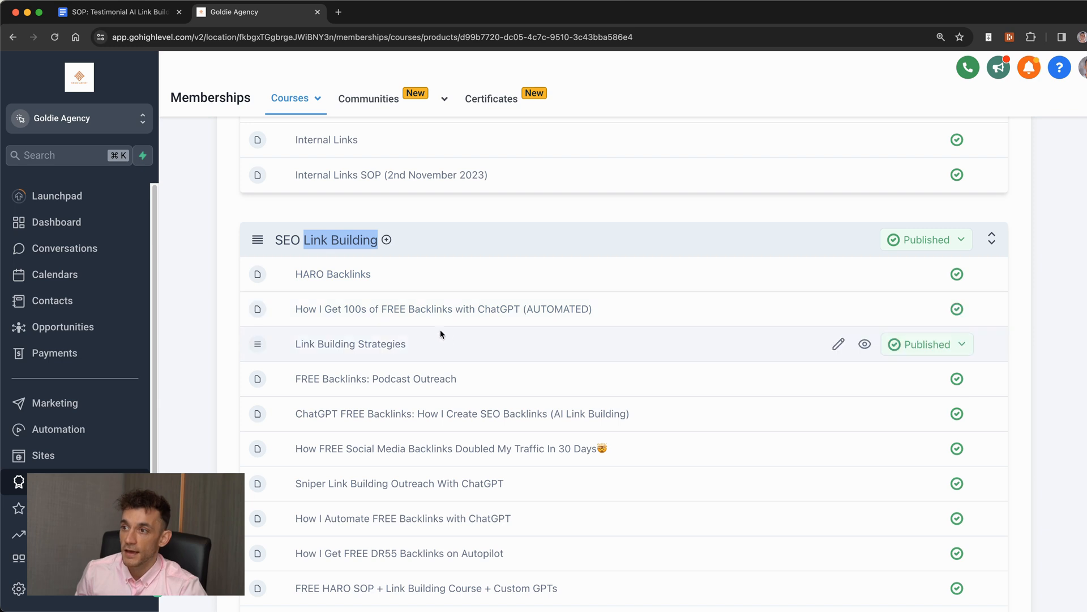
{"action": "scroll", "scroll_direction": "down", "scroll_amount": 3}
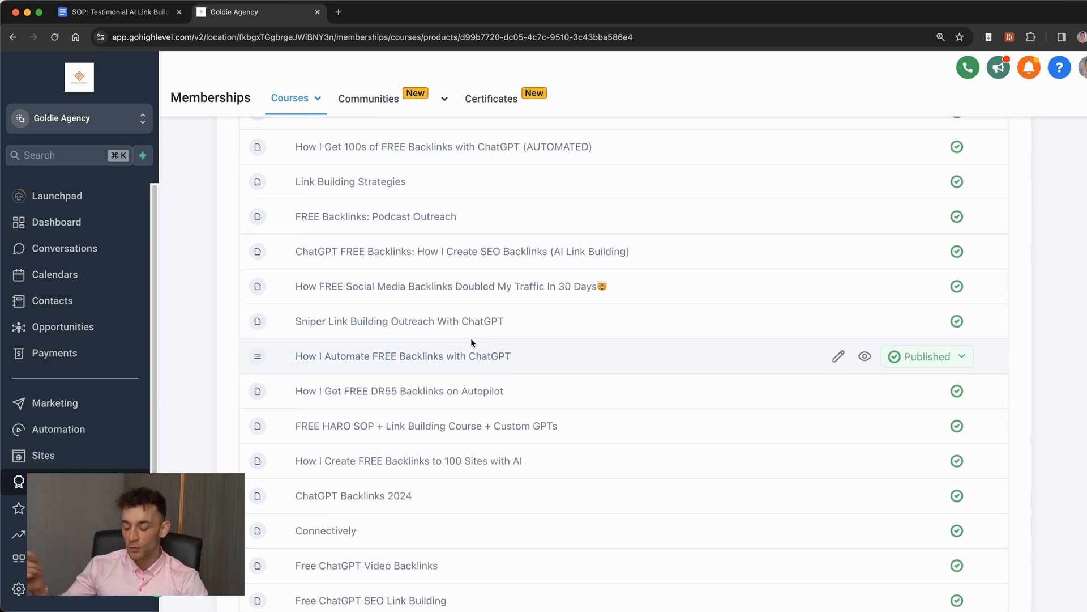
{"action": "mouse_move", "coordinate": [419, 426]}
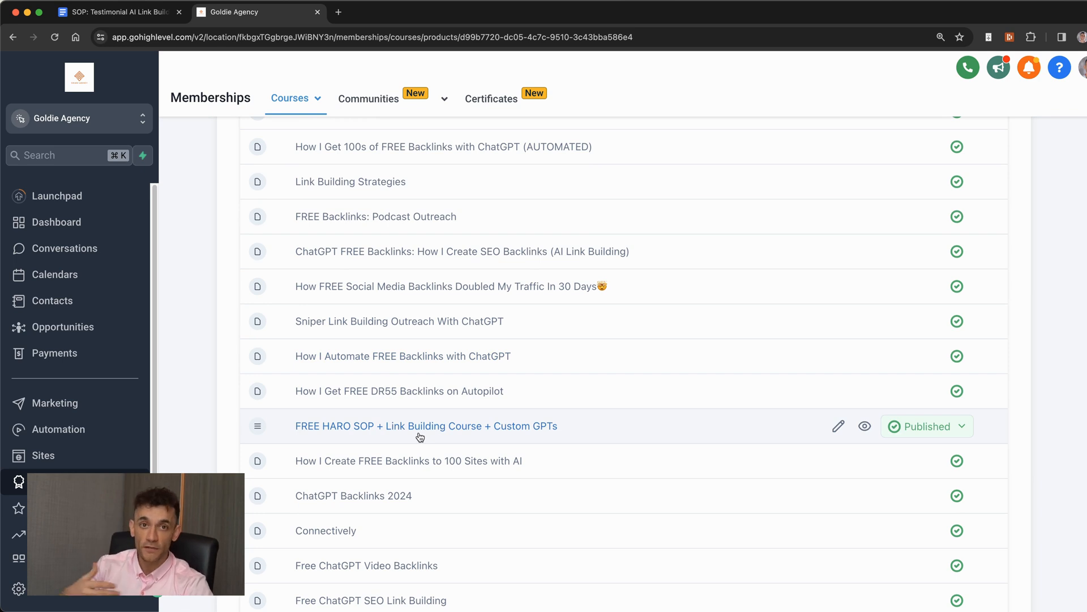
Scroll to the Testimonial AI Backlinks lesson and open it for editing
{"action": "scroll", "scroll_direction": "down", "scroll_amount": 3}
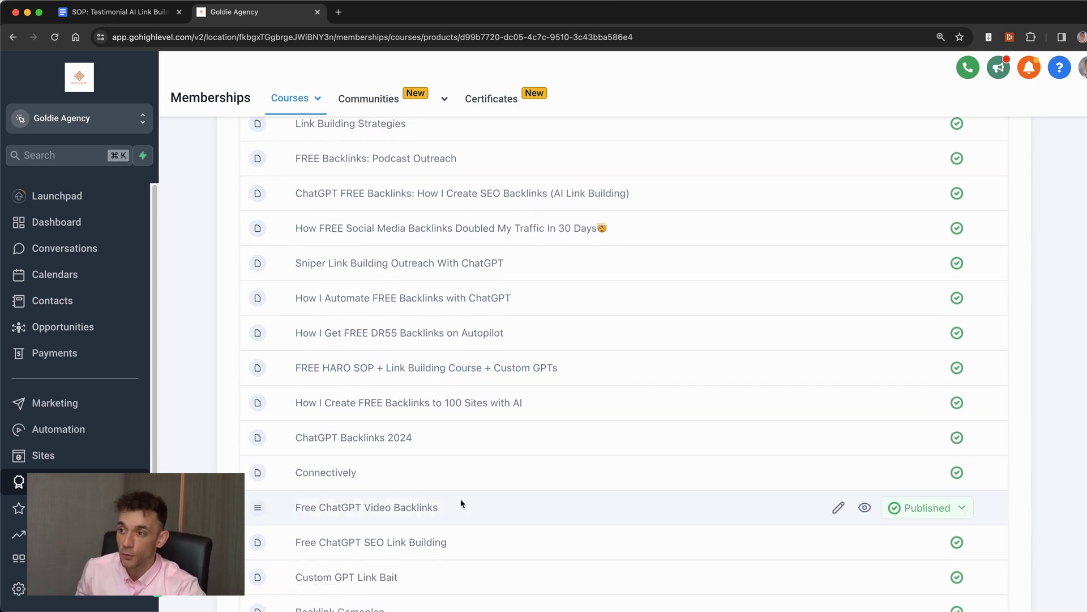
{"action": "scroll", "scroll_direction": "down", "scroll_amount": 3}
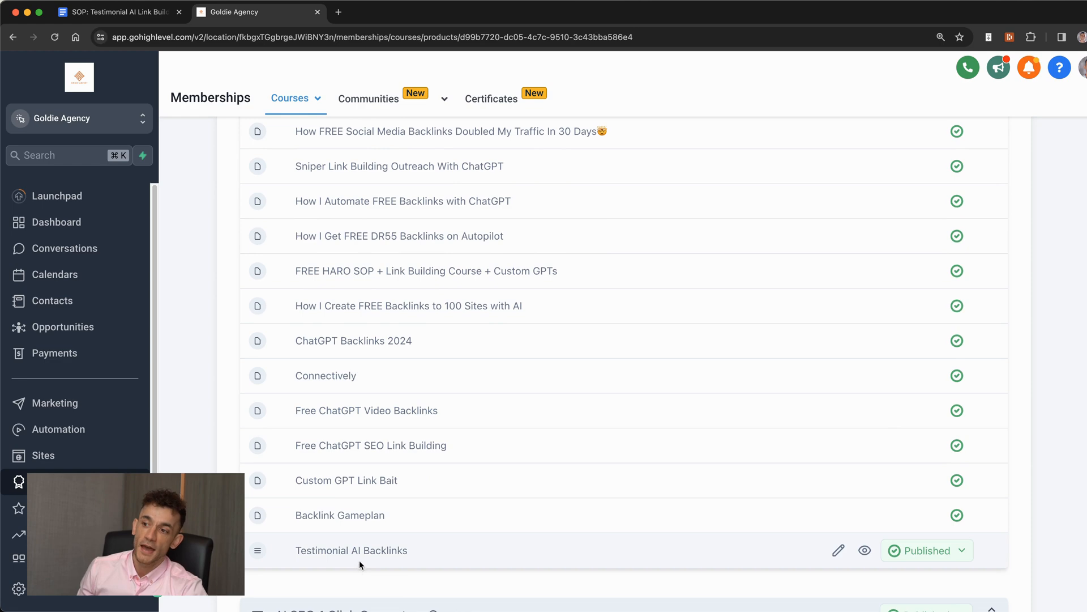
{"action": "left_click", "coordinate": [838, 550]}
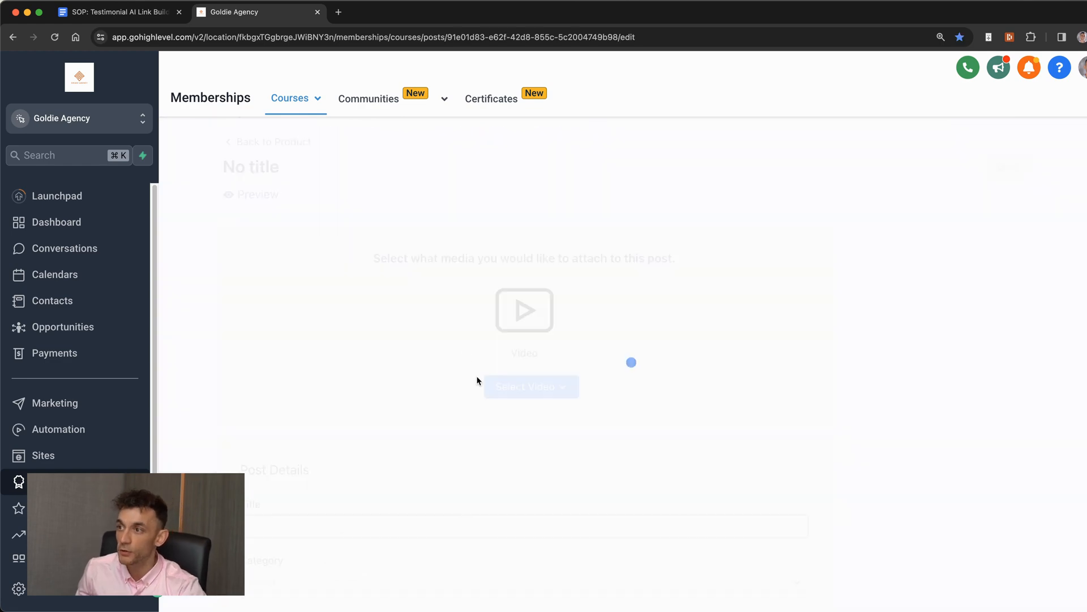
Check the SOP link in the lesson body, then open the free SEO strategy session page
{"action": "scroll", "scroll_direction": "down", "scroll_amount": 3}
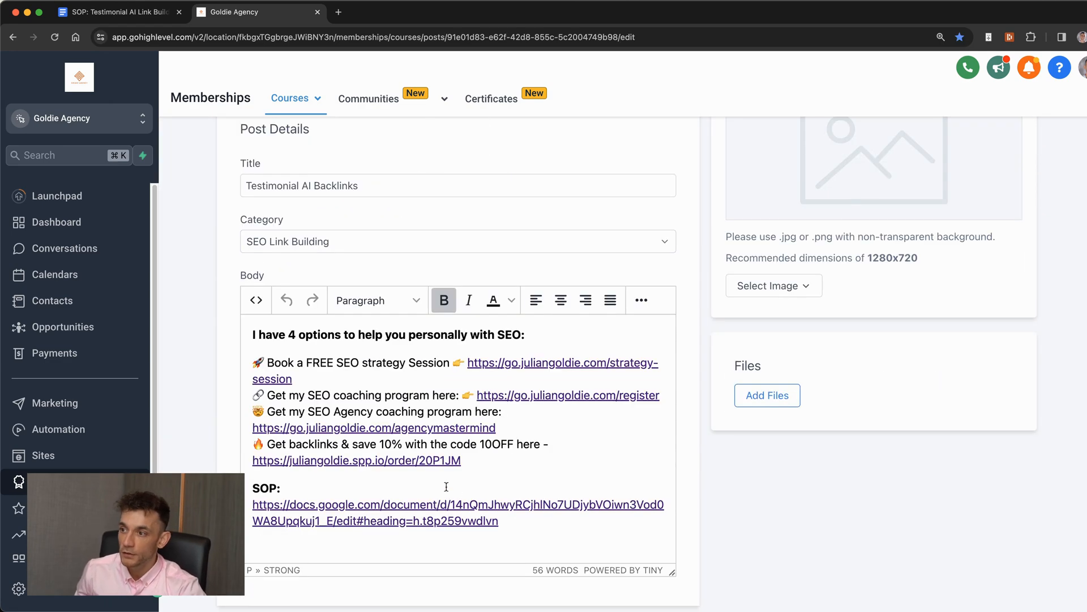
{"action": "scroll", "scroll_direction": "up", "scroll_amount": 3}
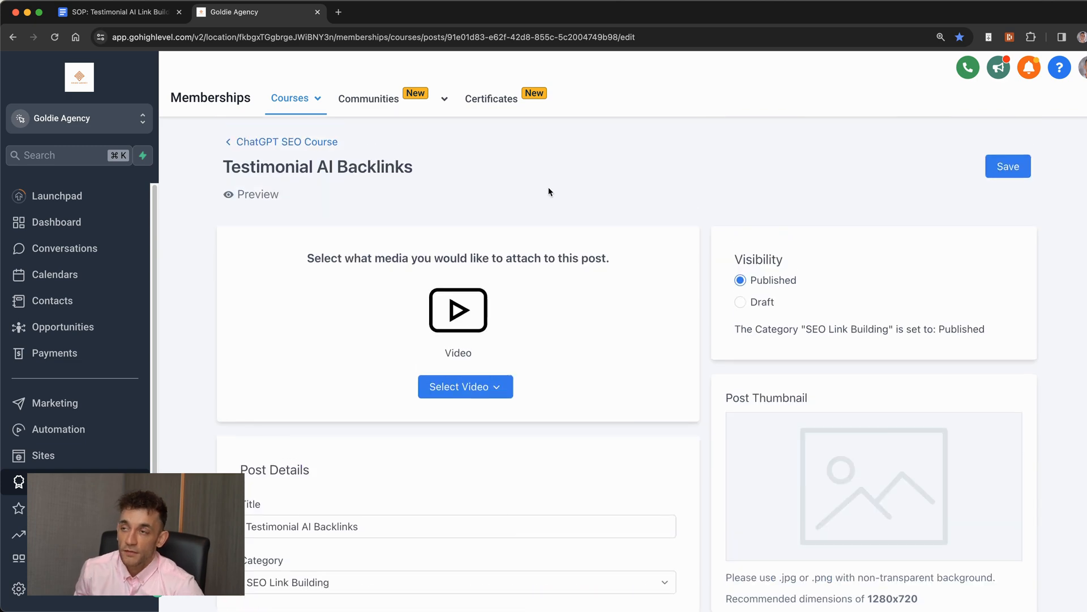
{"action": "mouse_move", "coordinate": [458, 157]}
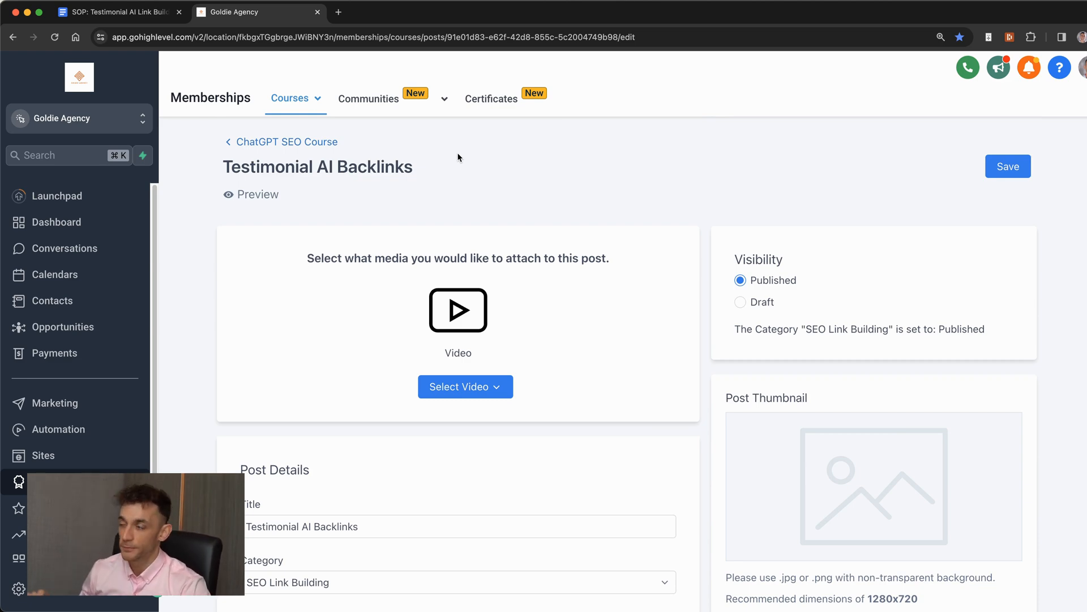
{"action": "left_click", "coordinate": [396, 11]}
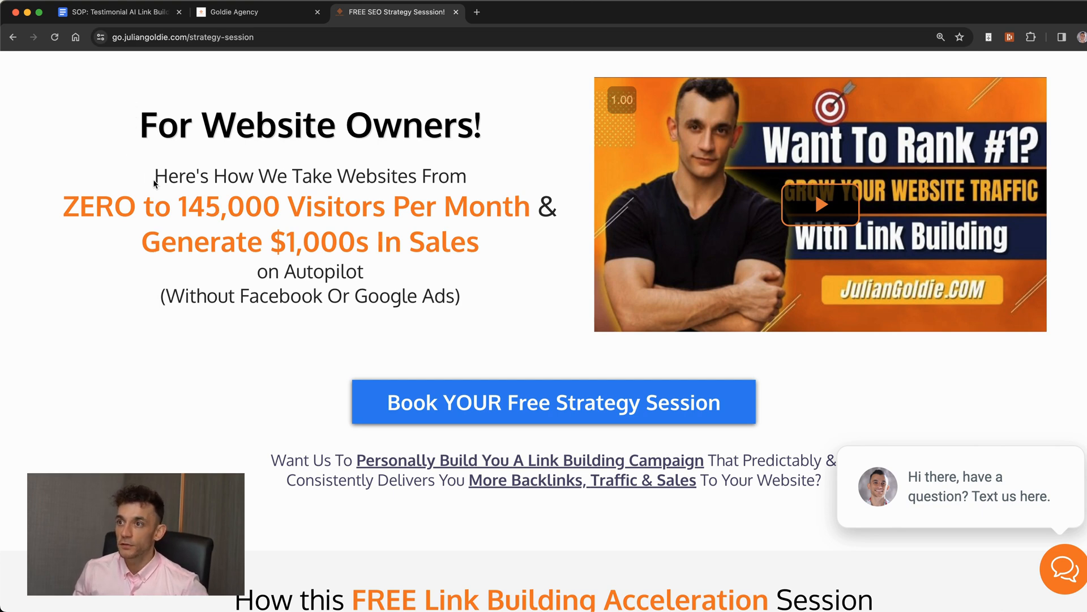
{"action": "scroll", "scroll_direction": "down", "scroll_amount": 3}
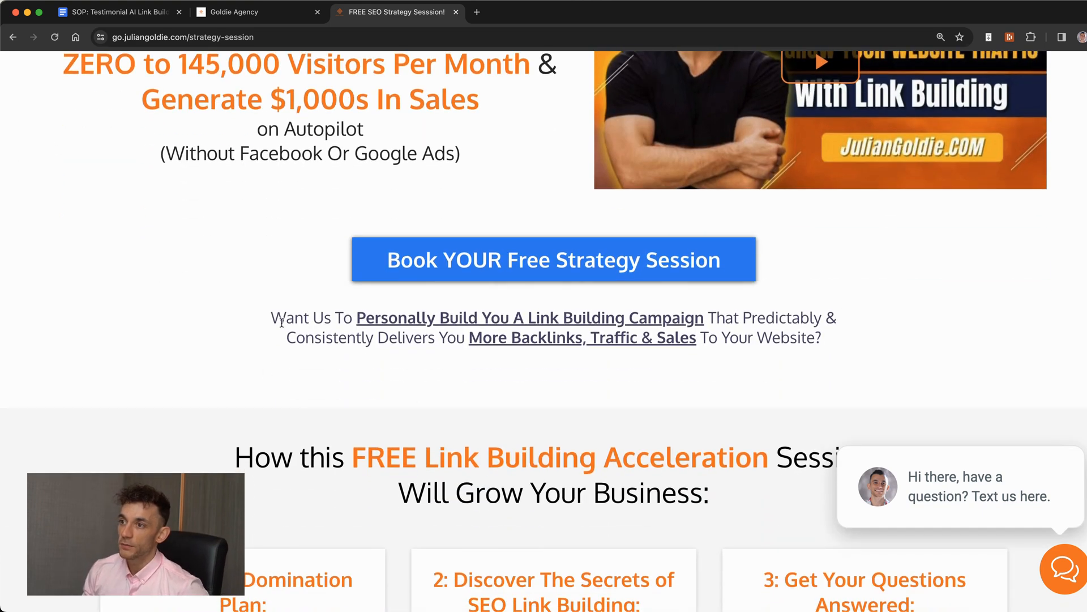
{"action": "scroll", "scroll_direction": "down", "scroll_amount": 3}
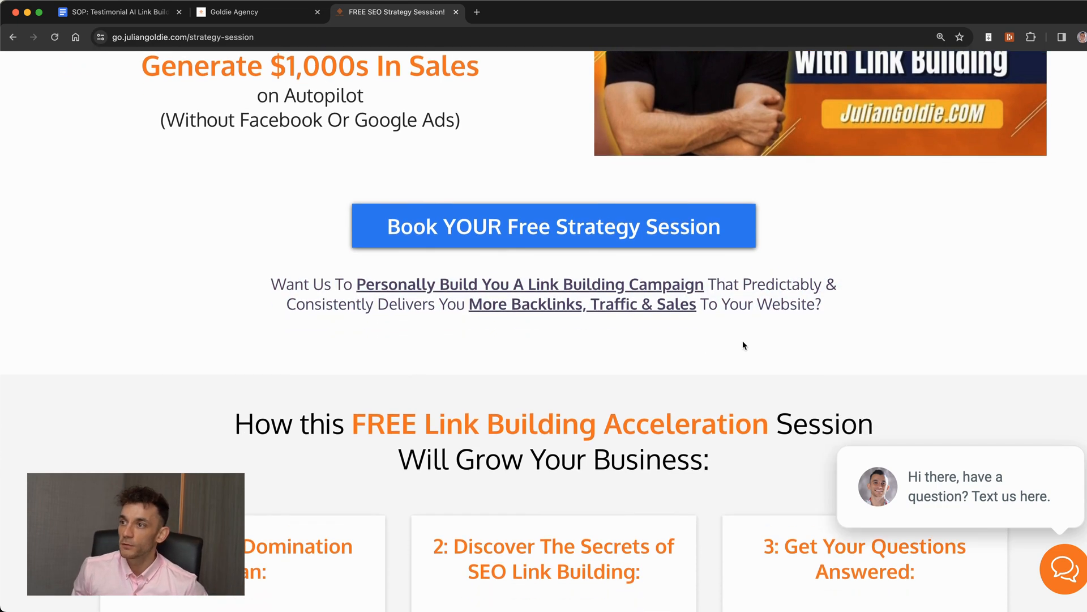
{"action": "scroll", "scroll_direction": "down", "scroll_amount": 3}
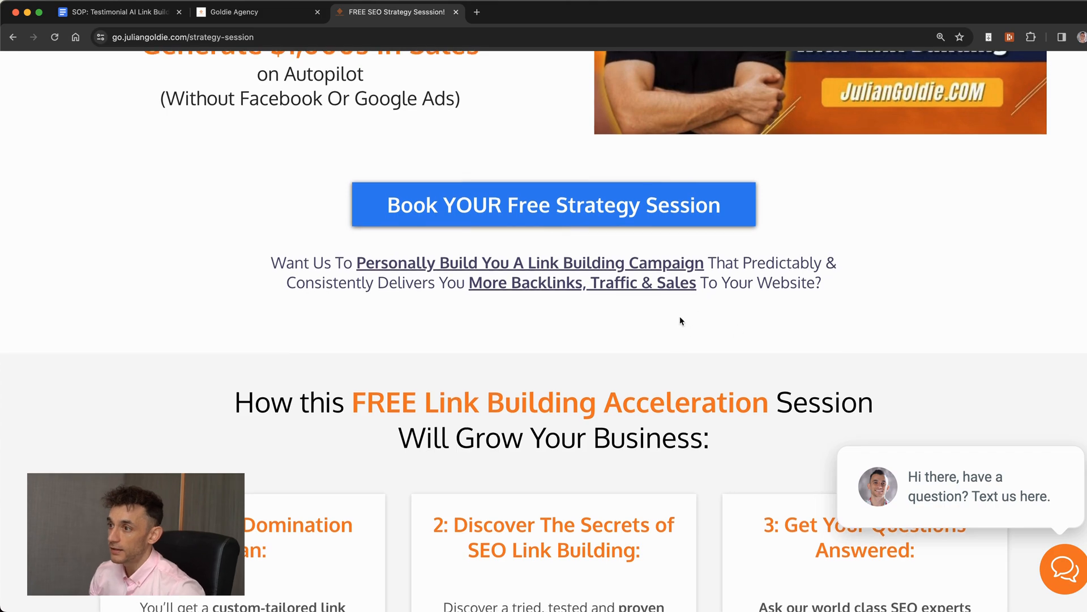
{"action": "scroll", "scroll_direction": "down", "scroll_amount": 3}
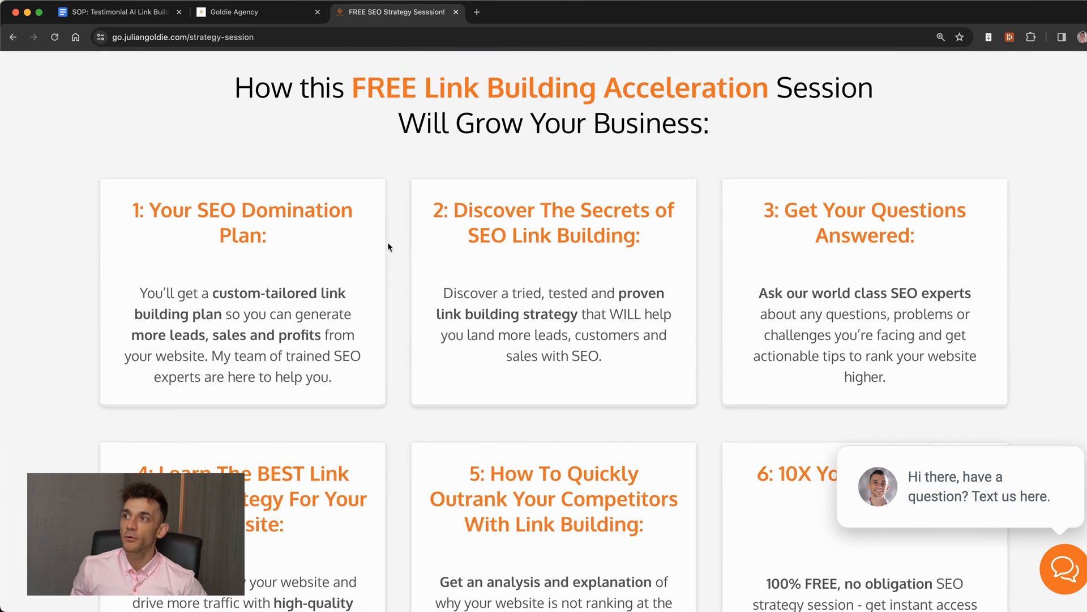
{"action": "mouse_move", "coordinate": [437, 173]}
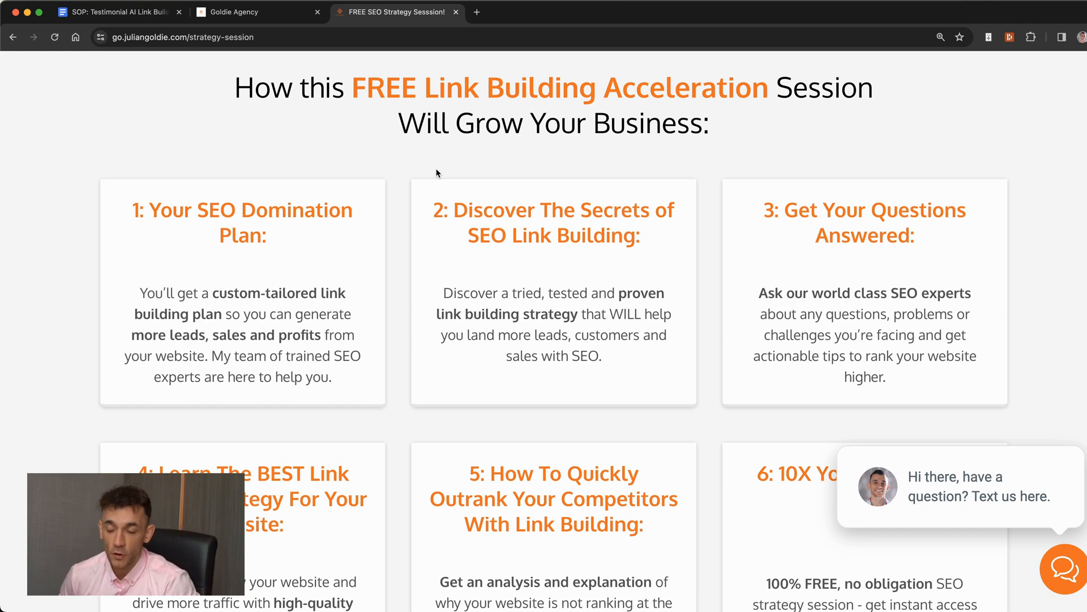
{"action": "mouse_move", "coordinate": [176, 128]}
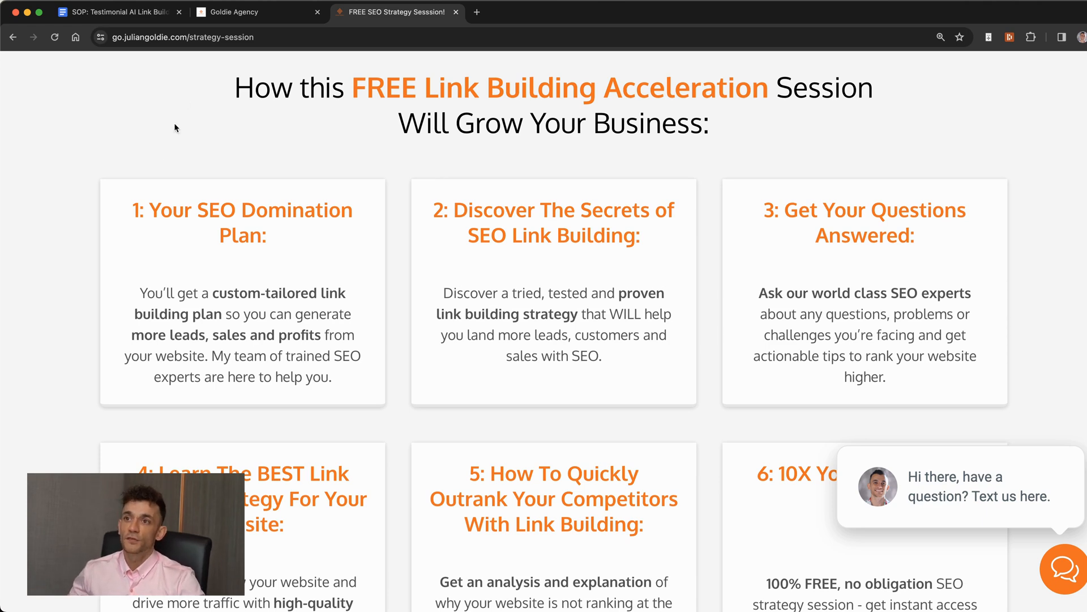
{"action": "scroll", "scroll_direction": "up", "scroll_amount": 3}
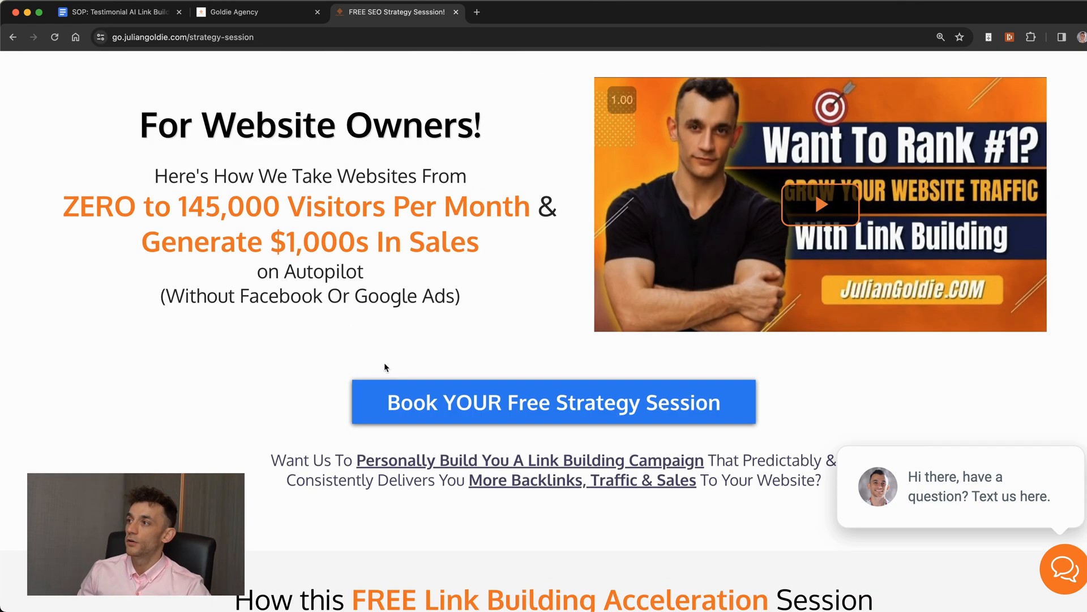
{"action": "mouse_move", "coordinate": [330, 70]}
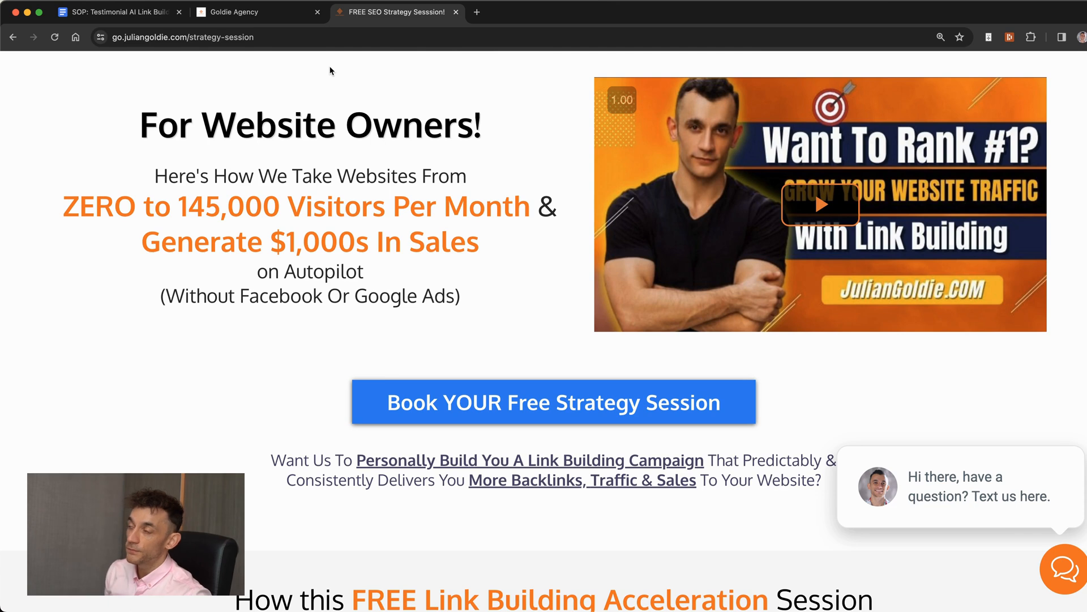